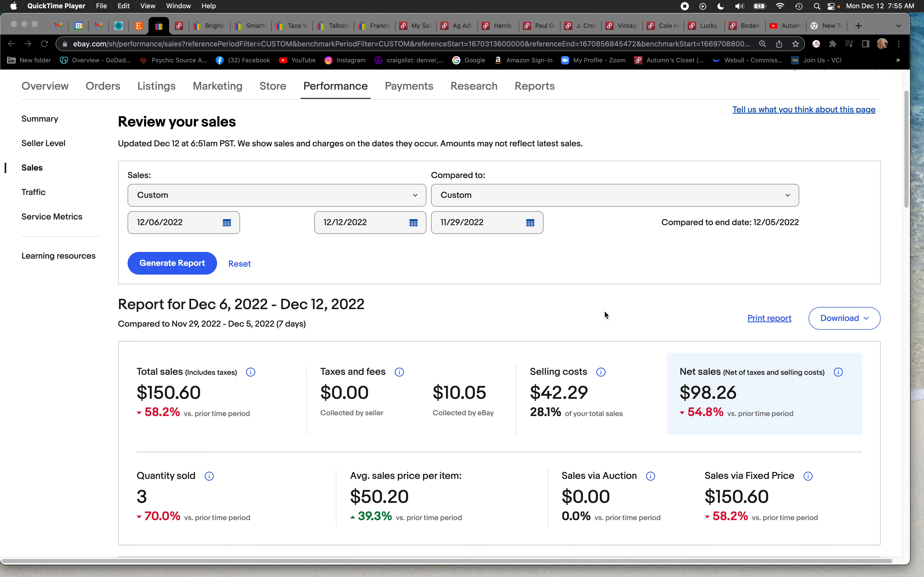
pyautogui.moveTo(466, 456)
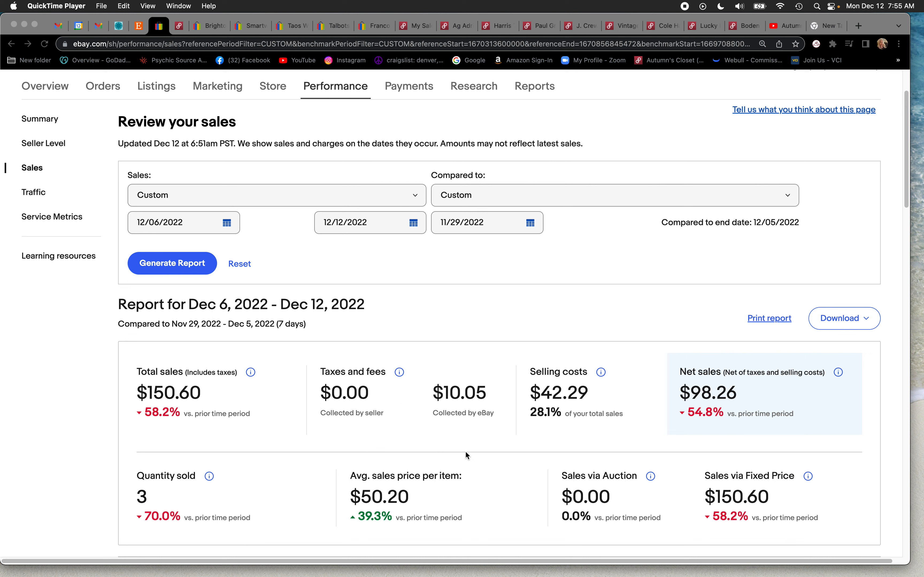
# Point out the average sales price and quantity sold figures in the sales report.
pyautogui.doubleClick(380, 496)
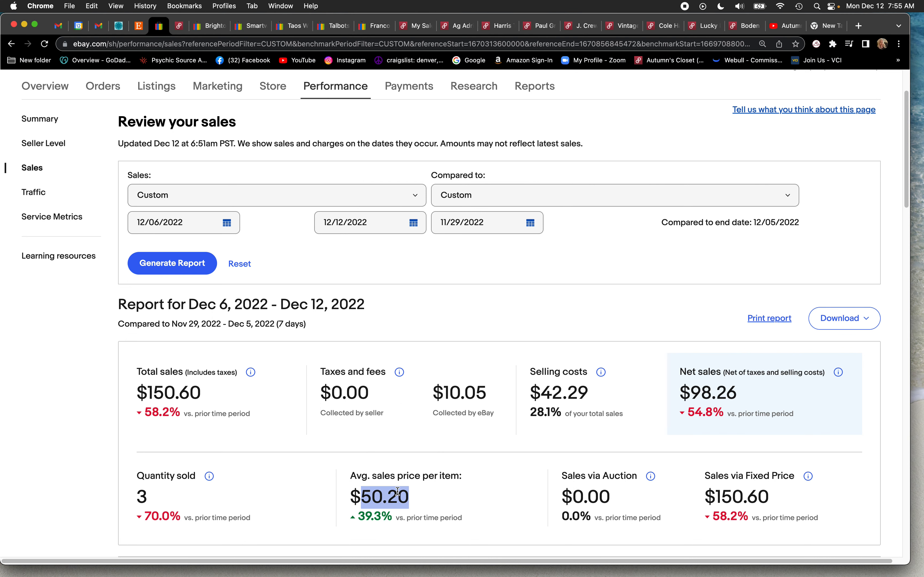
pyautogui.moveTo(434, 496)
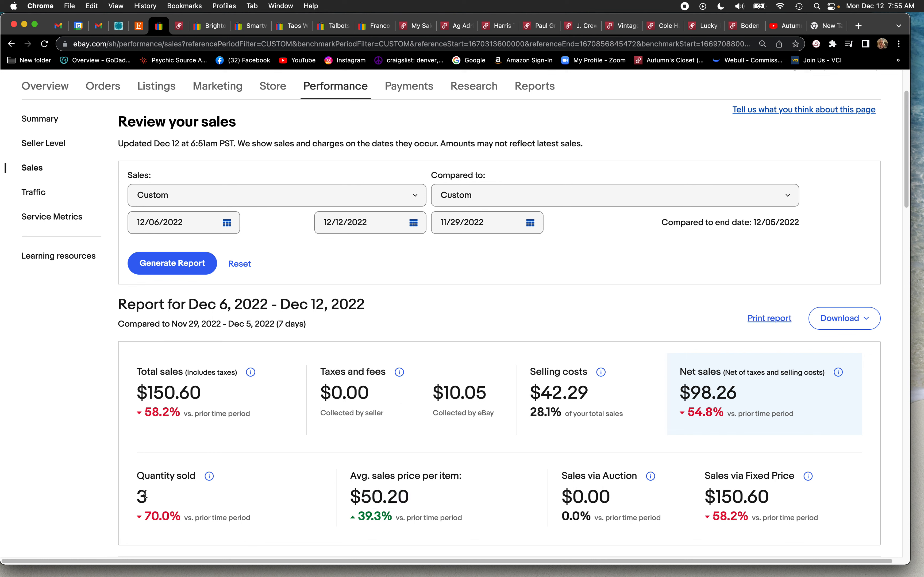
pyautogui.doubleClick(141, 496)
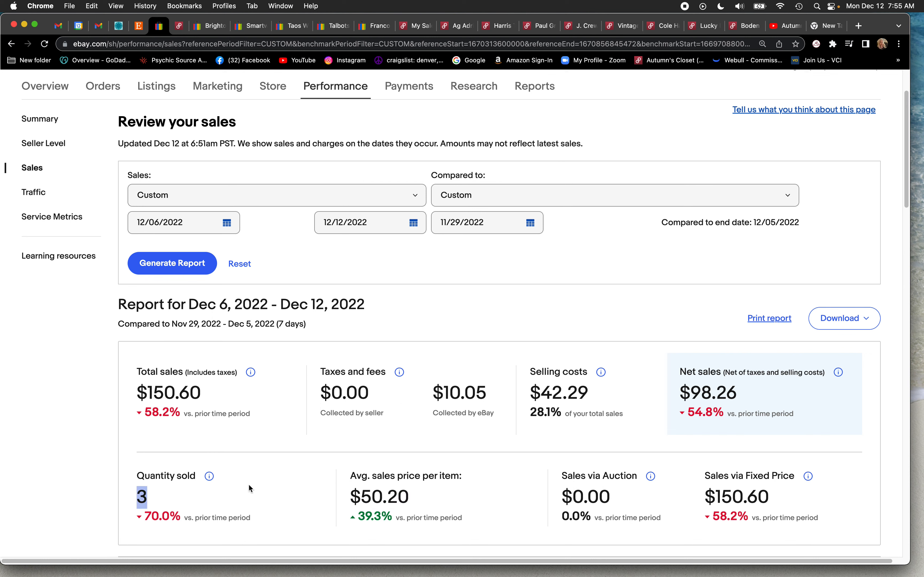
pyautogui.moveTo(267, 490)
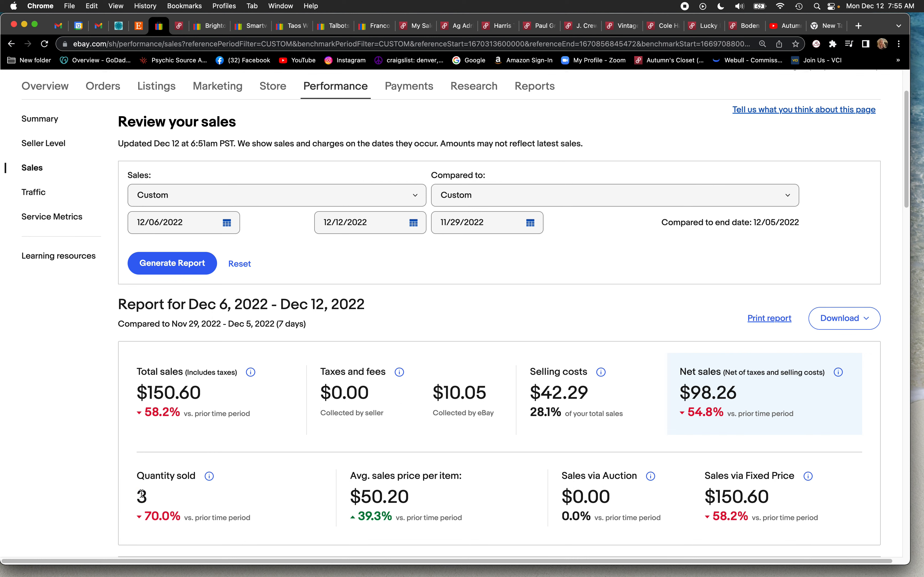
pyautogui.doubleClick(140, 496)
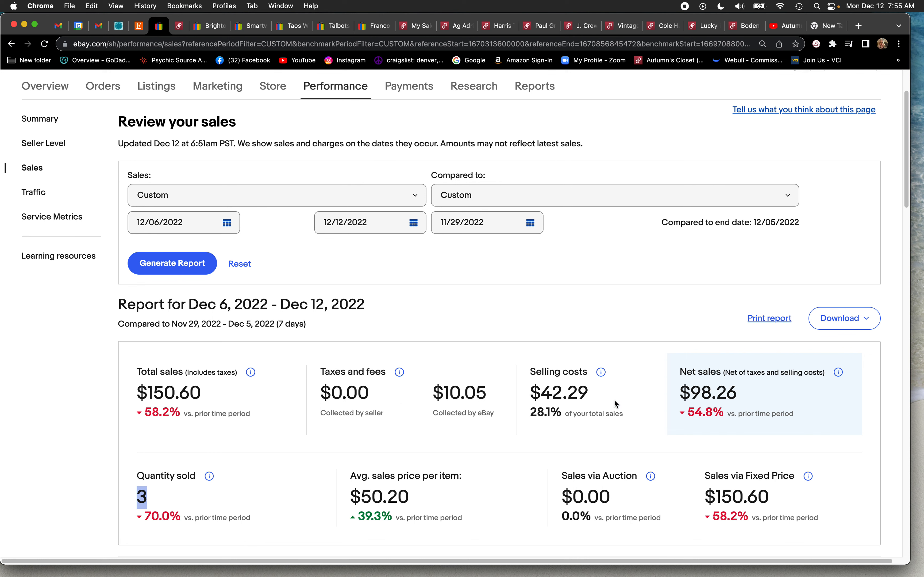
pyautogui.moveTo(298, 319)
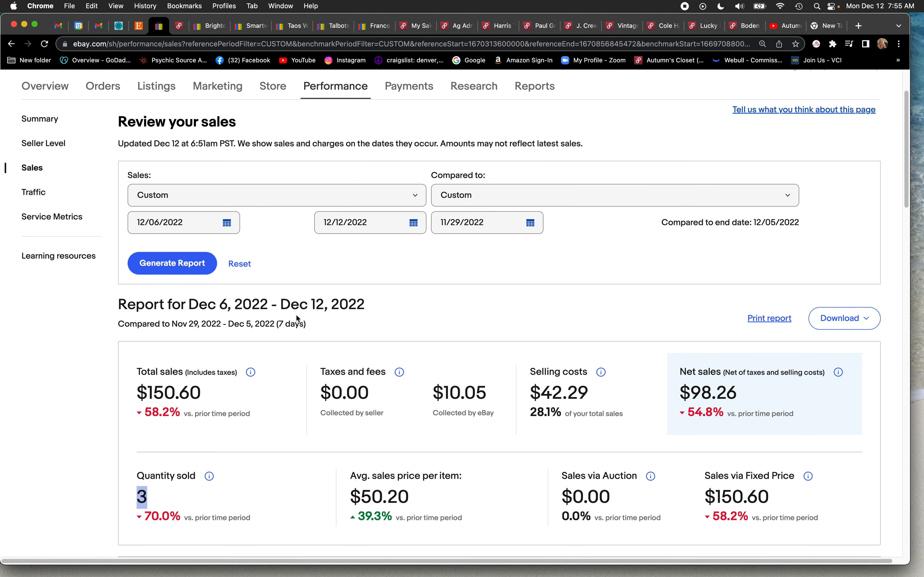
pyautogui.moveTo(366, 318)
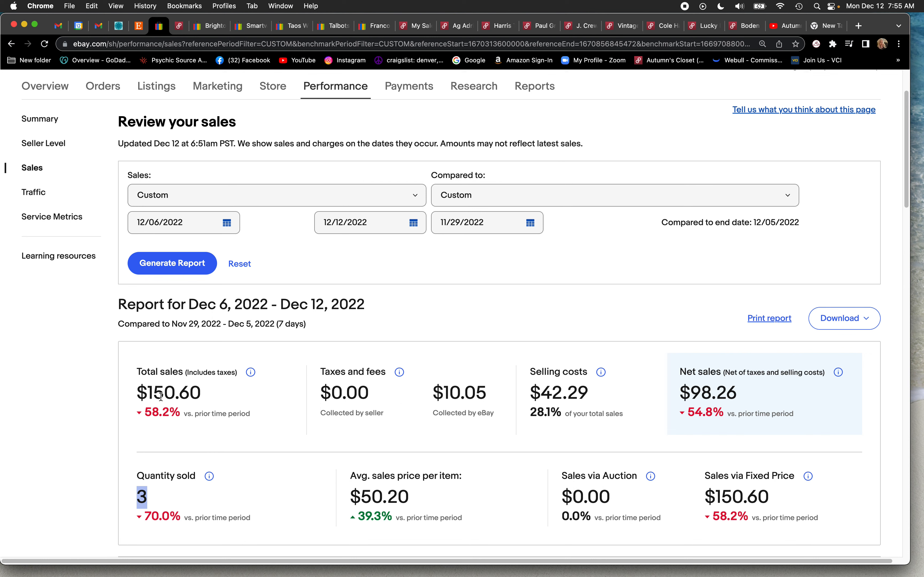
pyautogui.moveTo(214, 400)
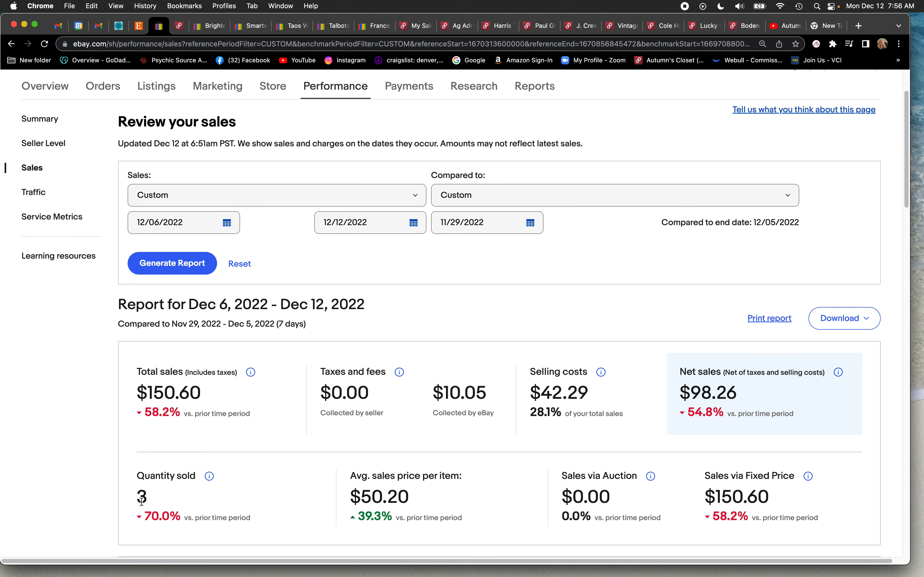
pyautogui.doubleClick(141, 497)
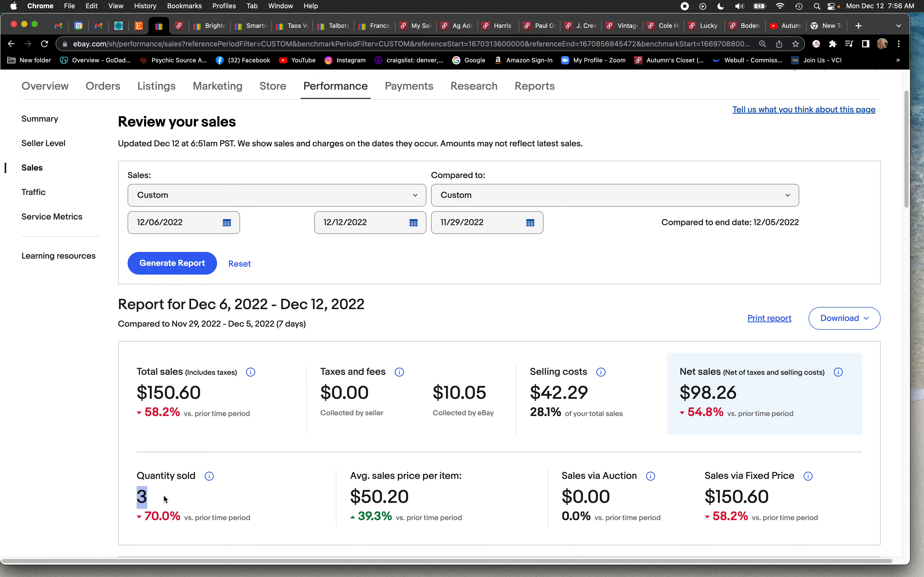
pyautogui.moveTo(565, 297)
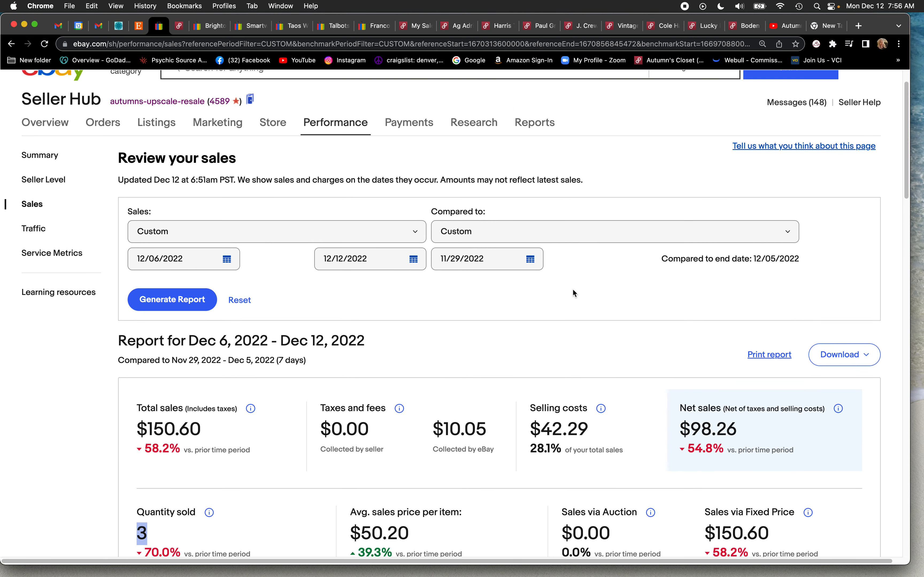
pyautogui.moveTo(208, 103)
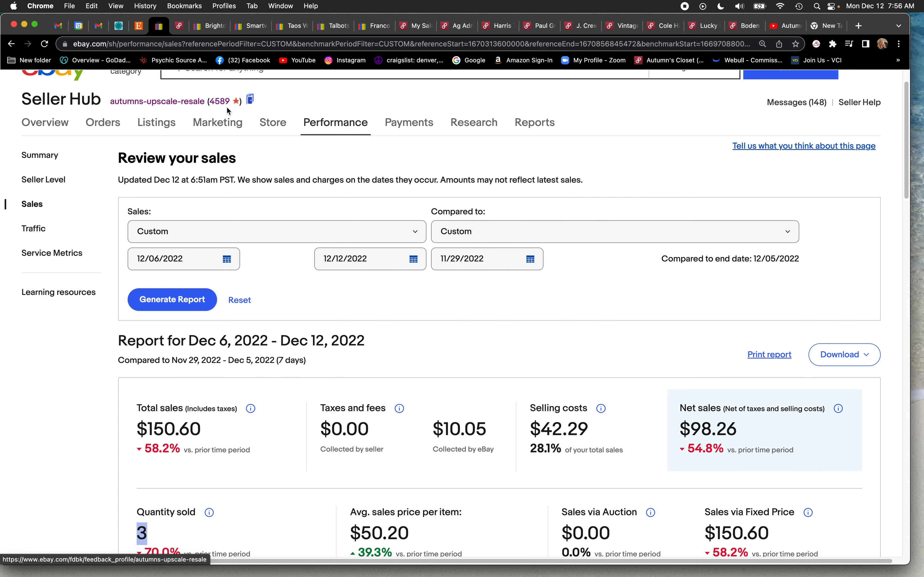
pyautogui.moveTo(156, 102)
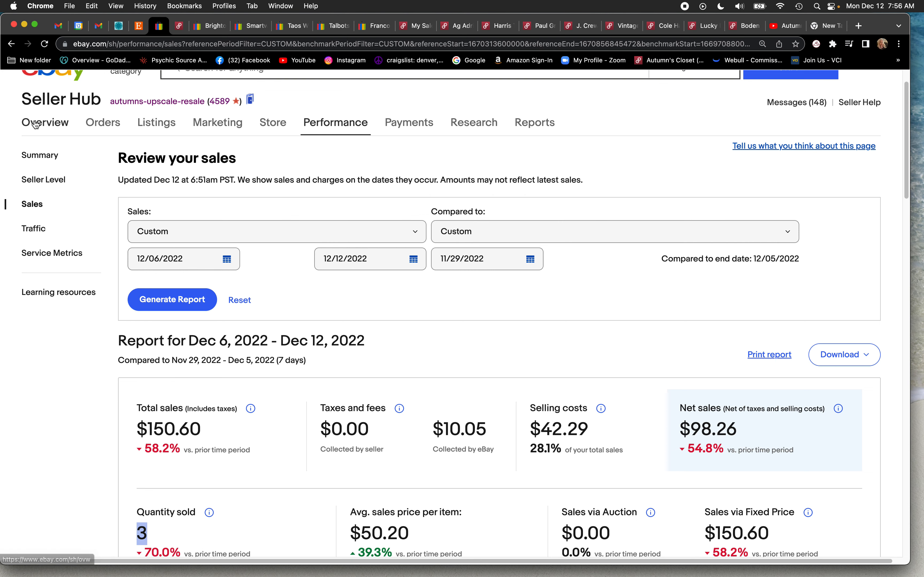
pyautogui.scroll(-3)
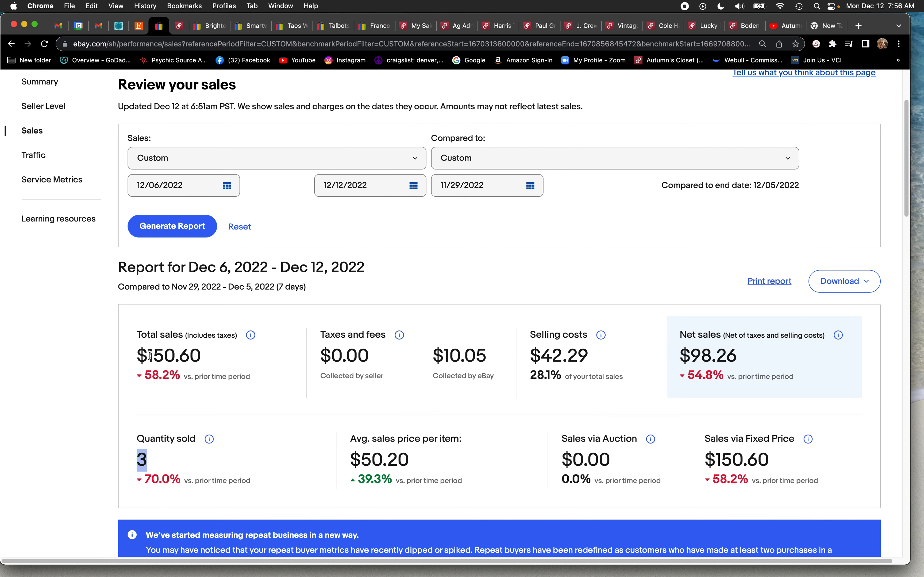
pyautogui.moveTo(192, 441)
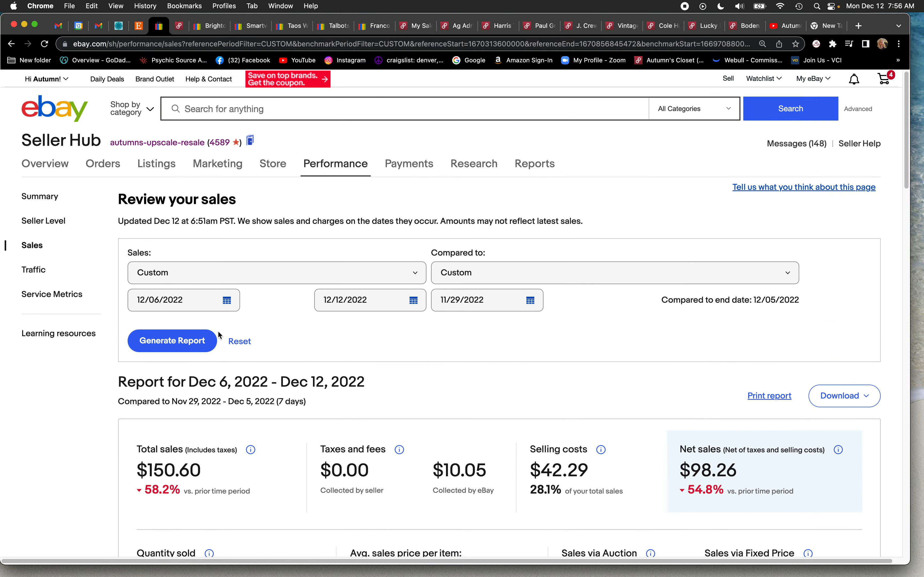
# Show the Active listings summary: 192 listings worth $6,719.07.
pyautogui.click(156, 164)
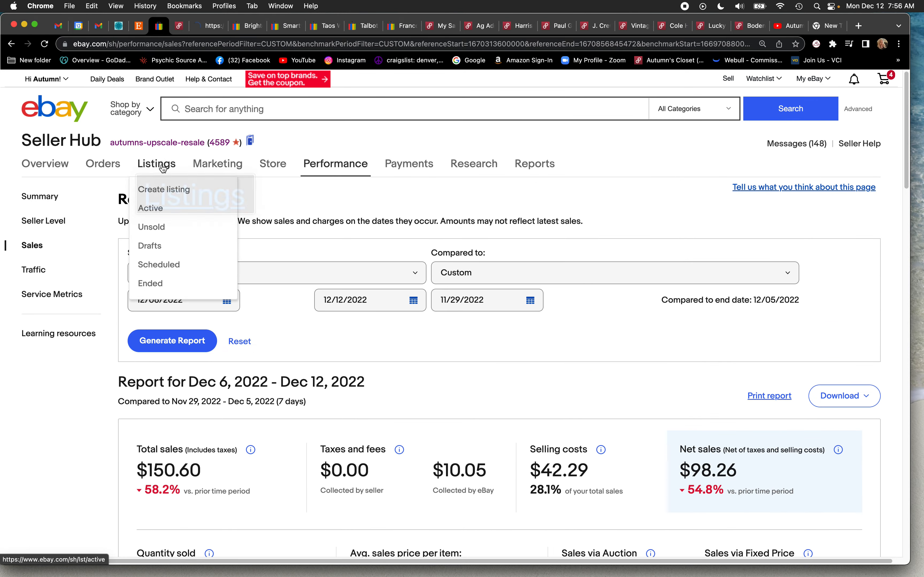
pyautogui.click(150, 208)
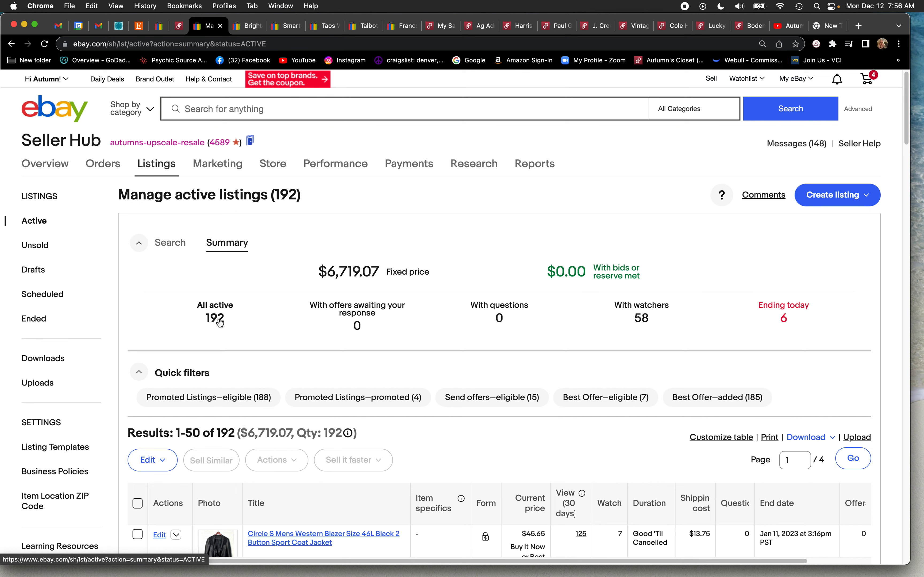
pyautogui.moveTo(223, 340)
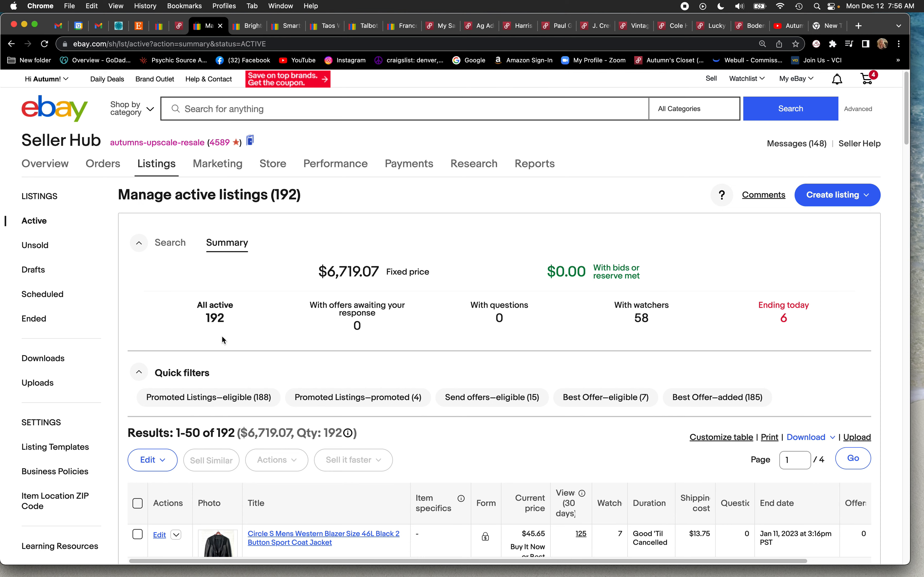
pyautogui.scroll(-3)
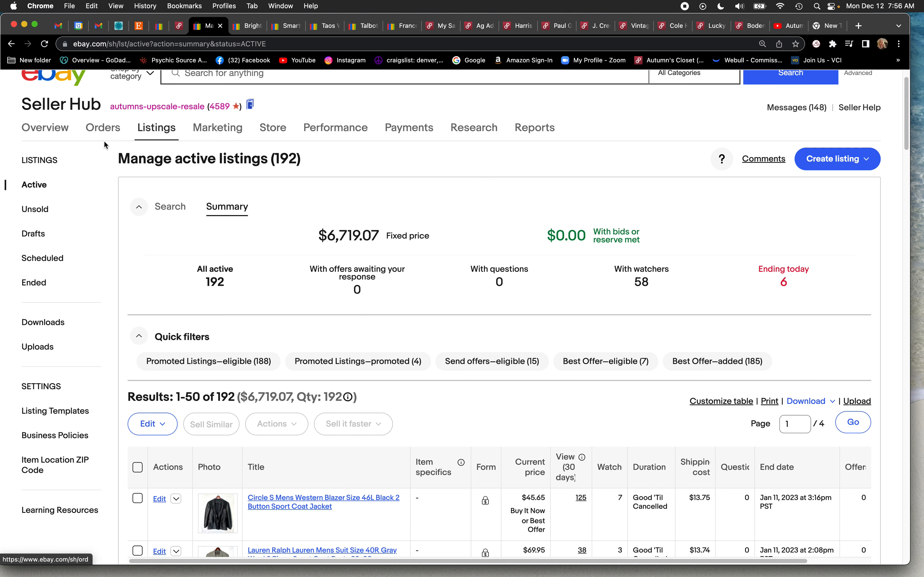
# Show the Overview dashboard with $1,309.55 in 31-day sales and the expanded Orders menu.
pyautogui.click(45, 127)
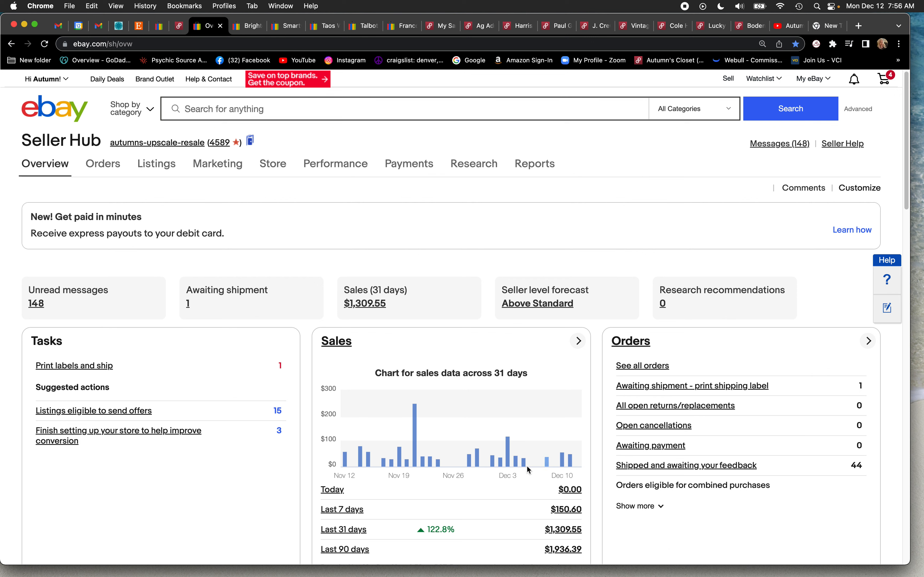
pyautogui.moveTo(544, 467)
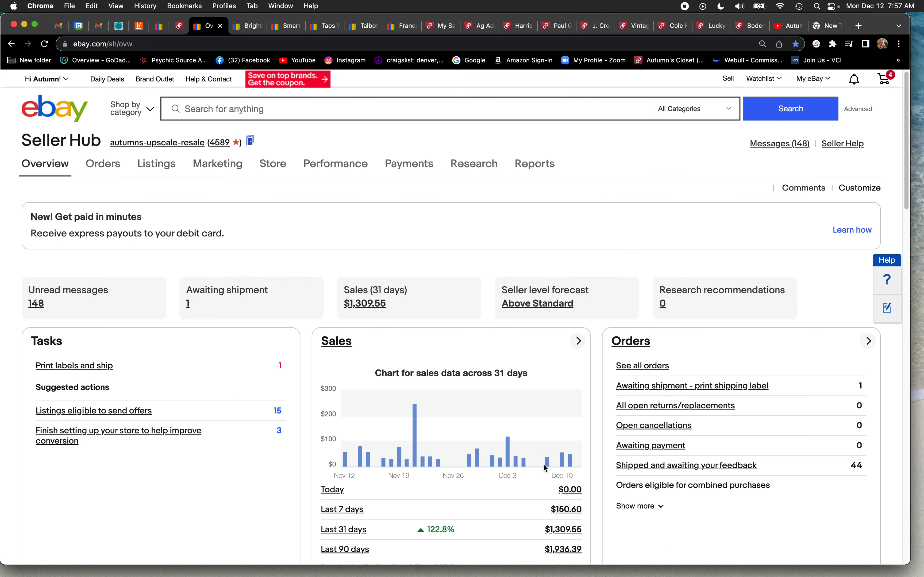
pyautogui.moveTo(570, 457)
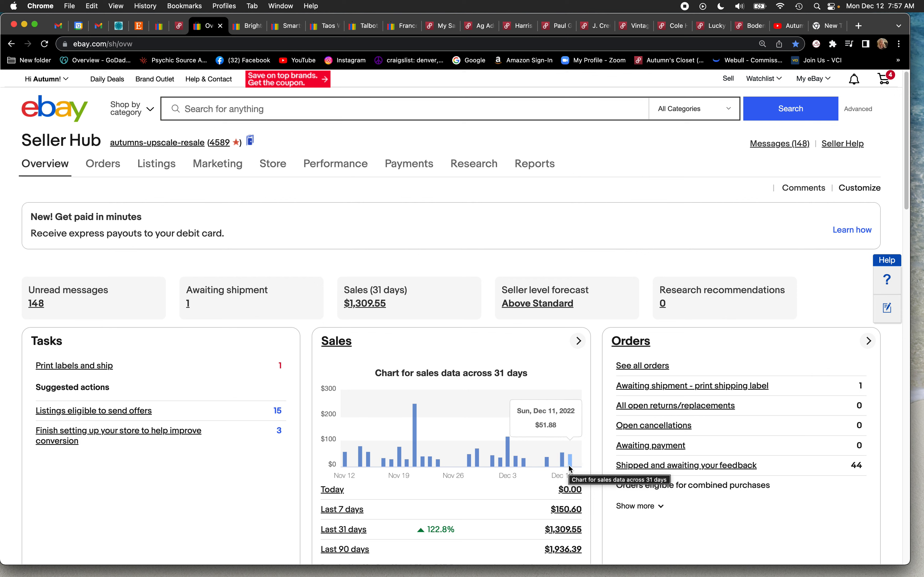
pyautogui.moveTo(548, 468)
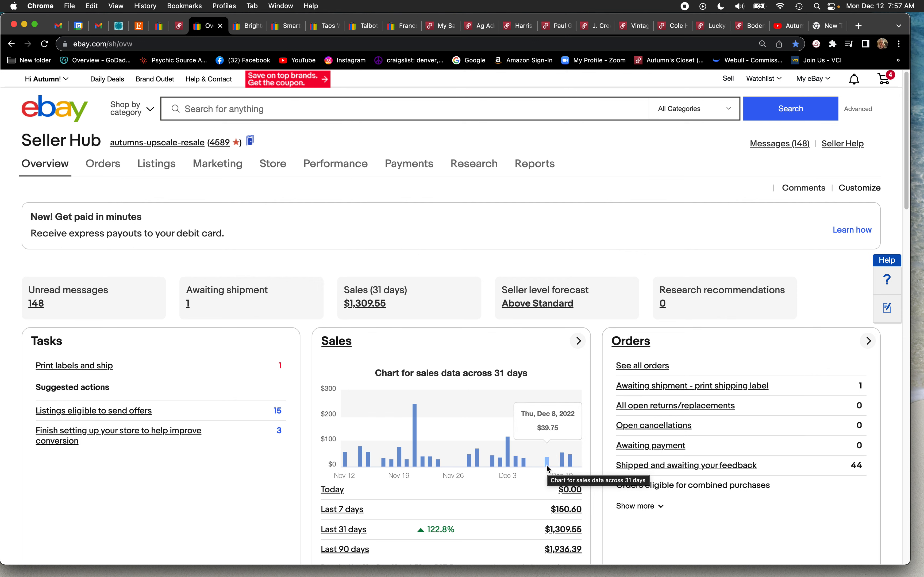
pyautogui.moveTo(121, 211)
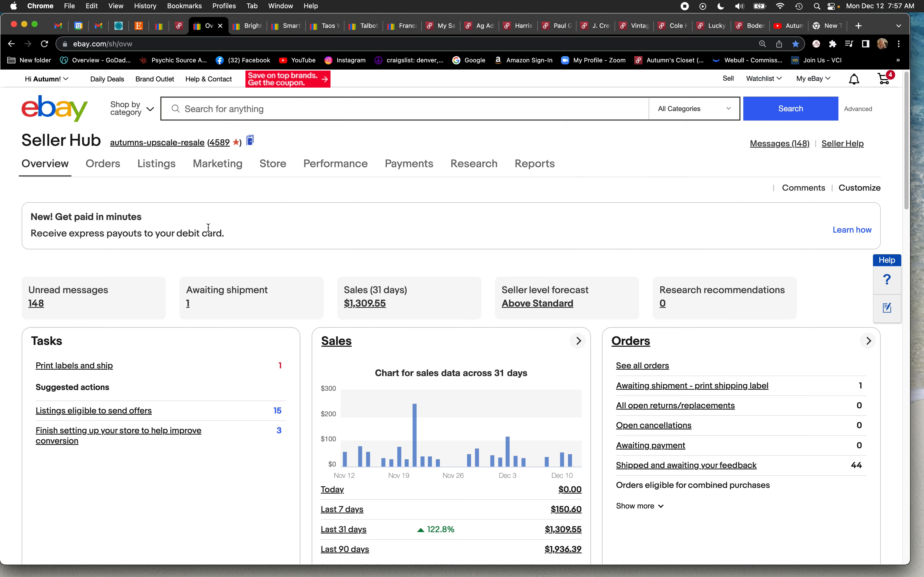
pyautogui.click(103, 163)
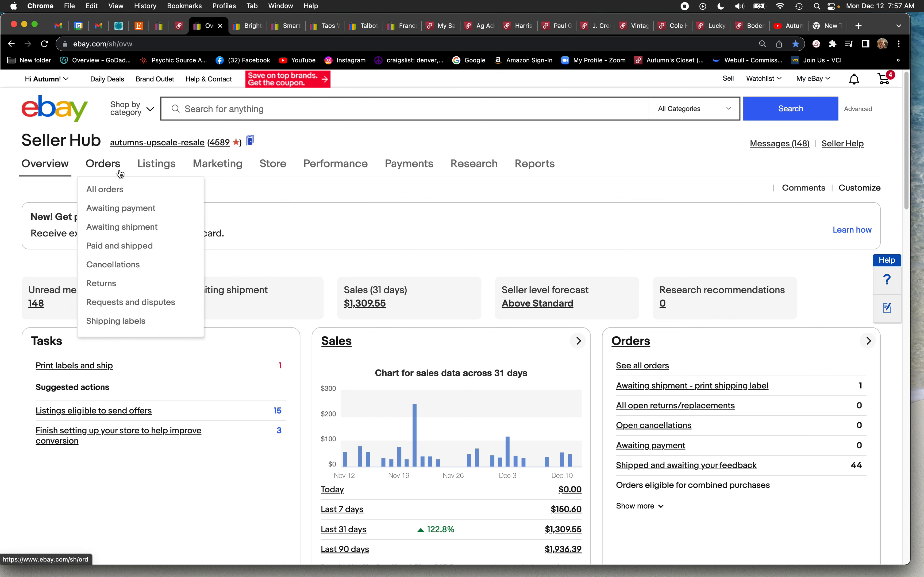
pyautogui.click(104, 189)
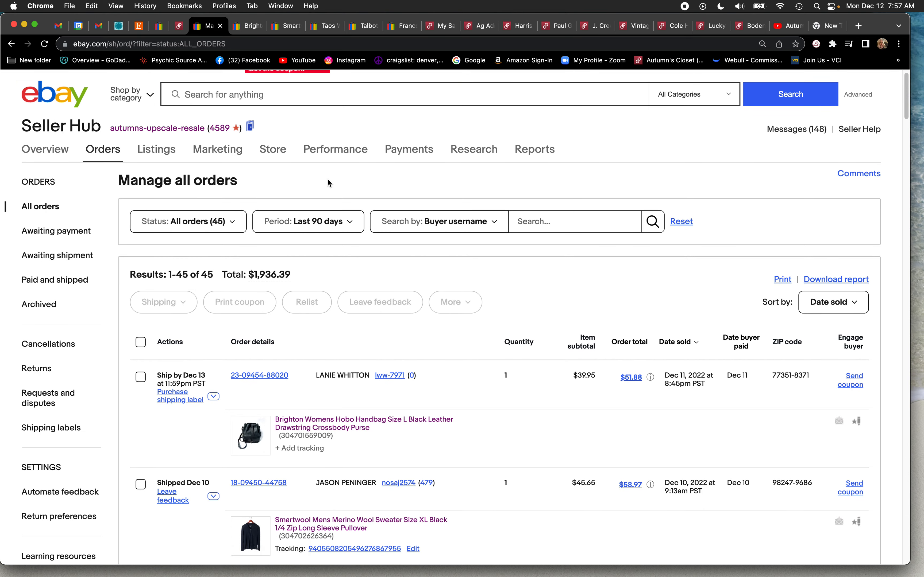
pyautogui.scroll(-3)
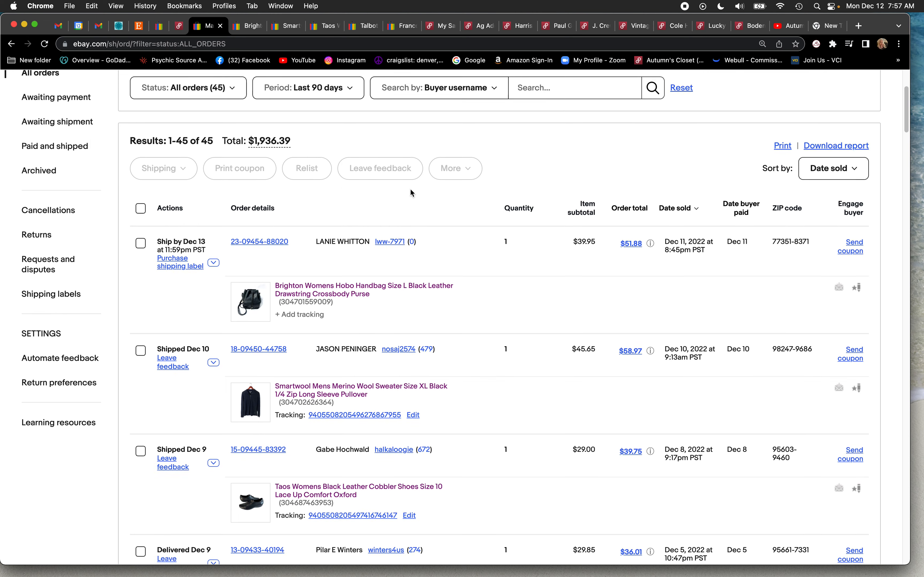
pyautogui.scroll(-3)
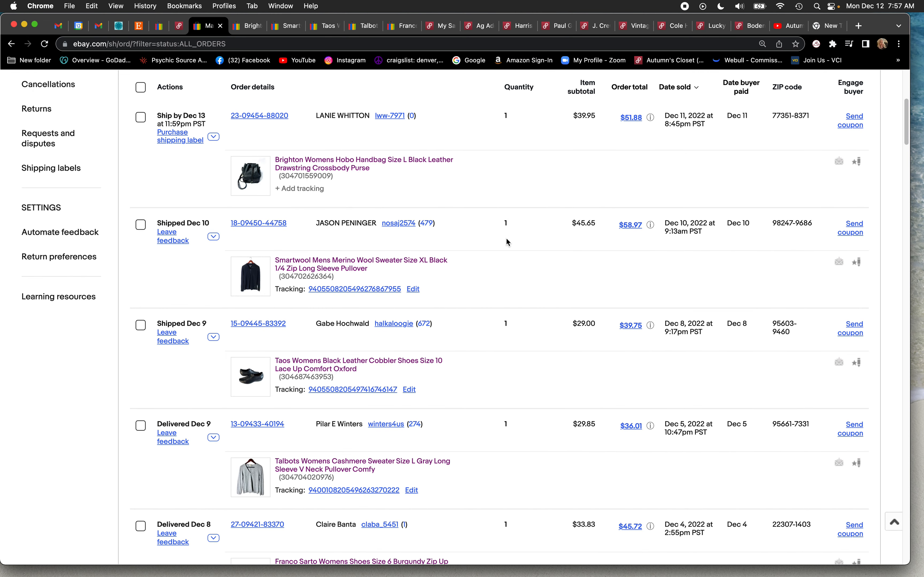
pyautogui.moveTo(498, 287)
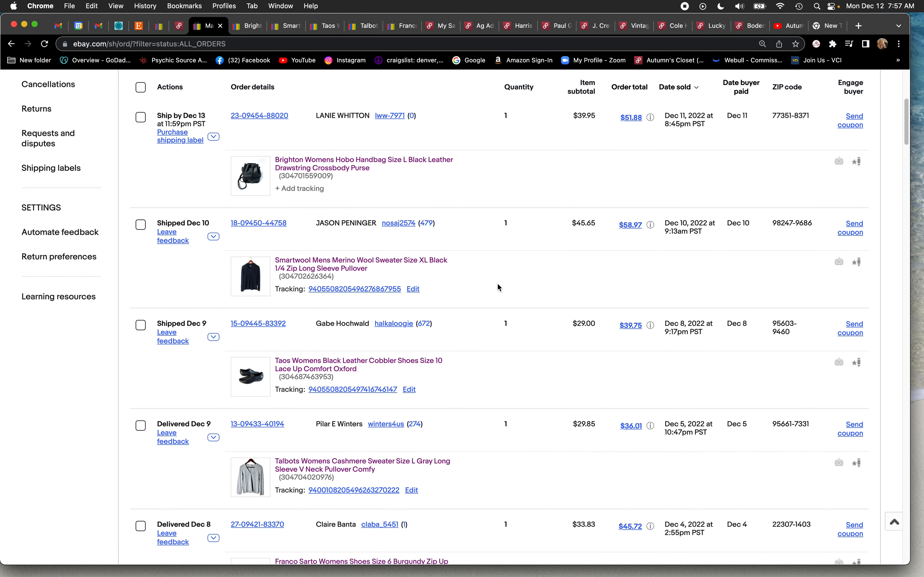
pyautogui.moveTo(163, 34)
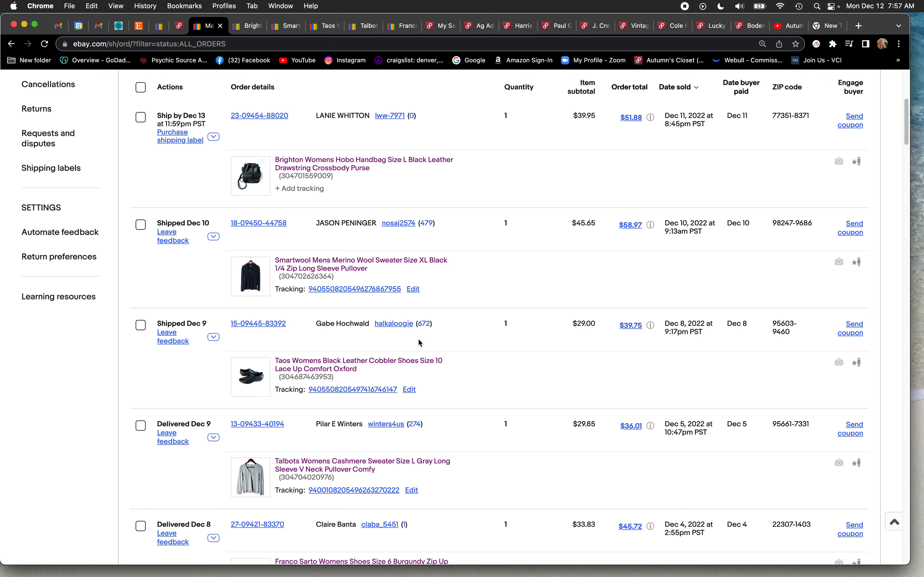
pyautogui.moveTo(455, 388)
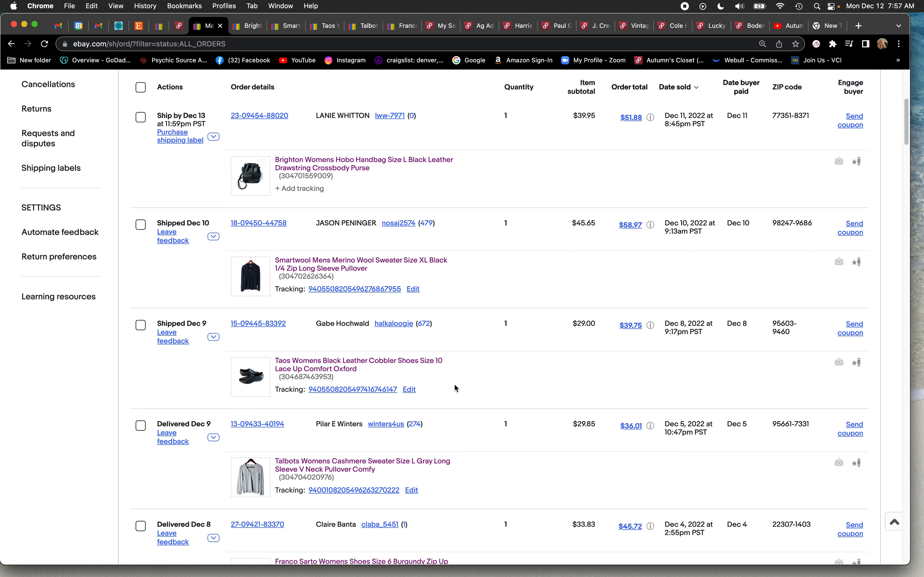
pyautogui.scroll(-3)
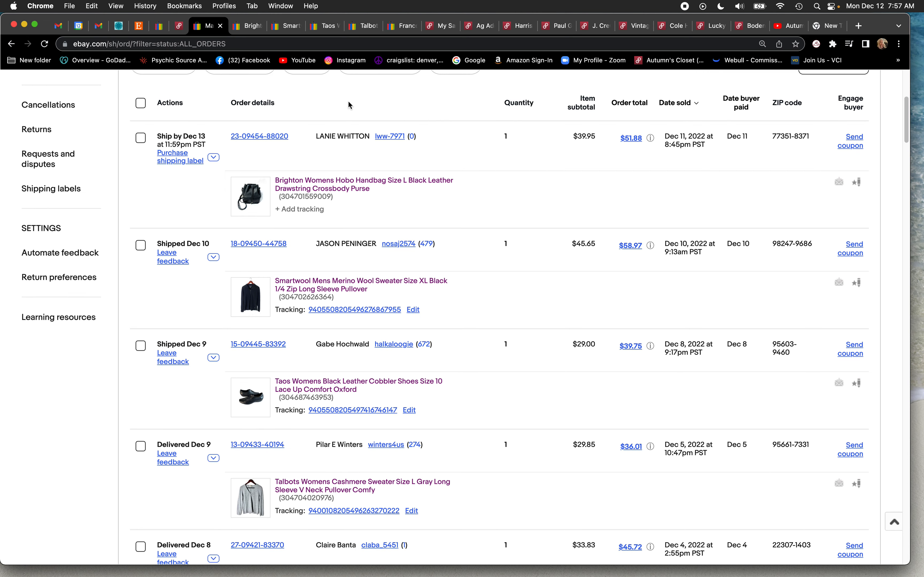
# Show the Dec 6–12 sales report figures and highlight the quantity sold of 3.
pyautogui.click(157, 25)
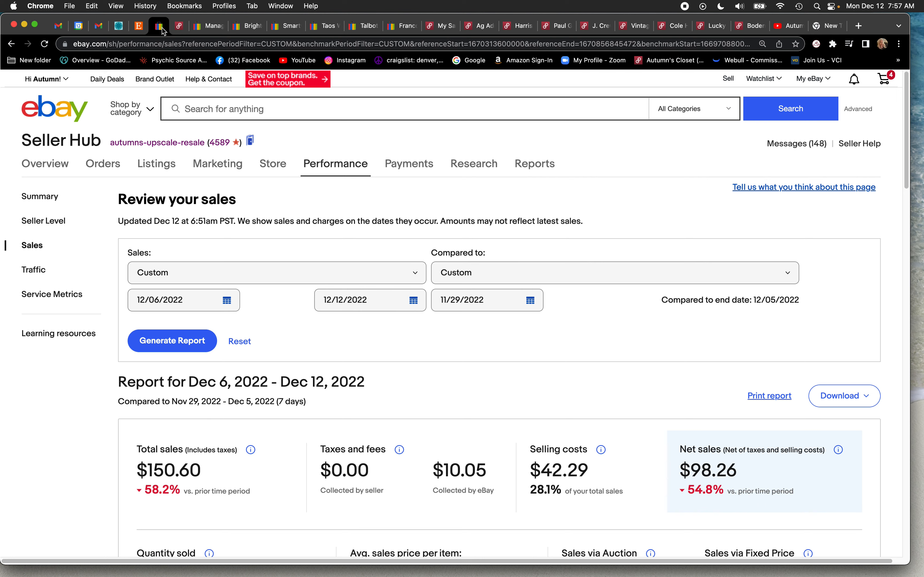
pyautogui.scroll(-3)
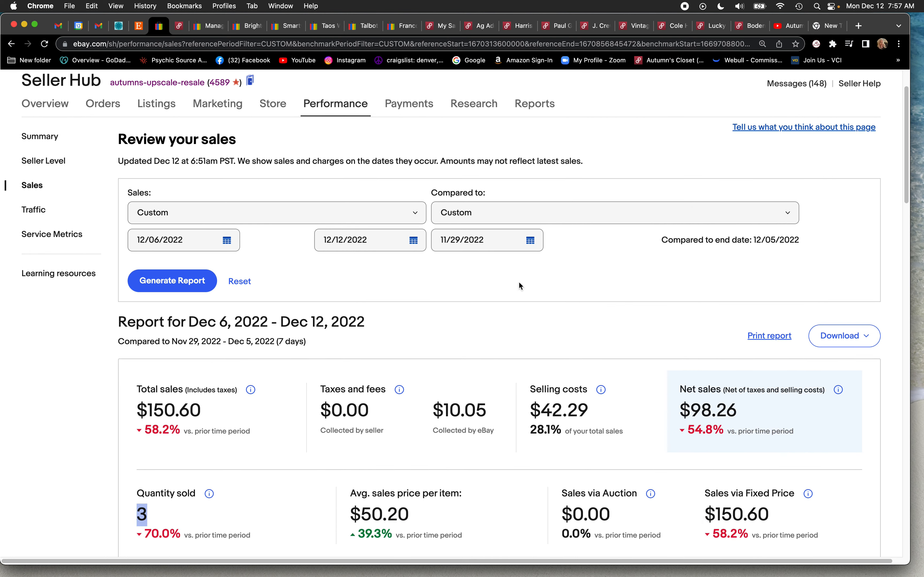
pyautogui.scroll(-3)
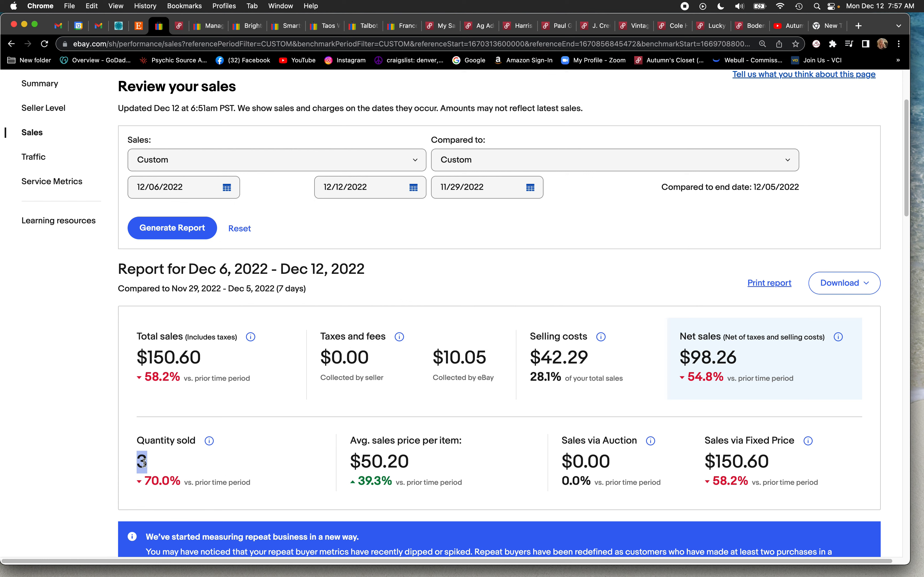
pyautogui.doubleClick(141, 461)
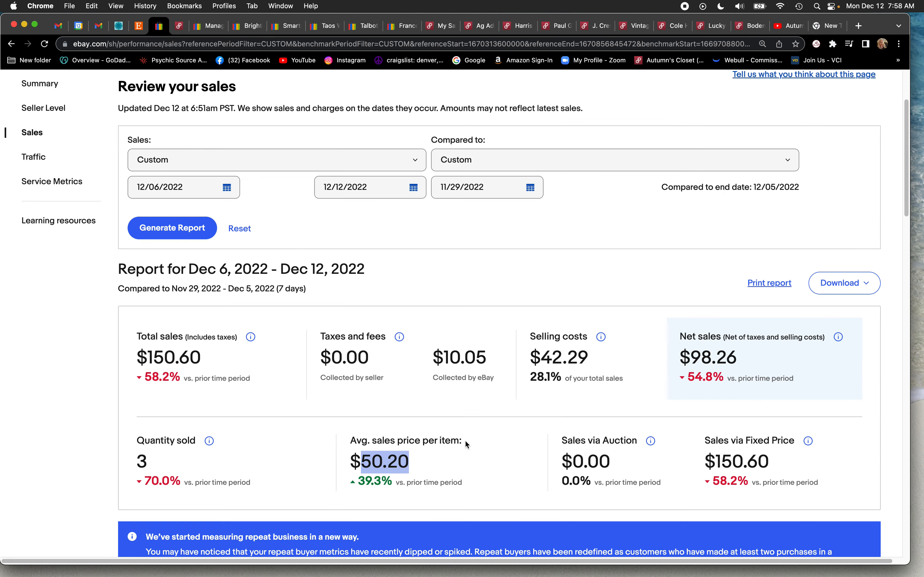
pyautogui.moveTo(245, 136)
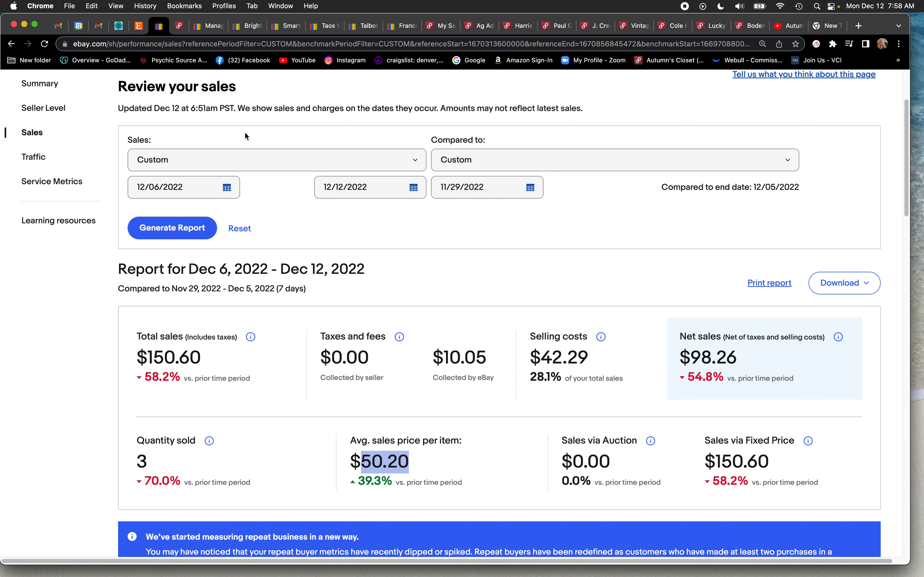
# Show the Brighton black leather hobo handbag listing sold for $39.95 with $8.65 shipping.
pyautogui.click(207, 25)
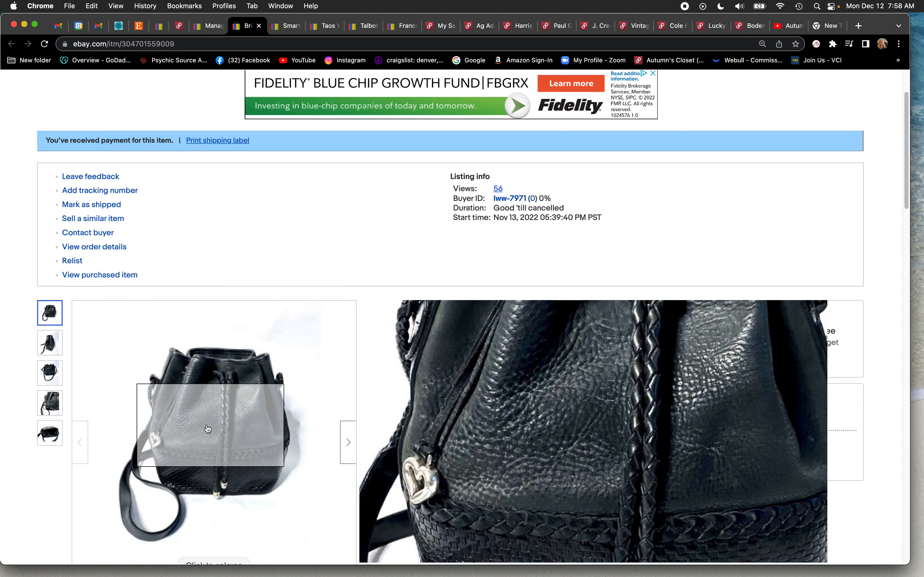
pyautogui.scroll(-3)
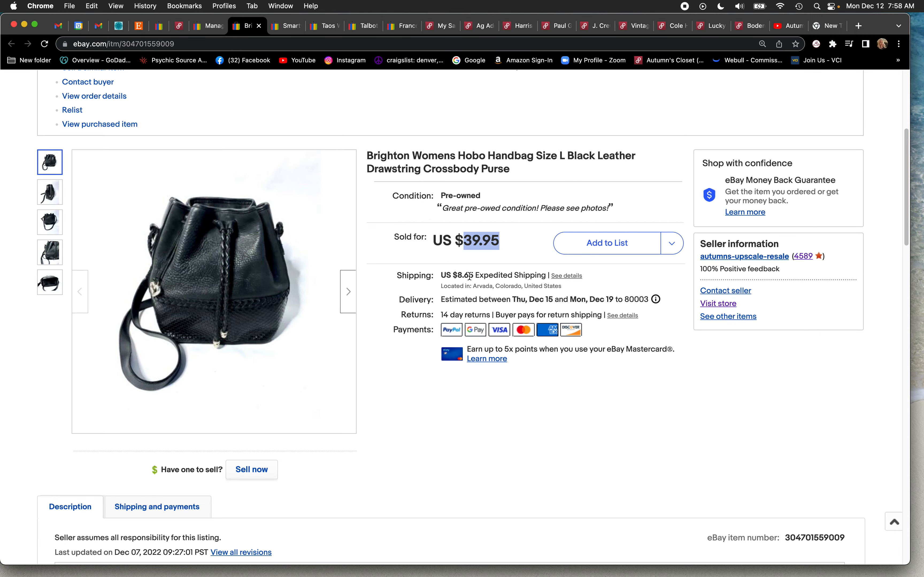
# Show the Smartwool merino 1/4 zip pullover listing and highlight its $45.65 sold price.
pyautogui.scroll(-3)
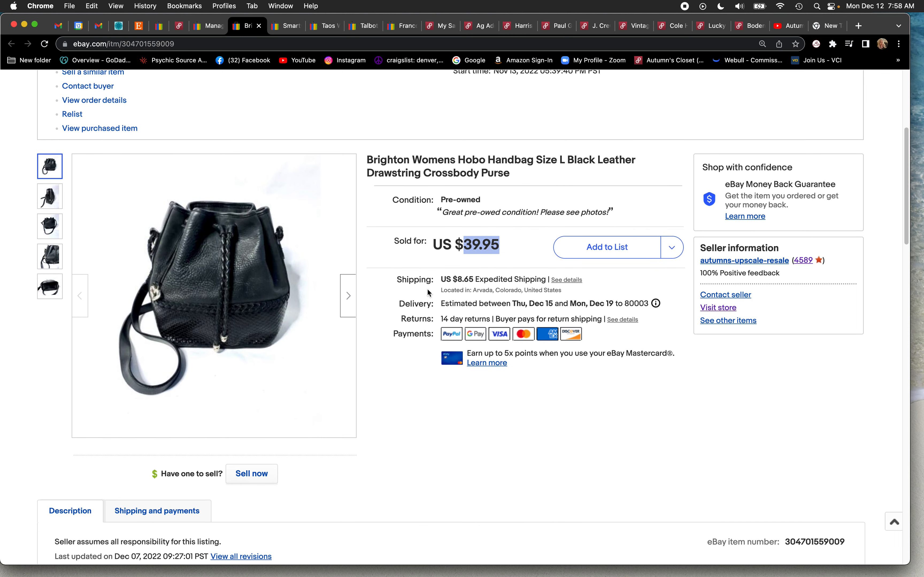
pyautogui.moveTo(425, 285)
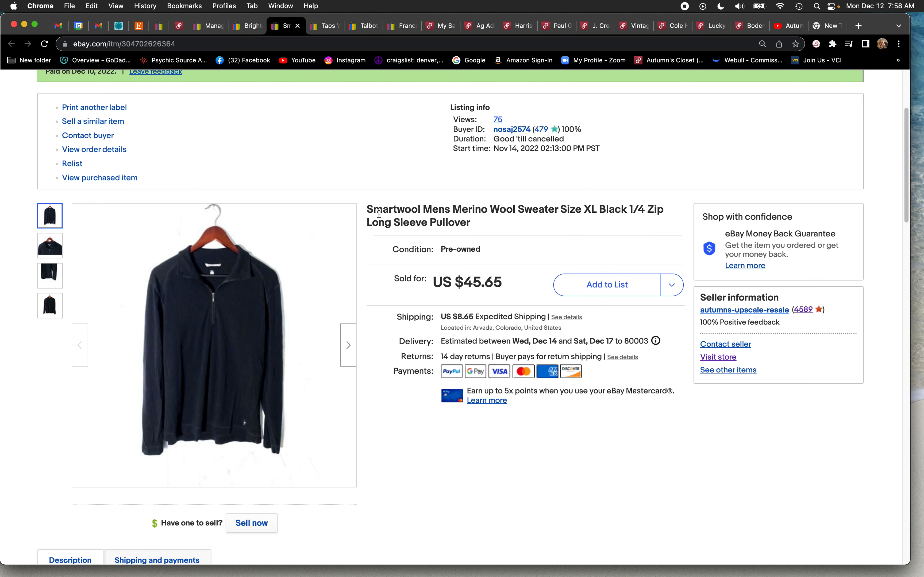
pyautogui.moveTo(519, 234)
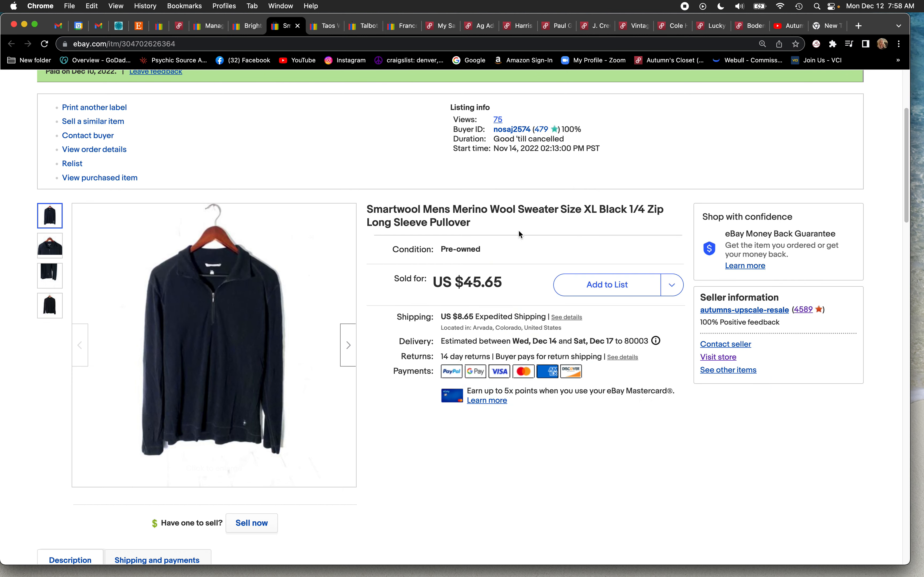
pyautogui.moveTo(408, 207)
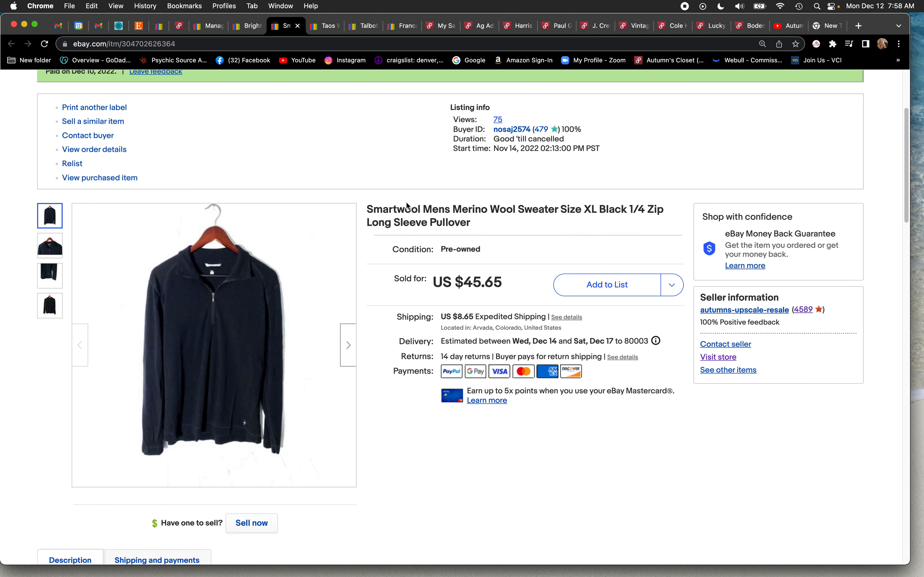
pyautogui.moveTo(389, 253)
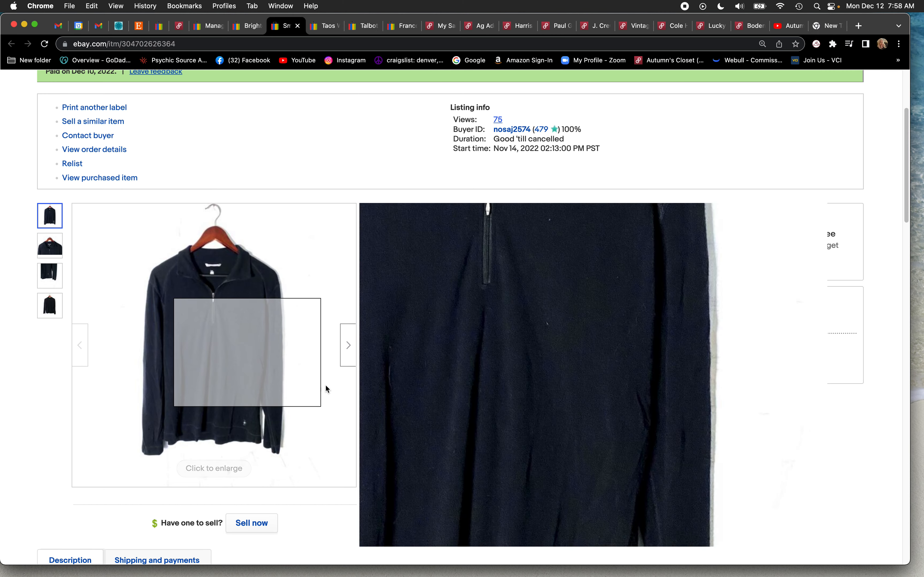
pyautogui.moveTo(235, 444)
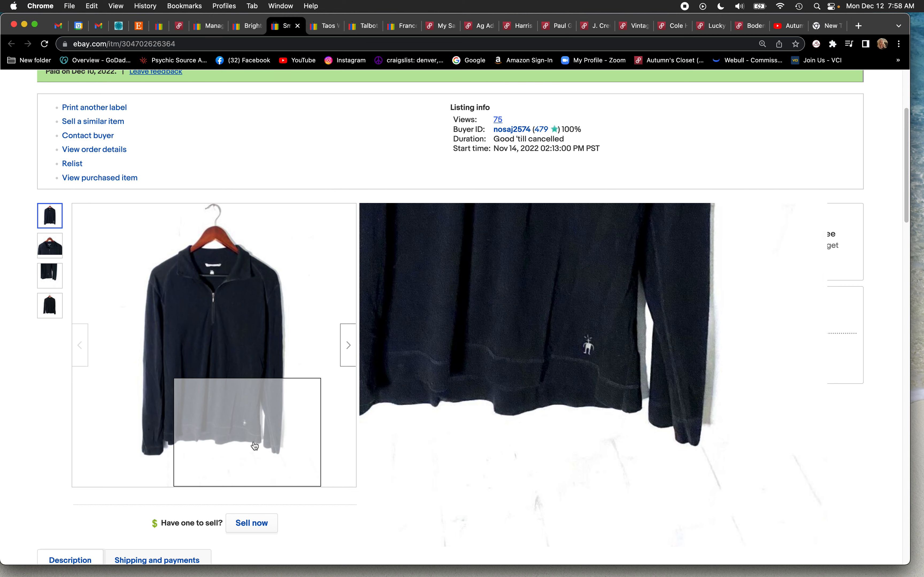
pyautogui.moveTo(255, 446)
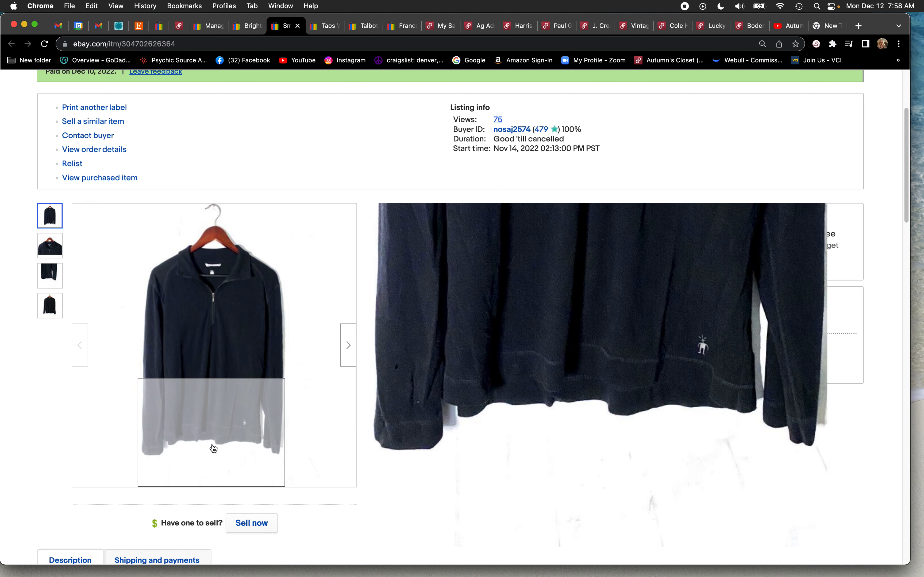
pyautogui.moveTo(278, 450)
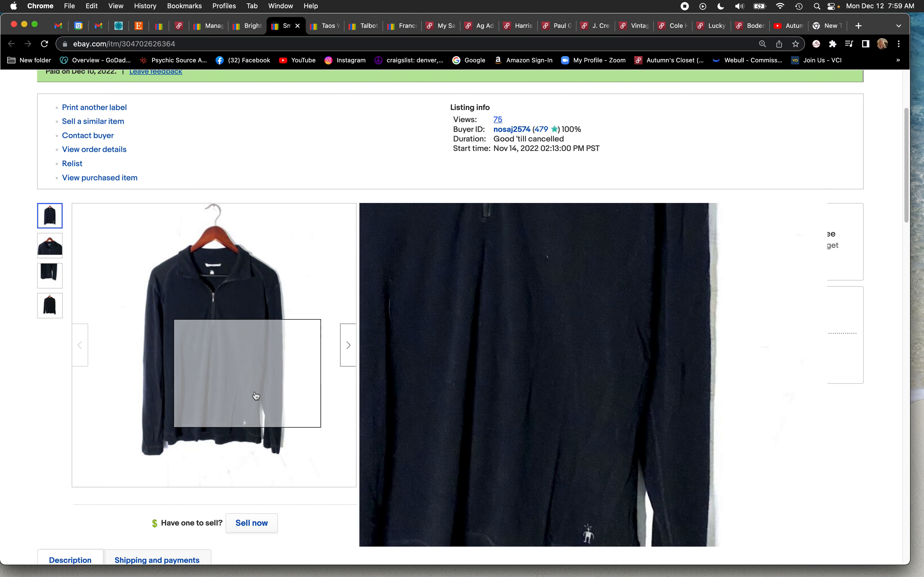
pyautogui.moveTo(273, 454)
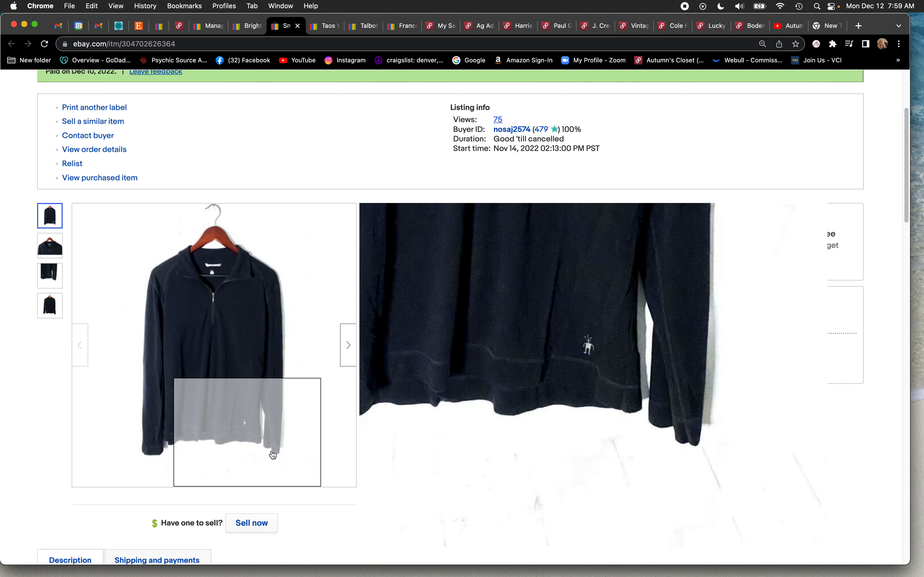
pyautogui.moveTo(234, 324)
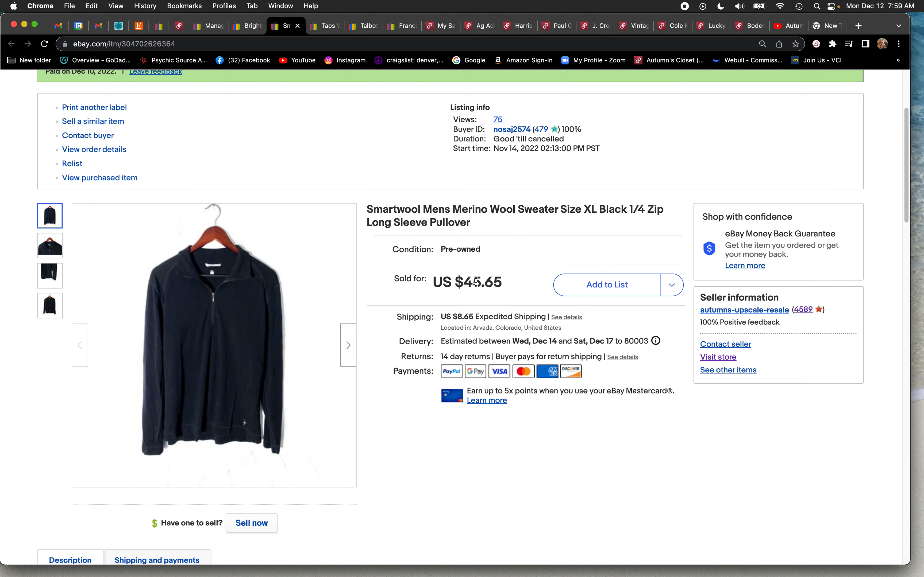
pyautogui.moveTo(176, 446)
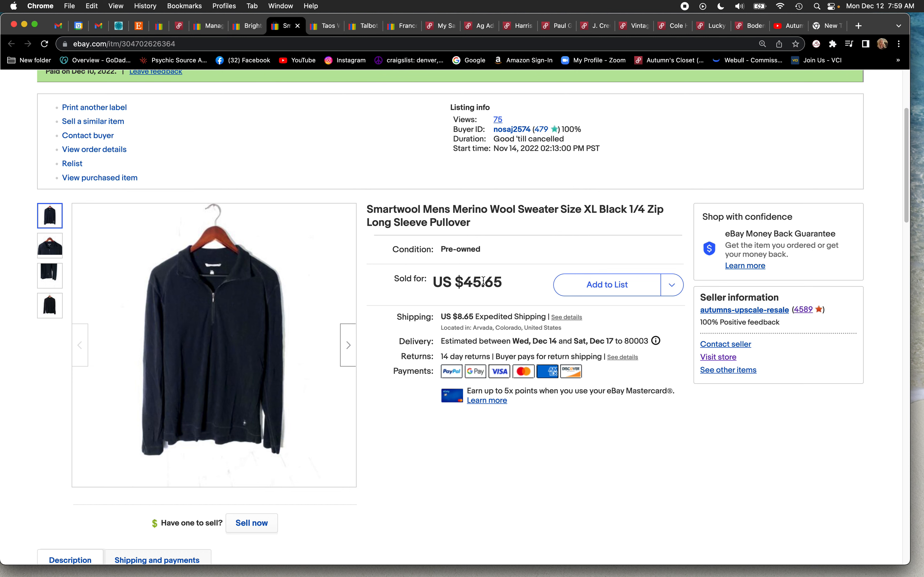
pyautogui.moveTo(478, 282)
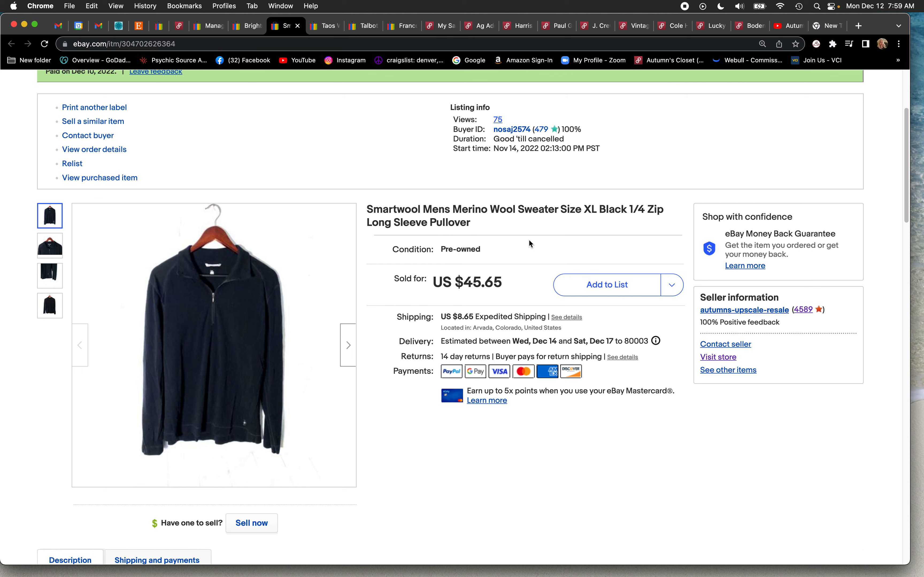
pyautogui.moveTo(467, 290)
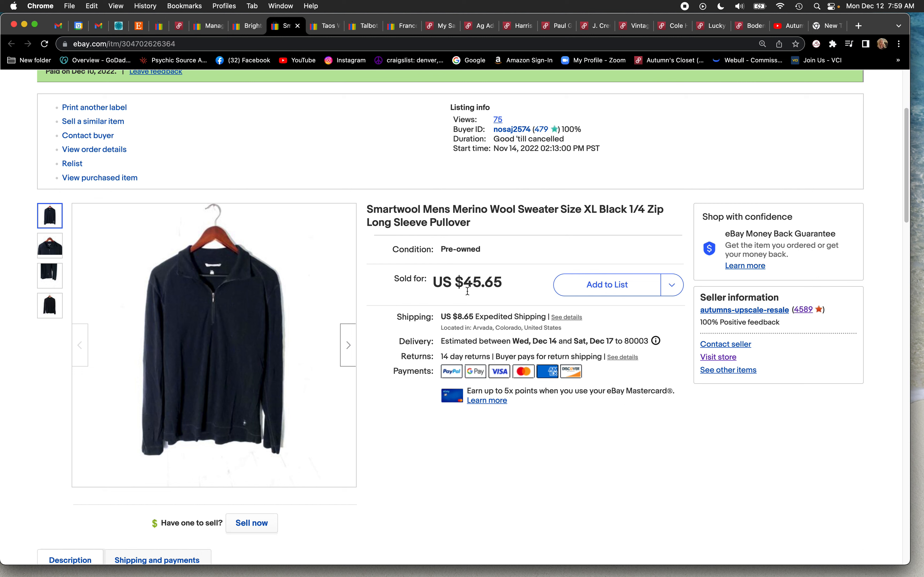
pyautogui.doubleClick(480, 283)
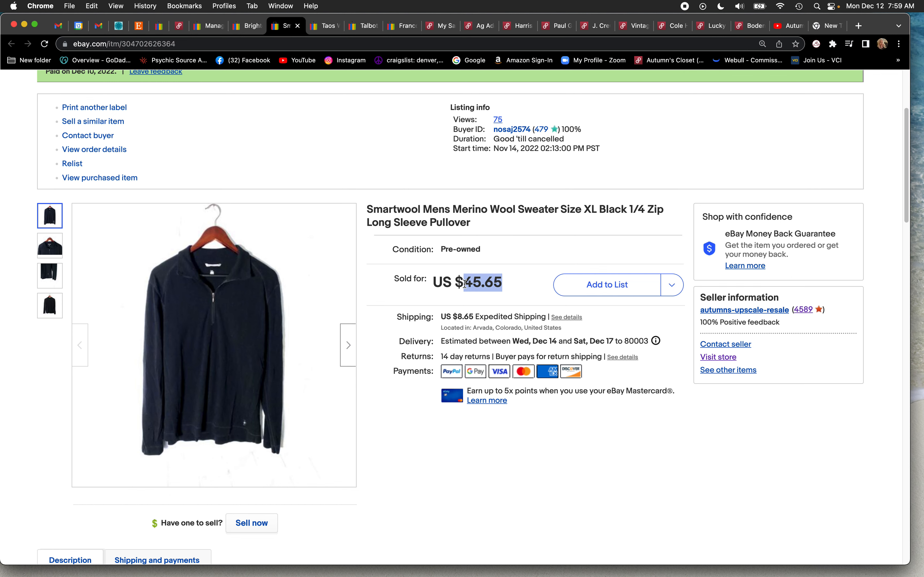
pyautogui.moveTo(342, 36)
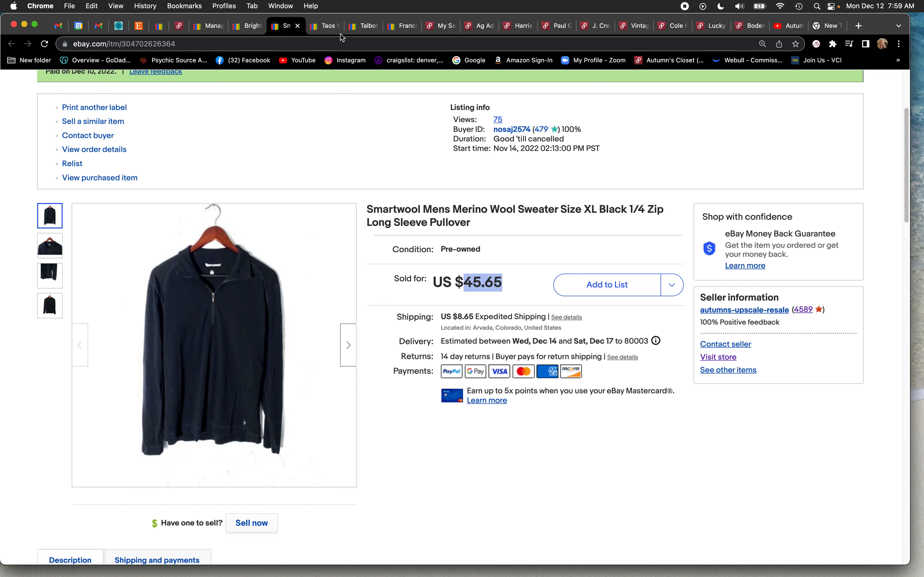
# Show the Taos black leather cobbler shoes listing sold for $35.85 and its insole photo.
pyautogui.click(323, 25)
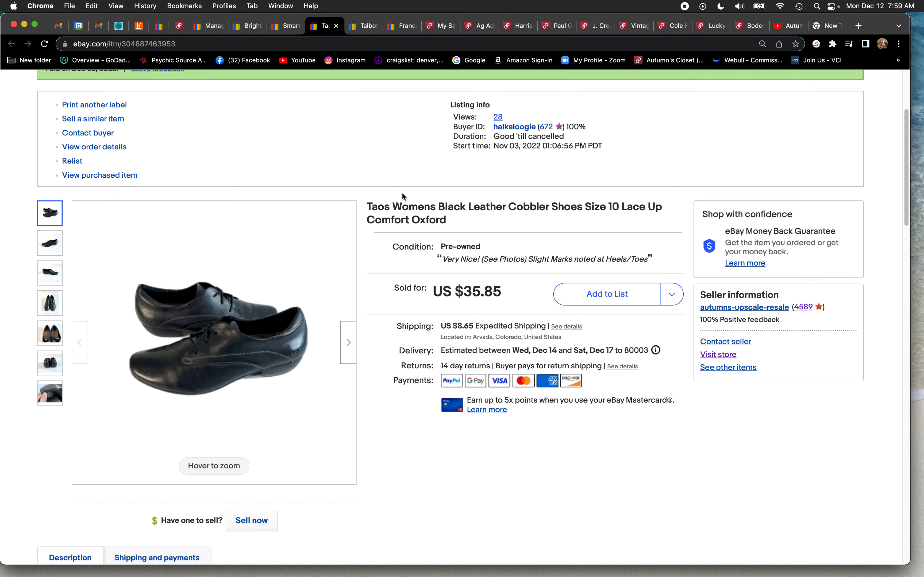
pyautogui.moveTo(416, 217)
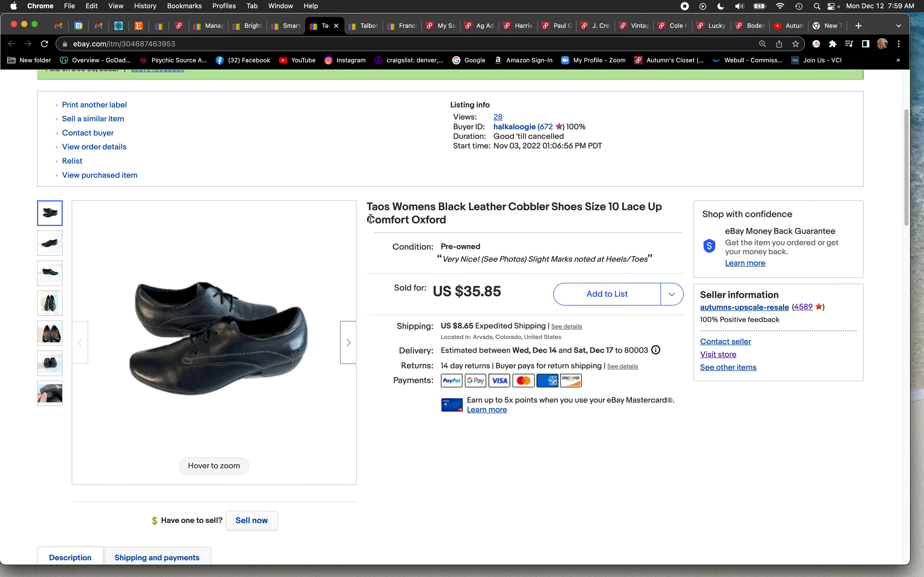
pyautogui.moveTo(369, 207)
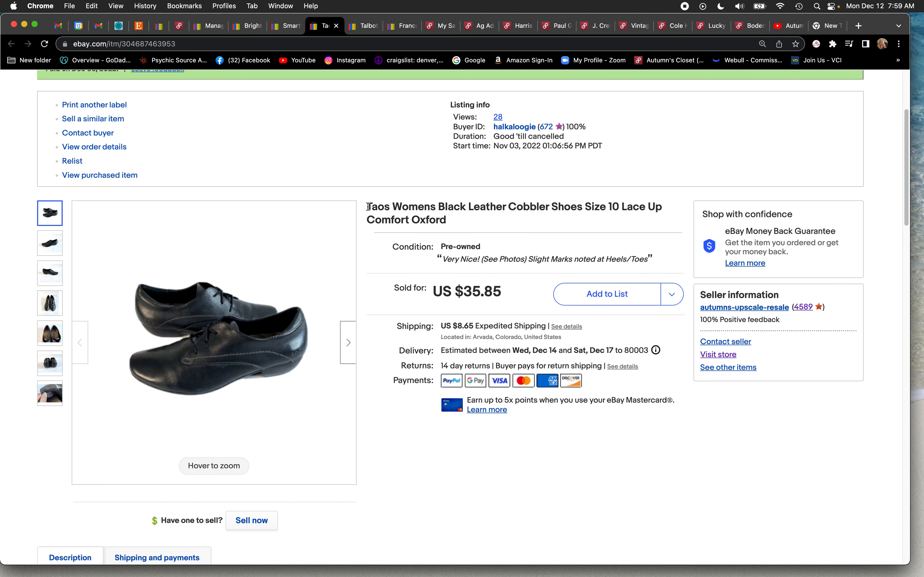
pyautogui.moveTo(257, 318)
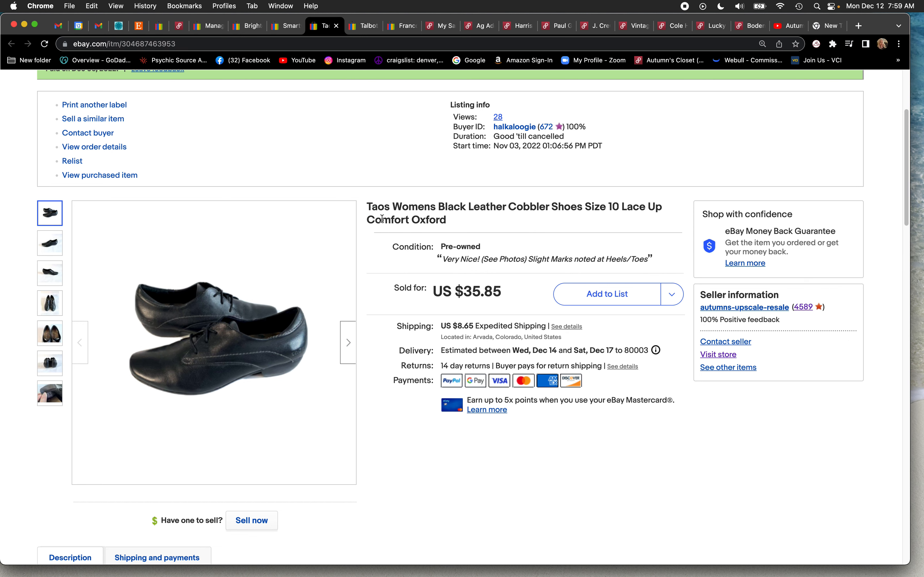
pyautogui.click(50, 393)
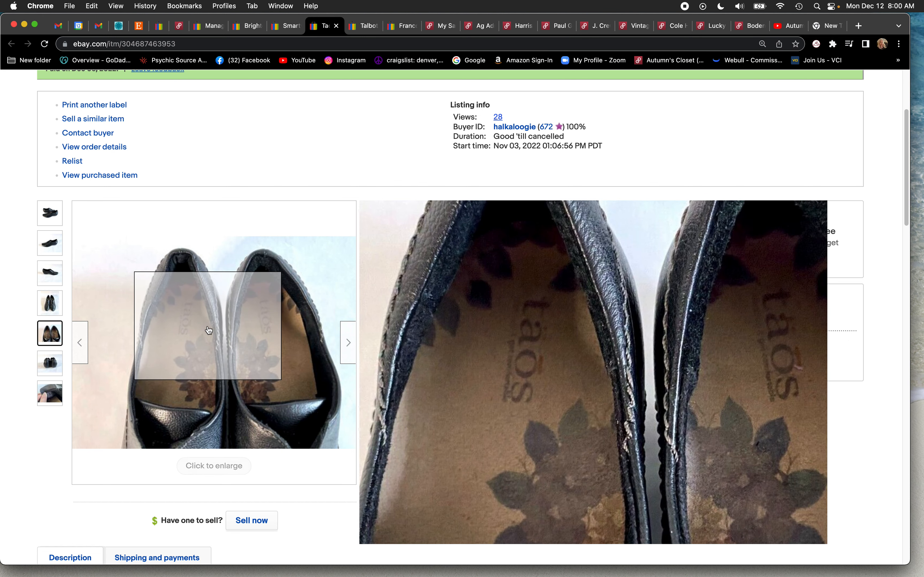
pyautogui.moveTo(318, 308)
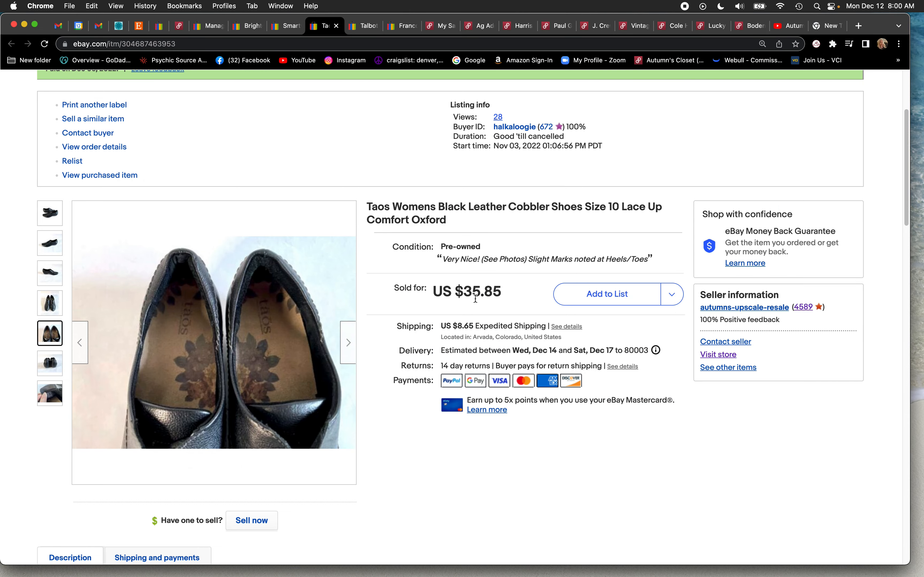
pyautogui.moveTo(465, 324)
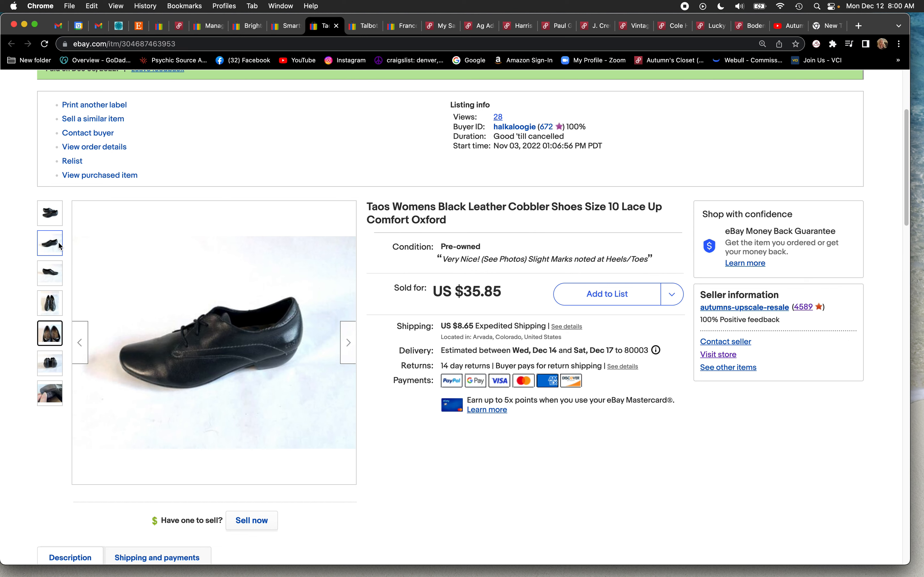
pyautogui.click(50, 213)
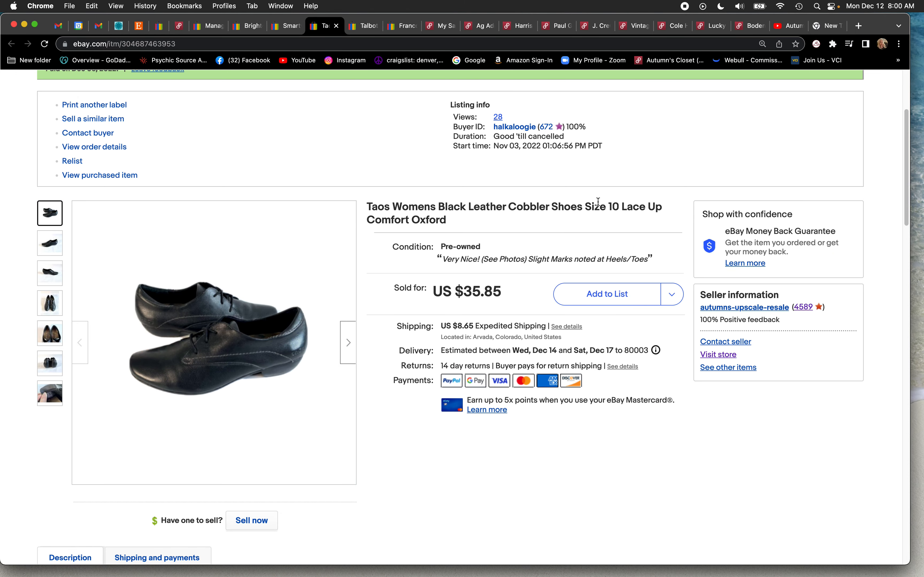
pyautogui.moveTo(352, 24)
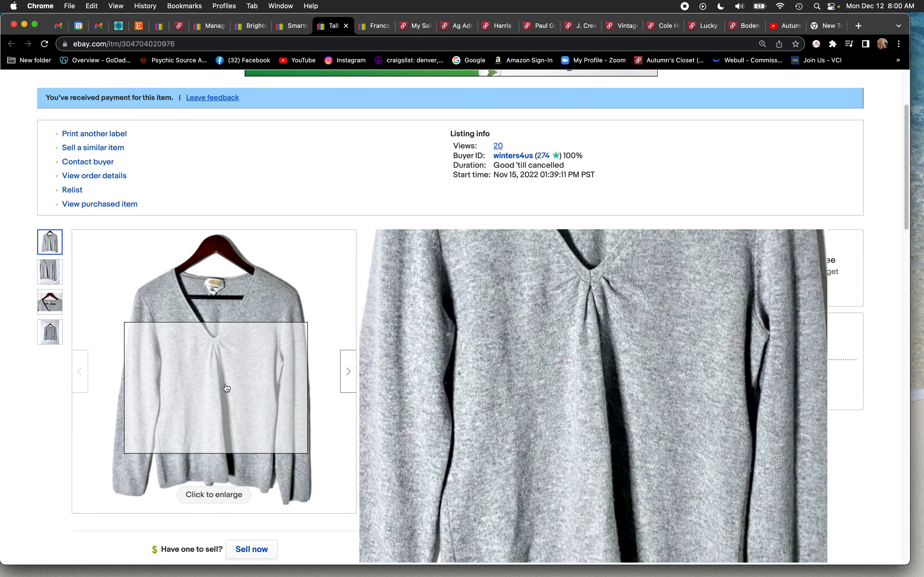
pyautogui.moveTo(236, 295)
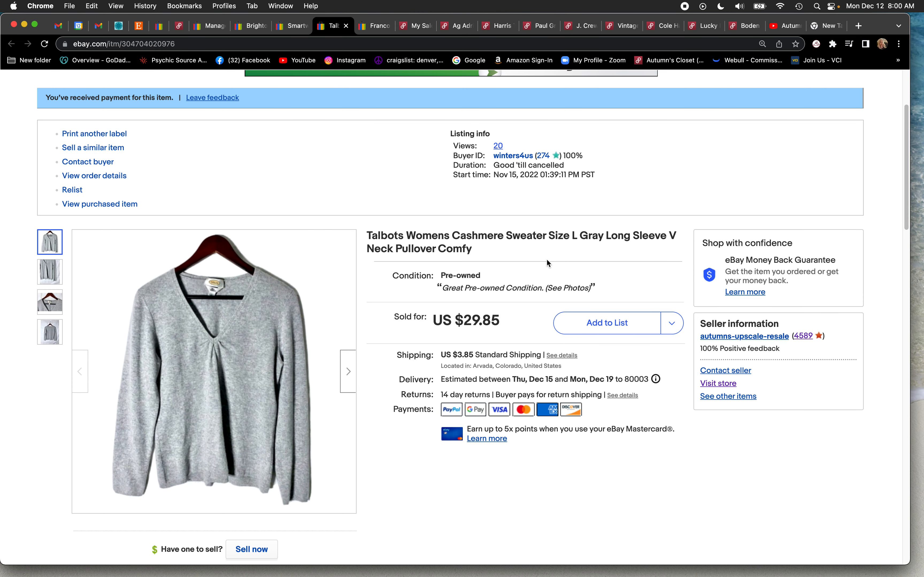
pyautogui.moveTo(369, 234)
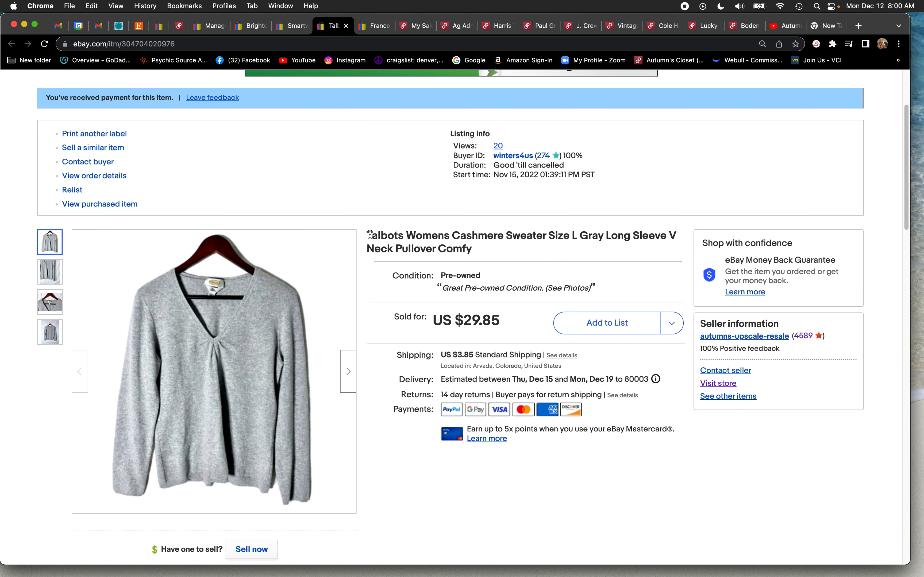
pyautogui.moveTo(242, 306)
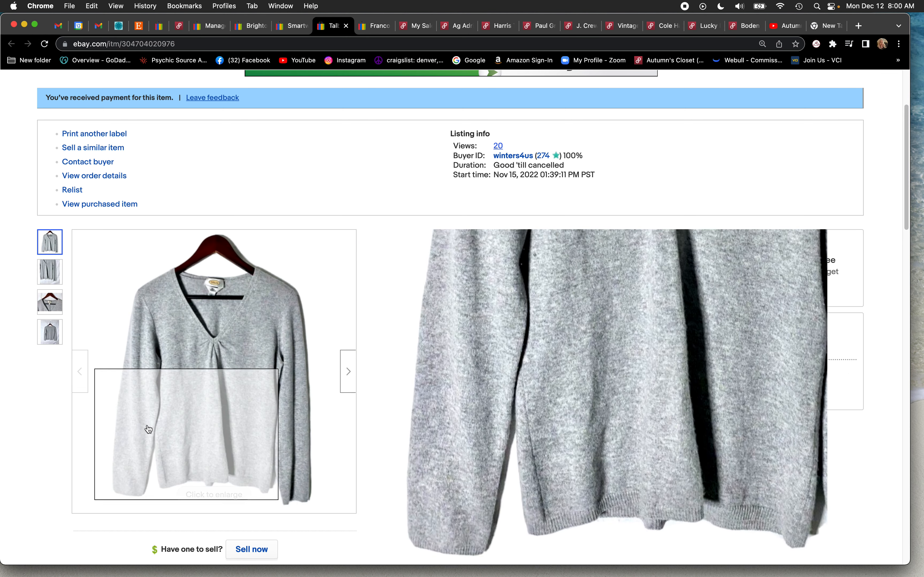
pyautogui.moveTo(292, 287)
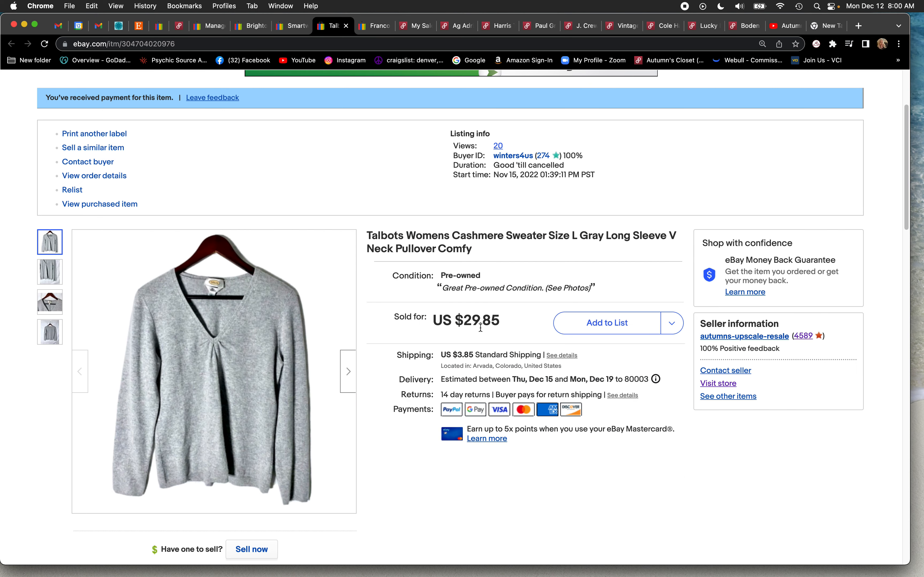
pyautogui.doubleClick(479, 320)
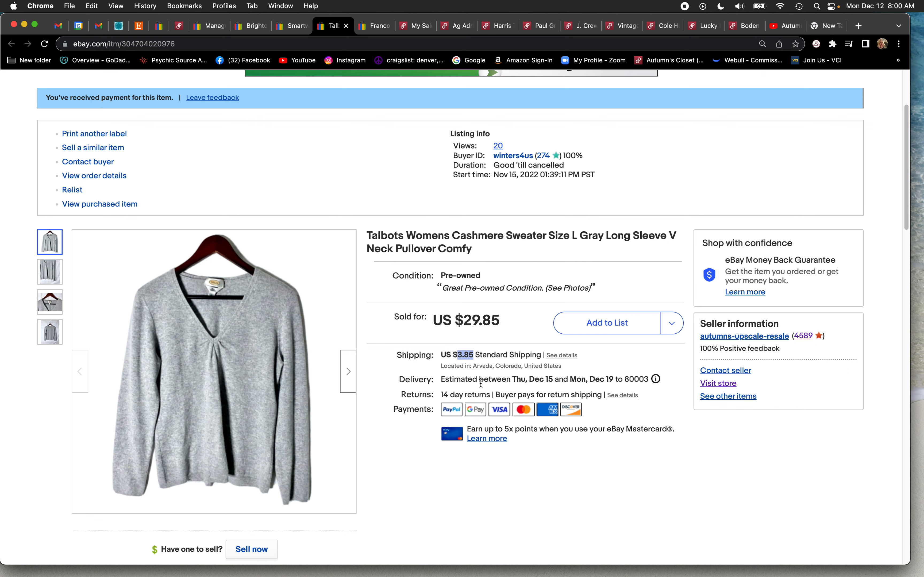
pyautogui.moveTo(256, 390)
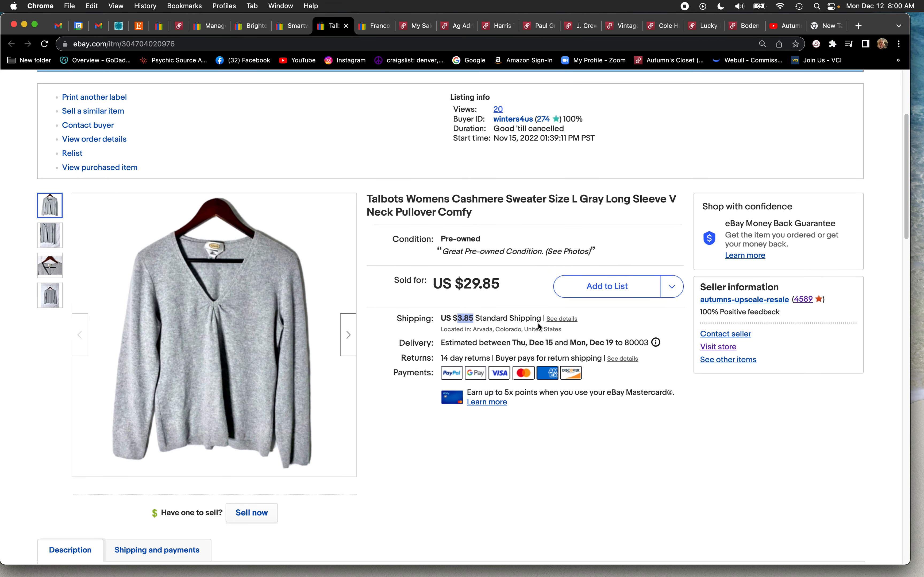
pyautogui.moveTo(537, 325)
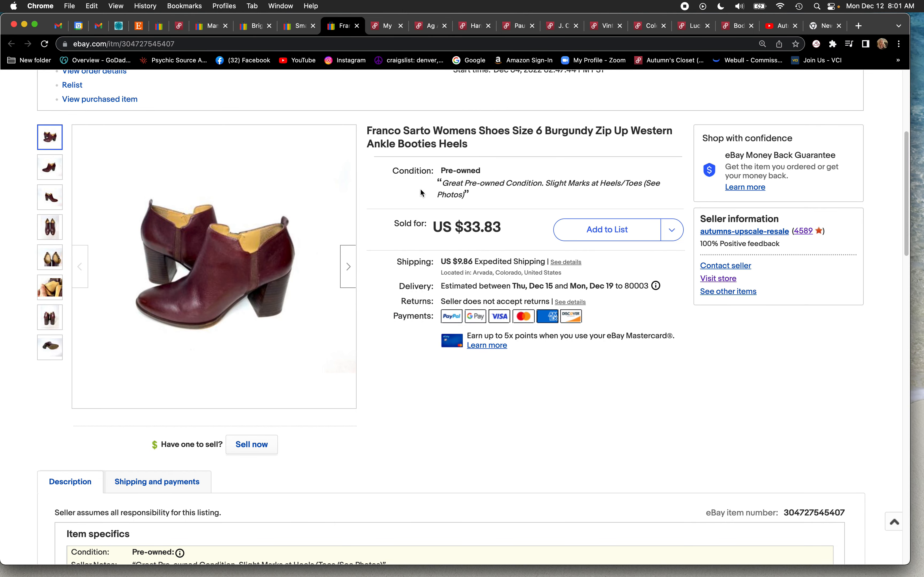
pyautogui.moveTo(519, 127)
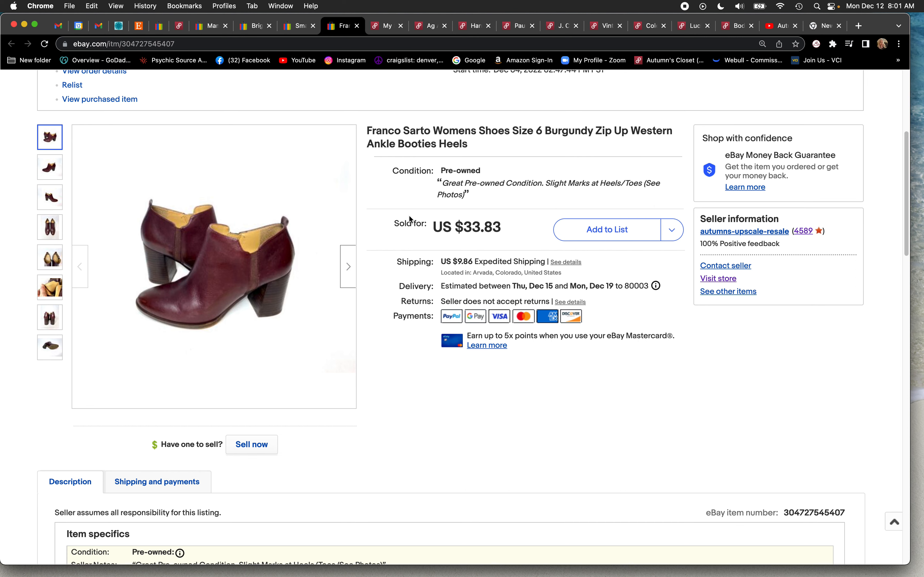
pyautogui.moveTo(532, 213)
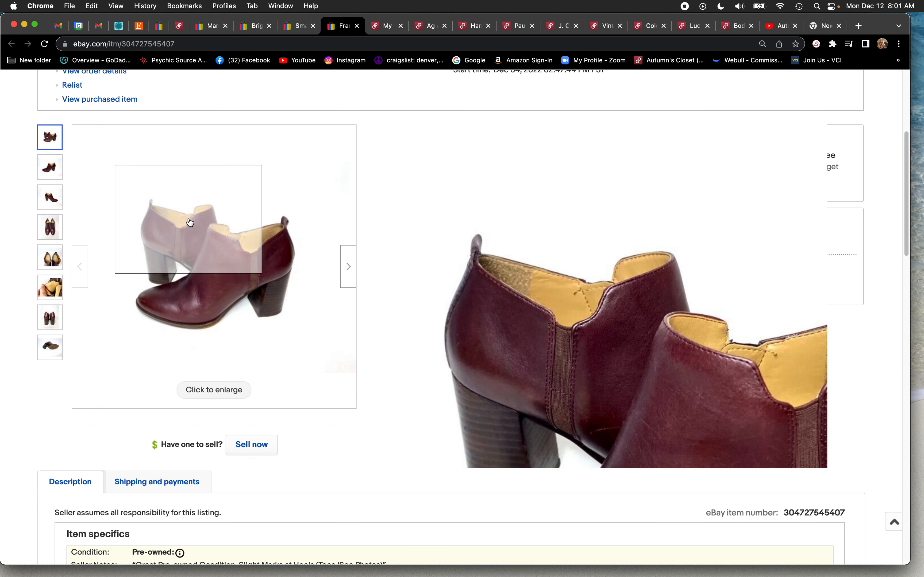
# Look through the Franco Sarto booties photos: rear view, sole, then back to the main photo.
pyautogui.click(50, 258)
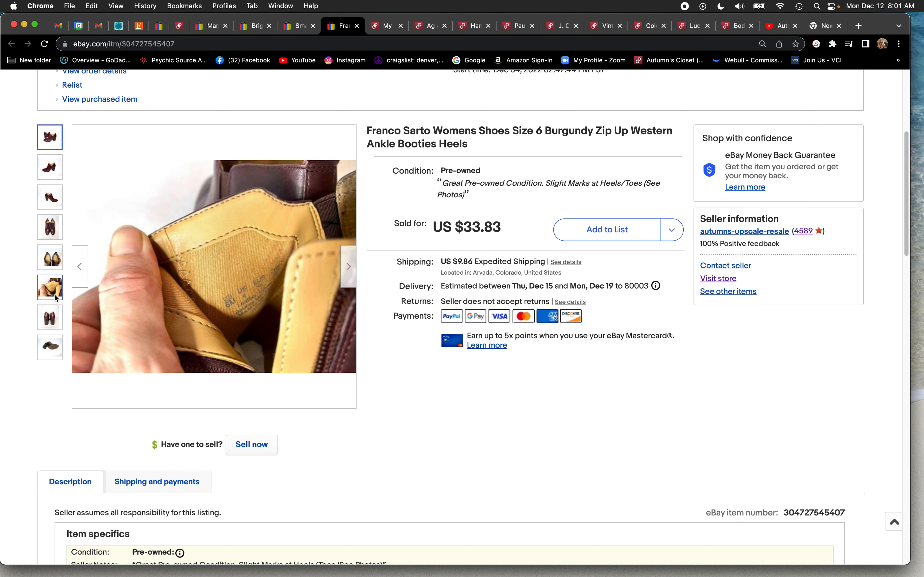
pyautogui.click(50, 317)
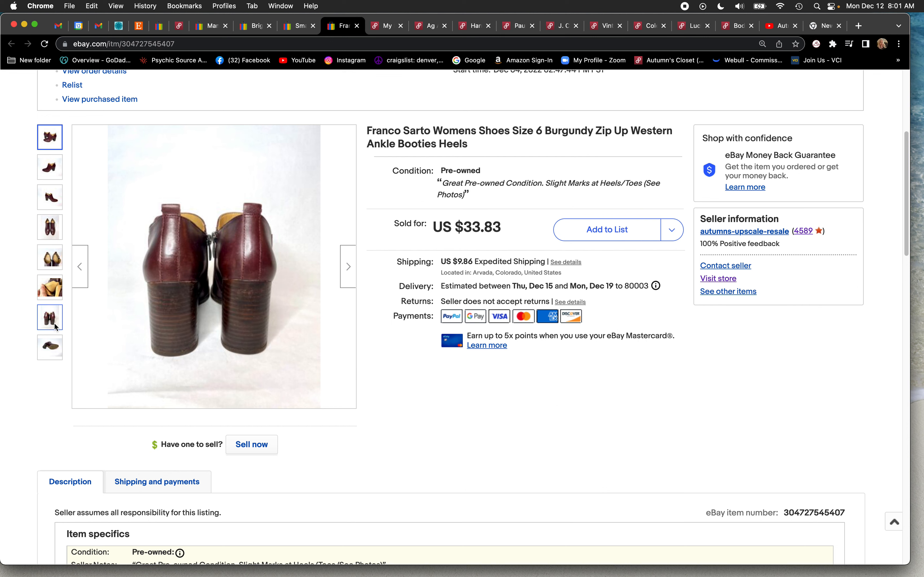
pyautogui.click(51, 347)
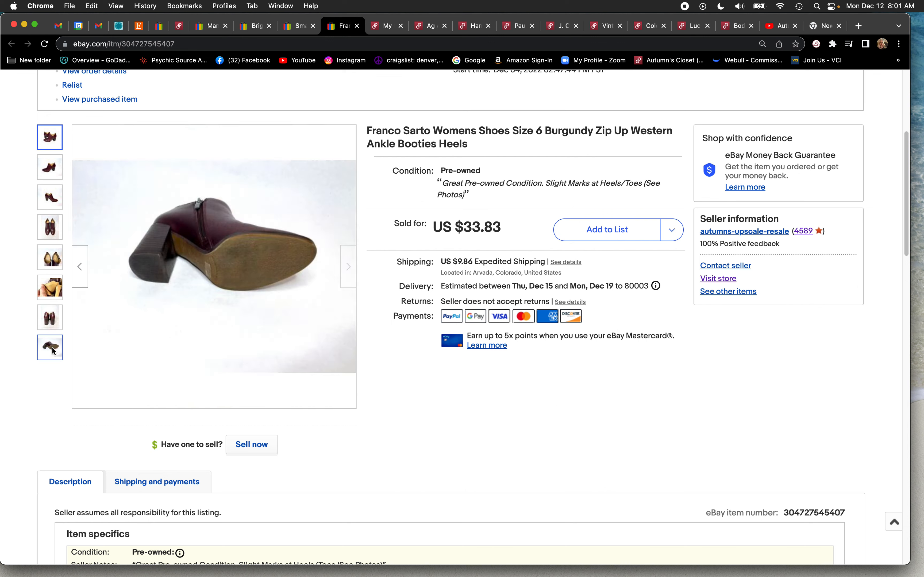
pyautogui.click(50, 317)
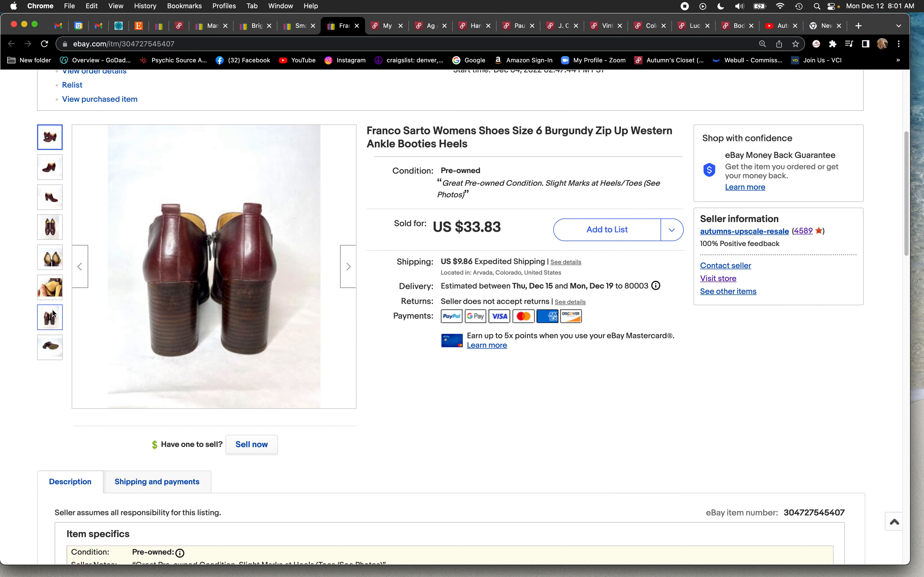
pyautogui.click(50, 227)
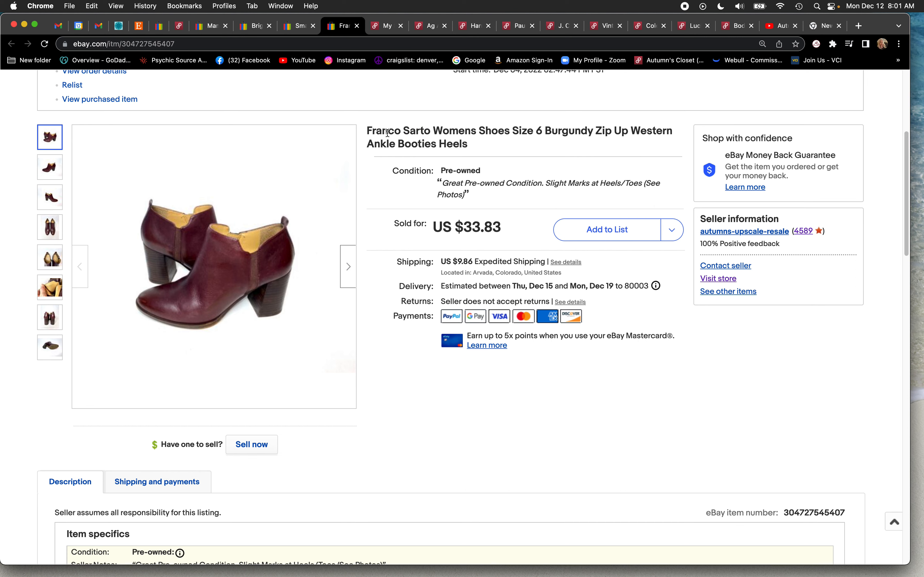
pyautogui.moveTo(218, 284)
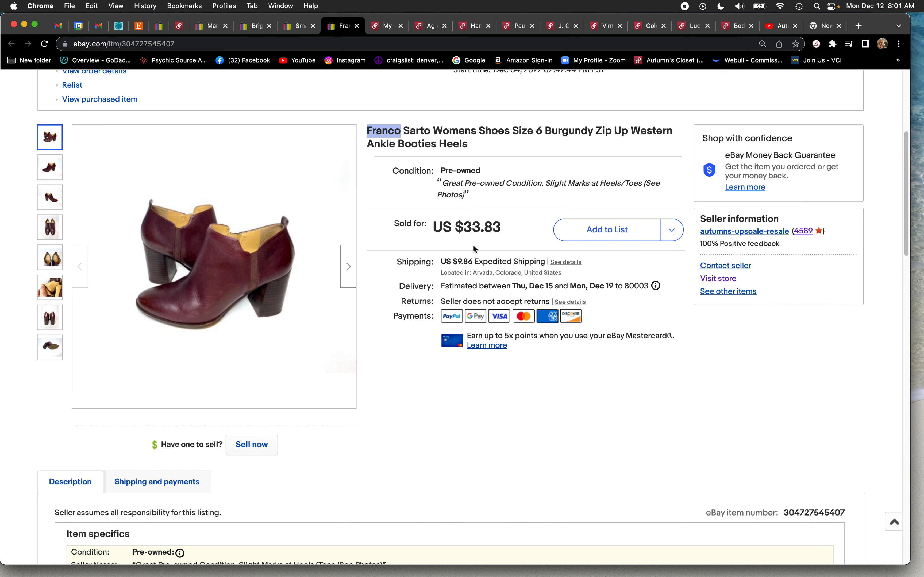
pyautogui.moveTo(454, 258)
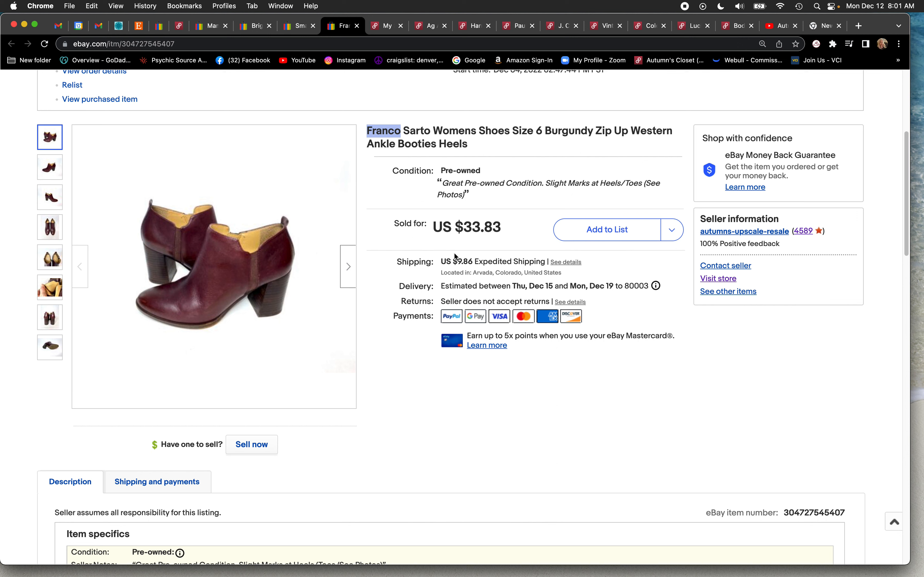
pyautogui.moveTo(487, 246)
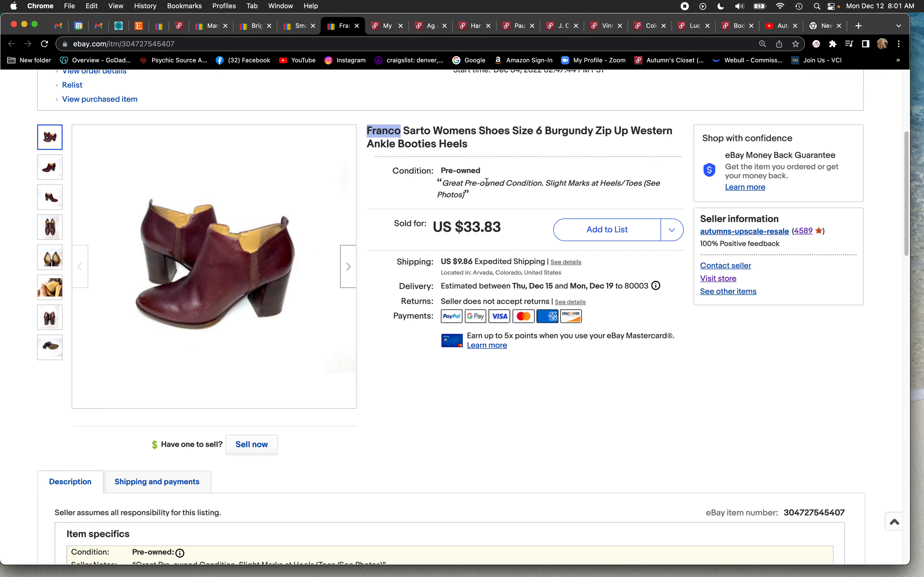
# Show the closet insights: $399.00 from 13 listings this month, with the reporting period choices listed.
pyautogui.click(348, 25)
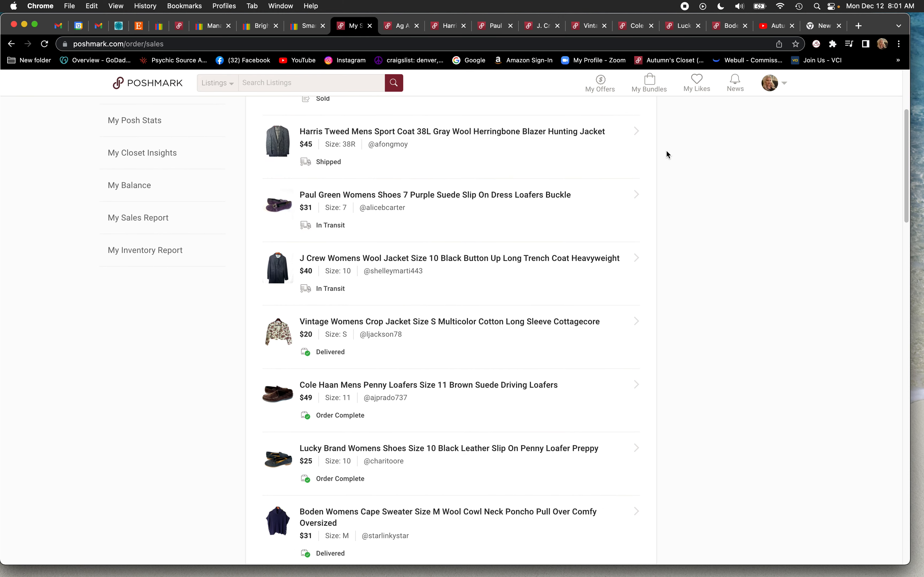
pyautogui.scroll(-3)
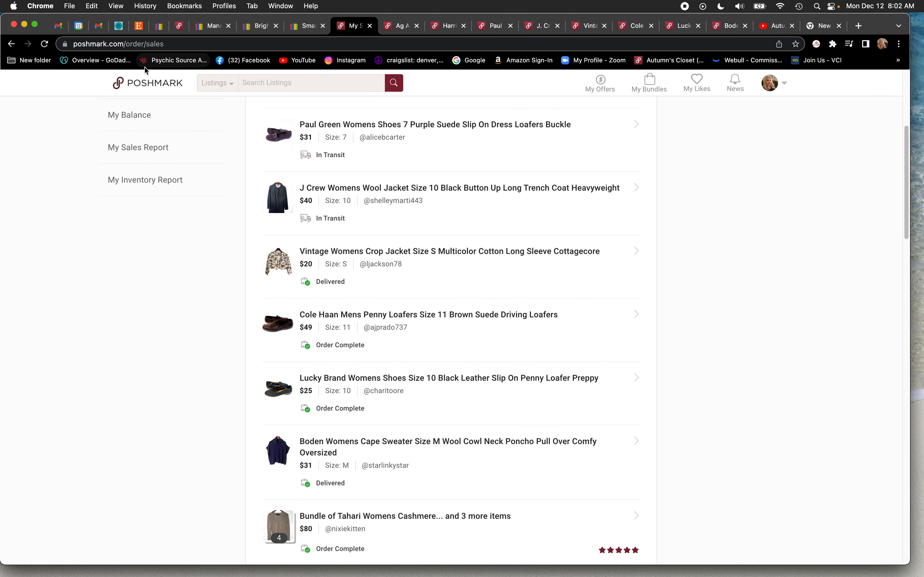
pyautogui.click(171, 26)
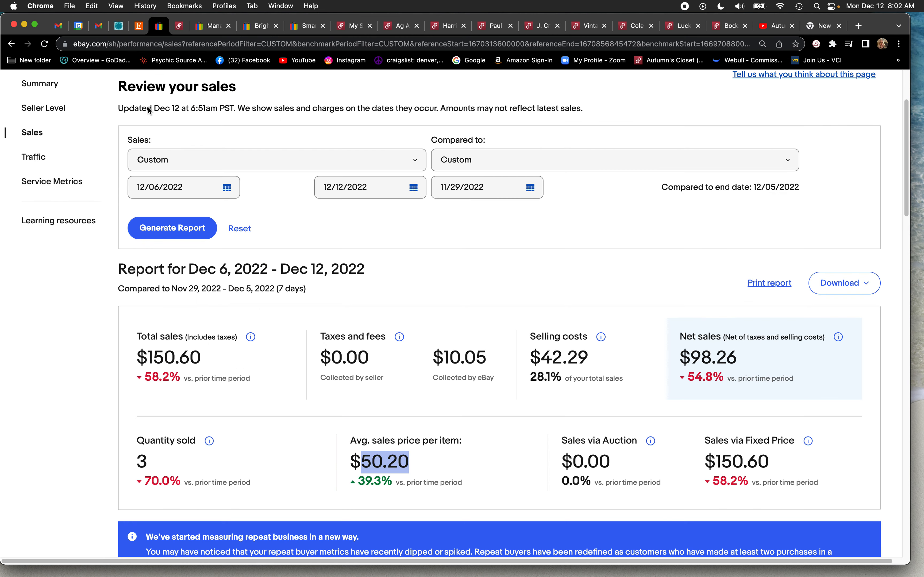
pyautogui.moveTo(144, 461)
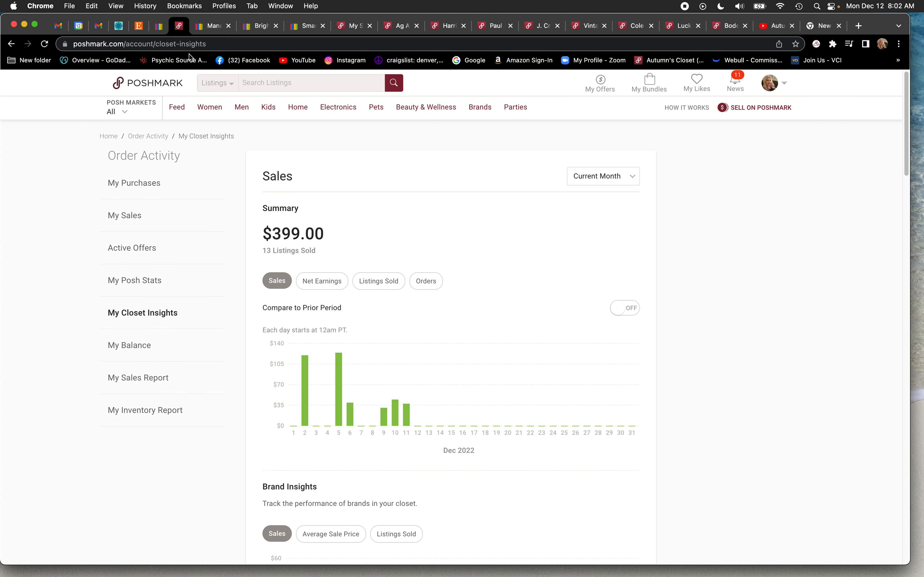
pyautogui.moveTo(433, 431)
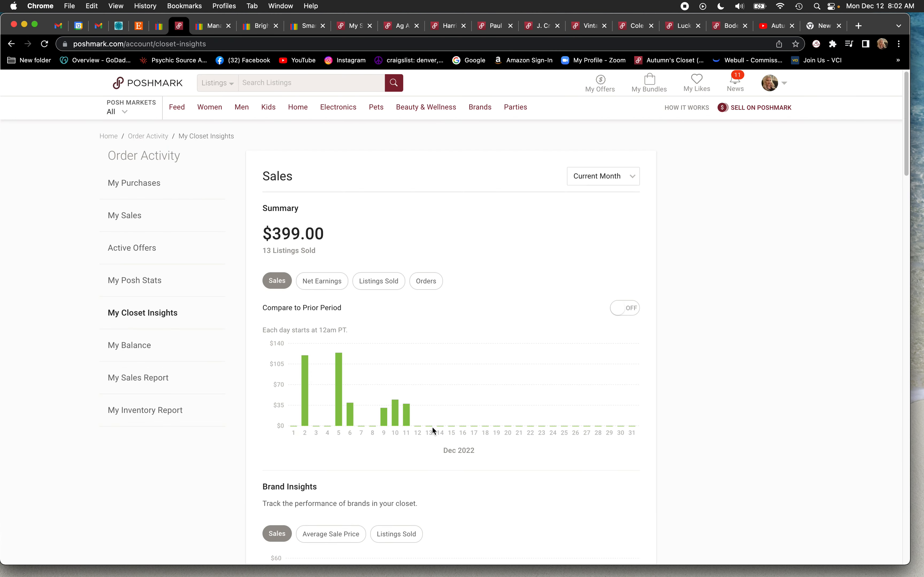
pyautogui.moveTo(401, 389)
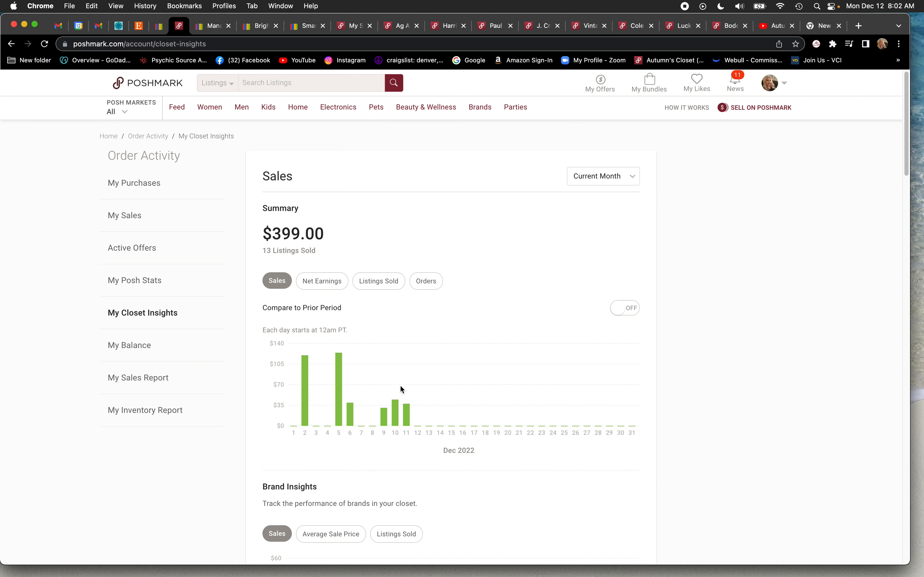
pyautogui.click(602, 177)
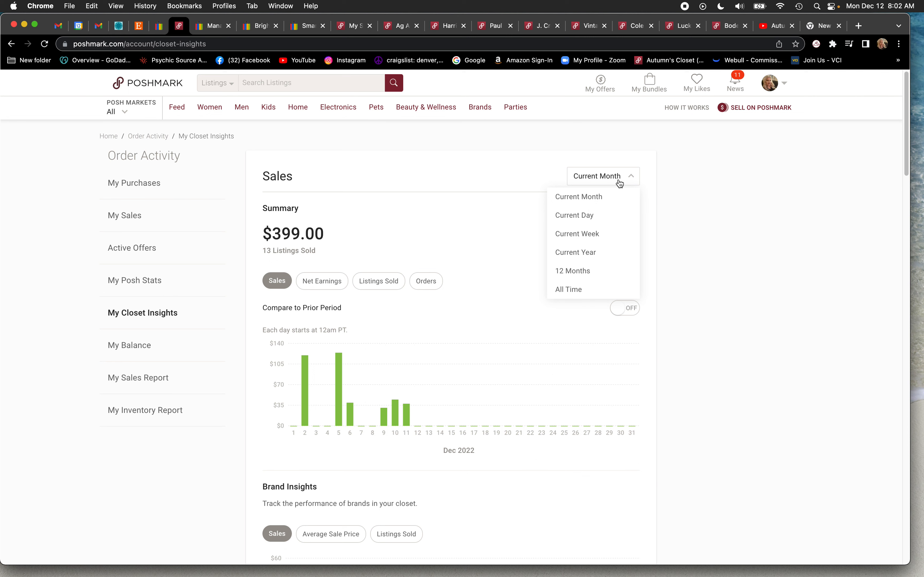
pyautogui.moveTo(598, 182)
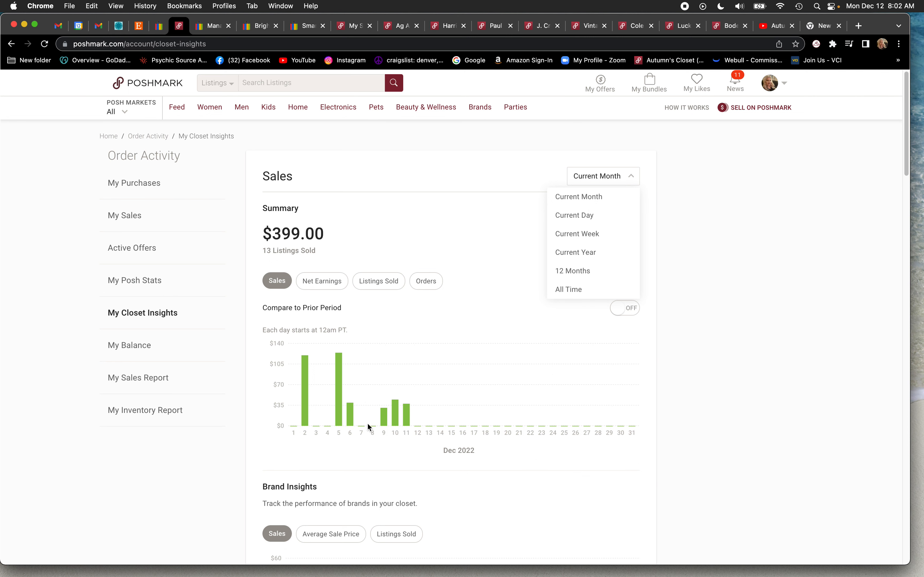
pyautogui.moveTo(406, 430)
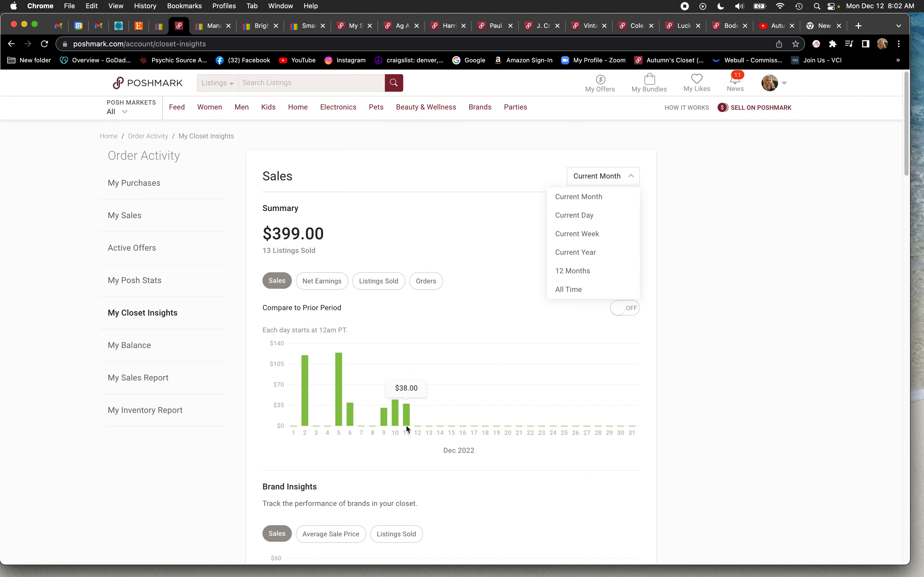
pyautogui.moveTo(385, 428)
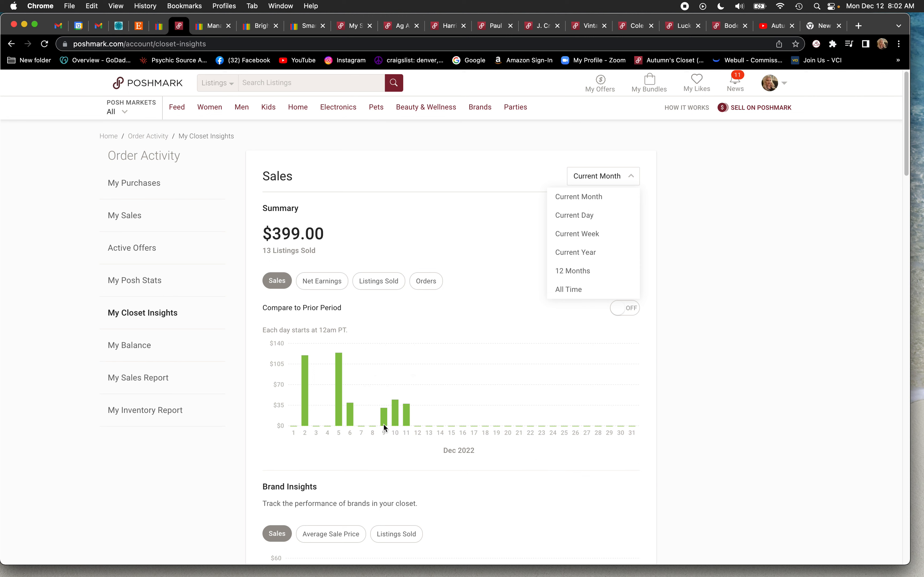
pyautogui.moveTo(338, 412)
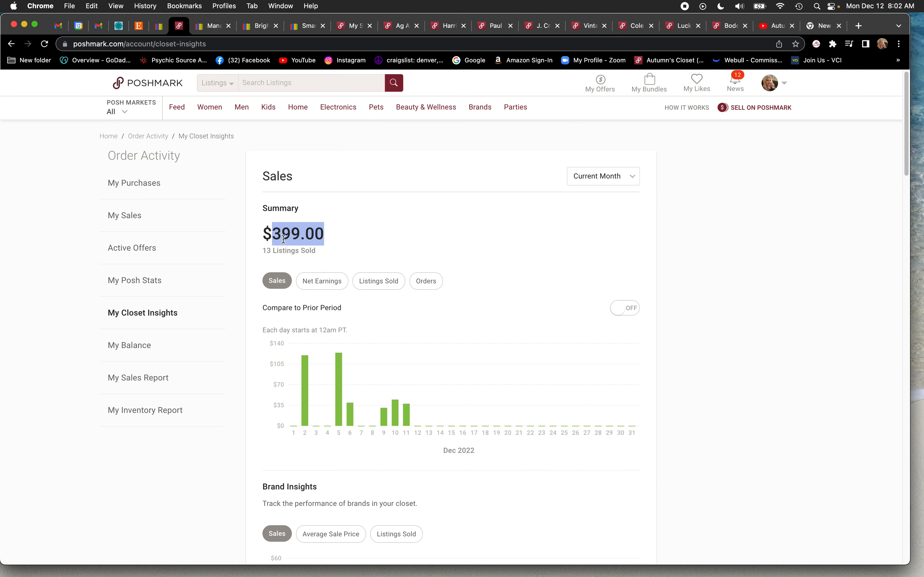
pyautogui.moveTo(212, 36)
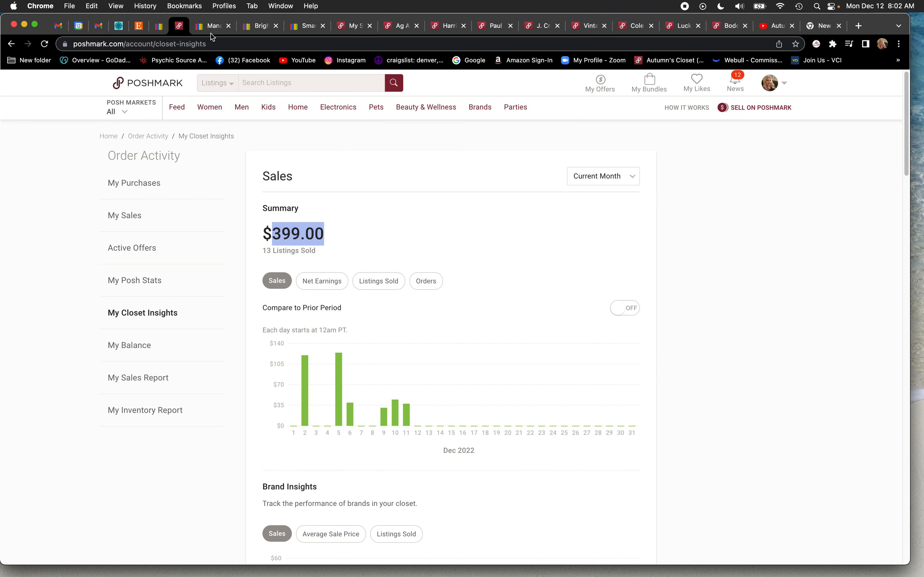
# Show the AG Adriano Goldschmied men's skinny jeans listing and highlight its $38 sale price.
pyautogui.click(350, 25)
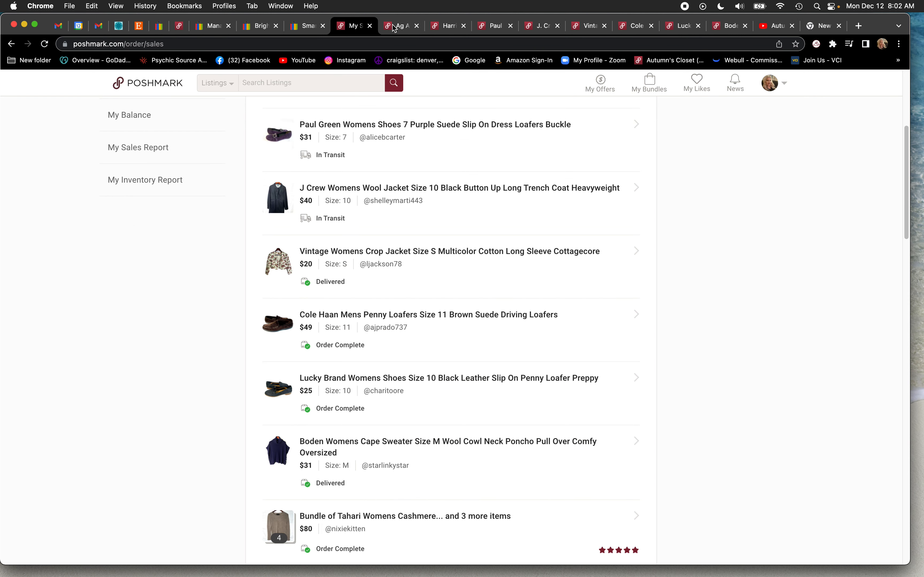
pyautogui.click(400, 26)
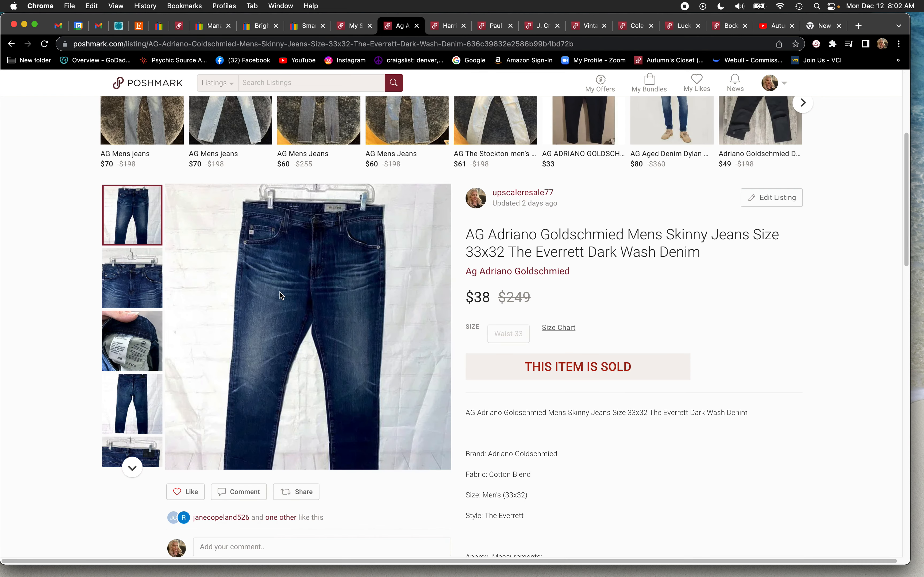
pyautogui.moveTo(488, 294)
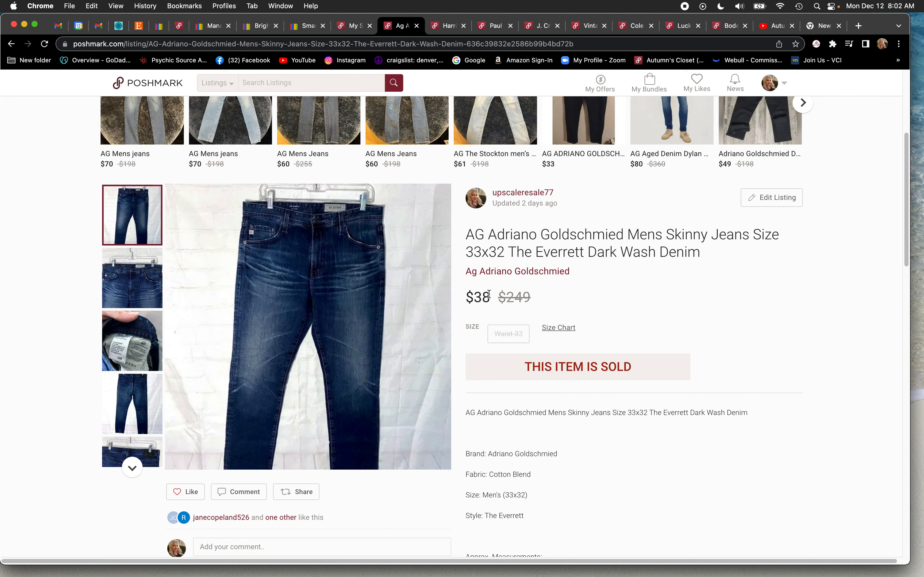
pyautogui.doubleClick(478, 296)
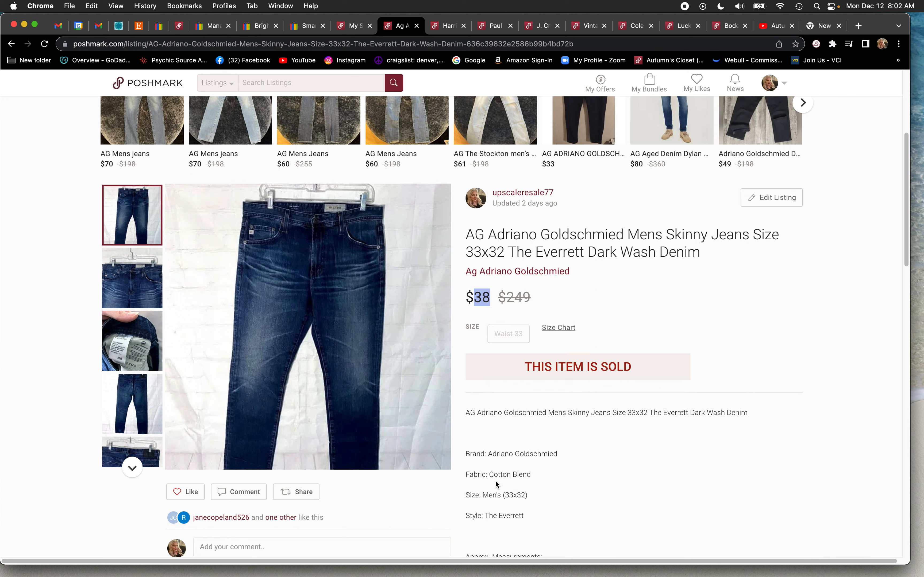
pyautogui.moveTo(558, 444)
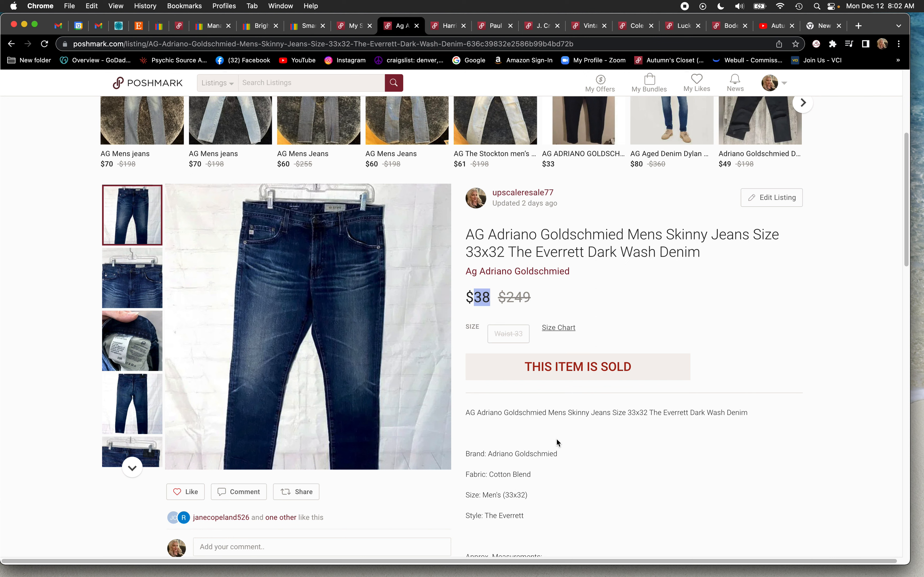
pyautogui.moveTo(132, 356)
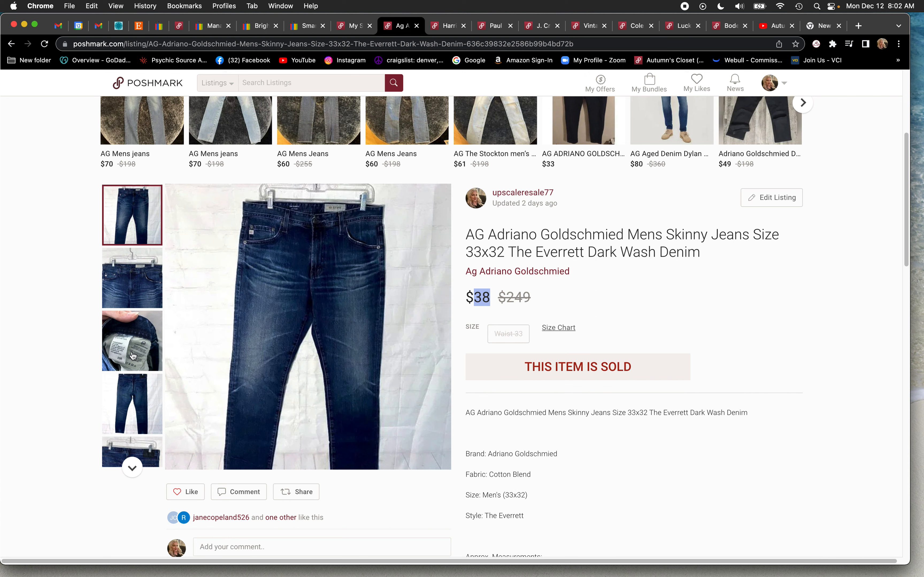
pyautogui.moveTo(658, 275)
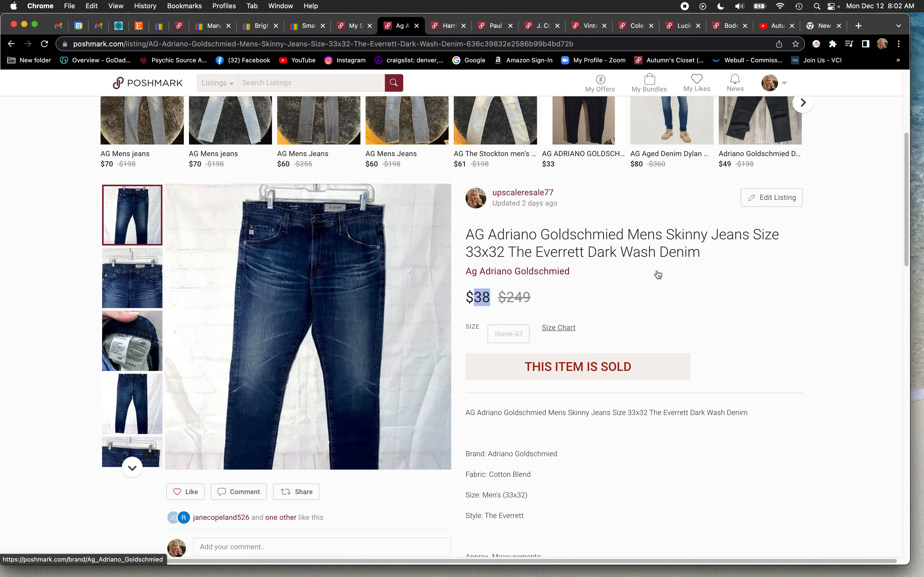
pyautogui.moveTo(645, 271)
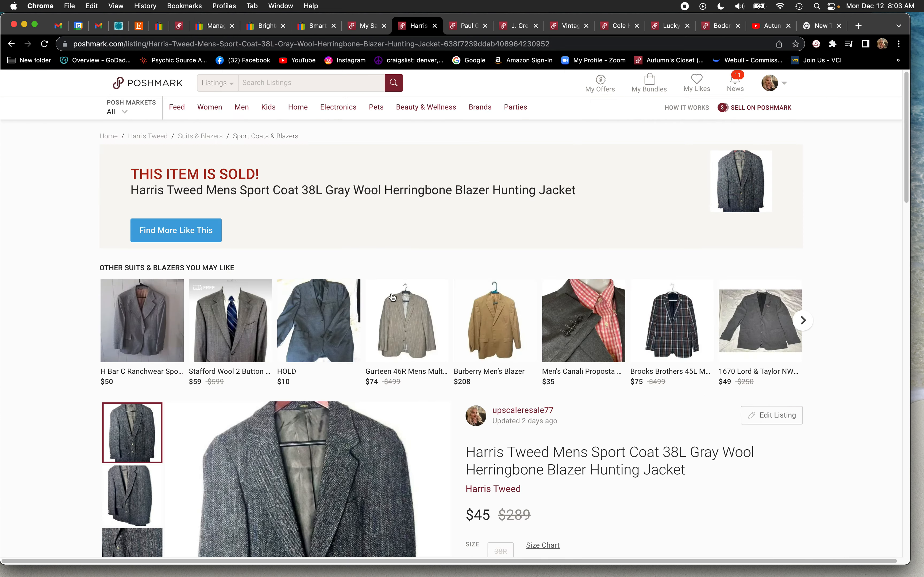
pyautogui.scroll(-3)
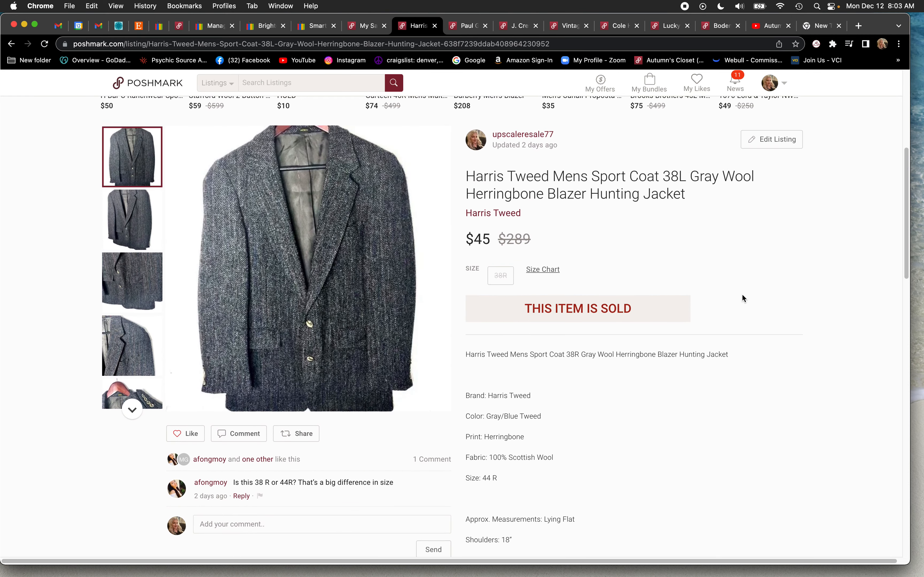
pyautogui.scroll(-3)
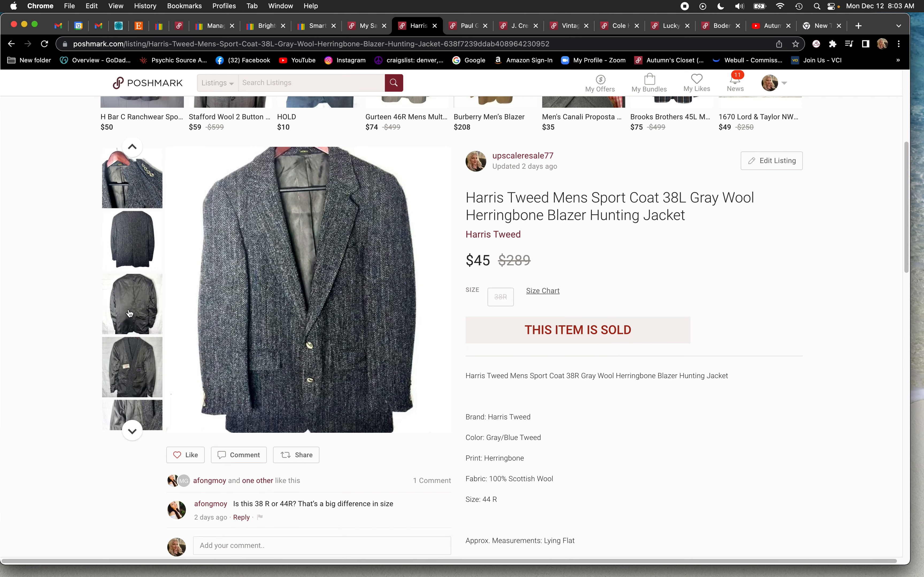
pyautogui.moveTo(133, 431)
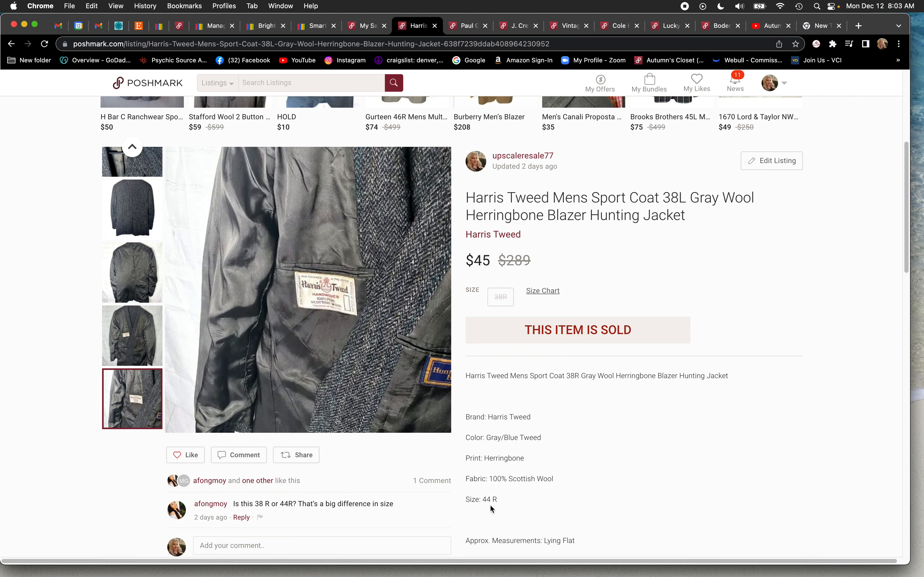
pyautogui.scroll(-3)
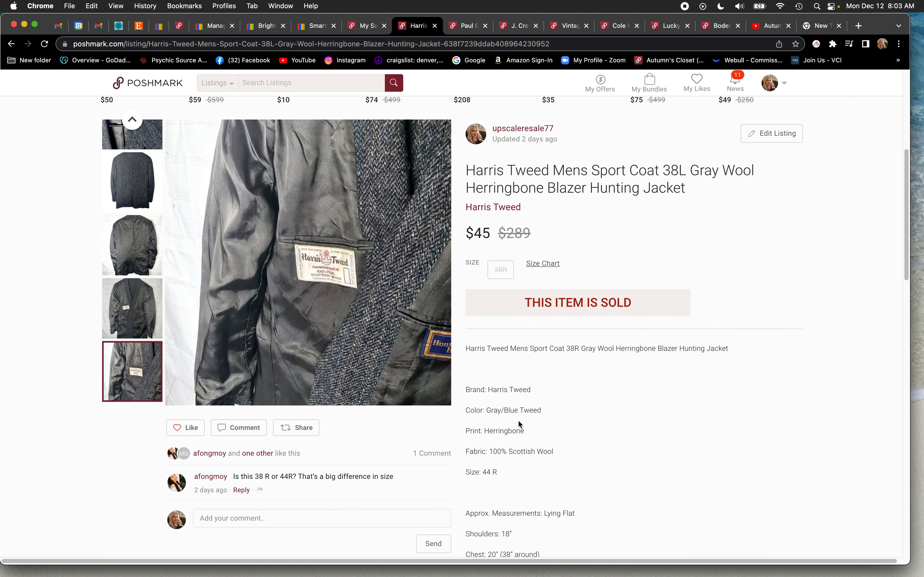
pyautogui.scroll(-3)
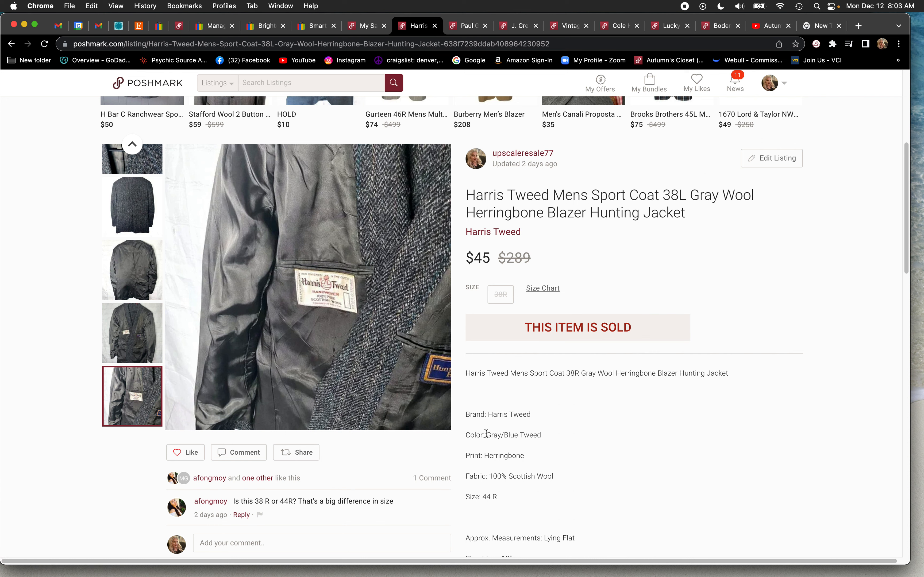
pyautogui.moveTo(498, 514)
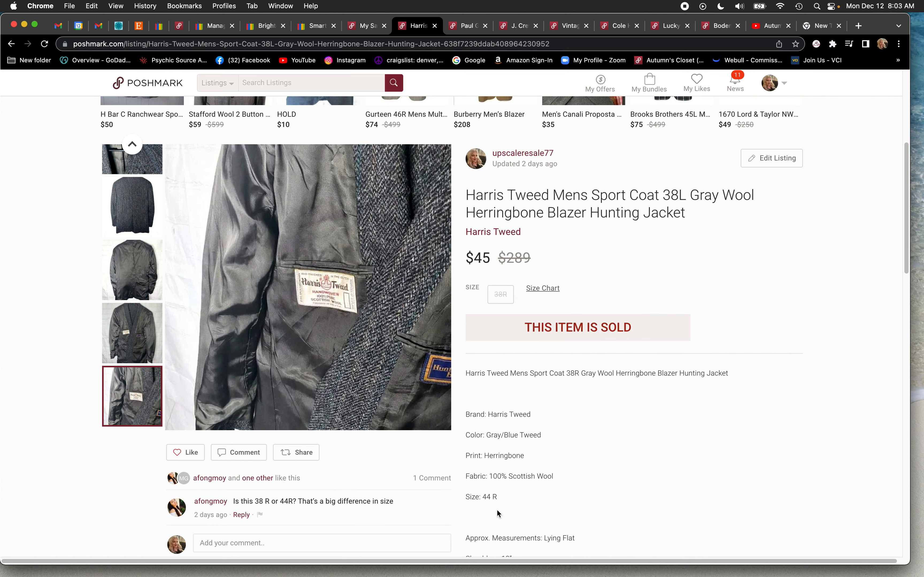
pyautogui.moveTo(467, 254)
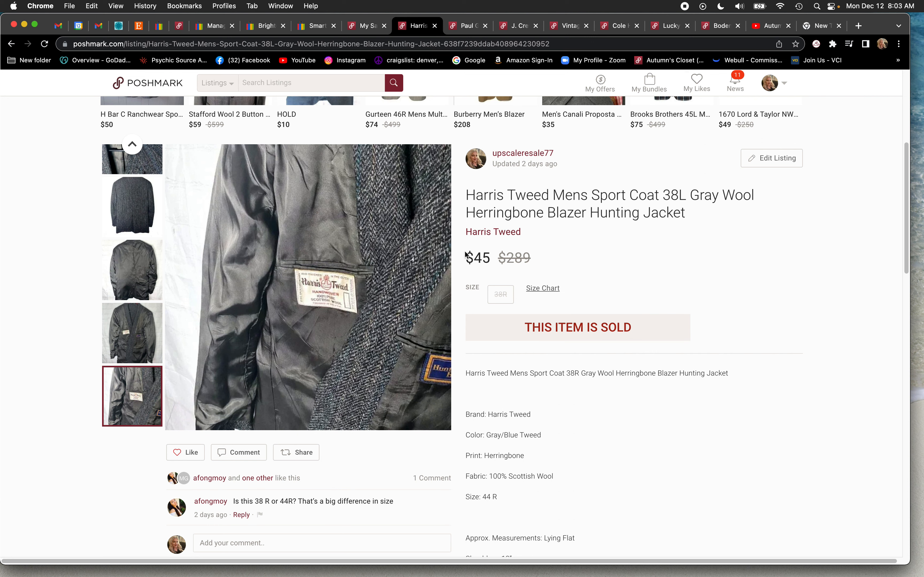
pyautogui.doubleClick(477, 259)
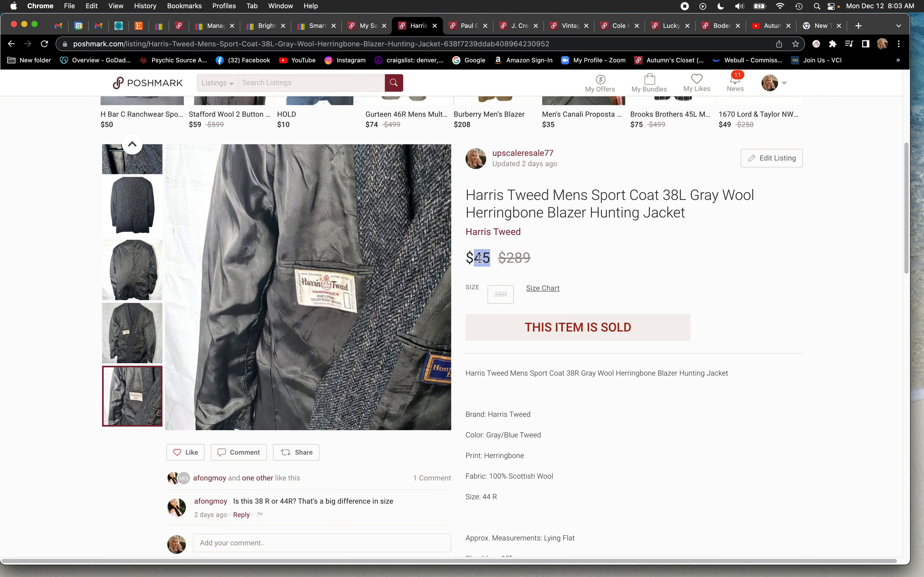
pyautogui.moveTo(535, 242)
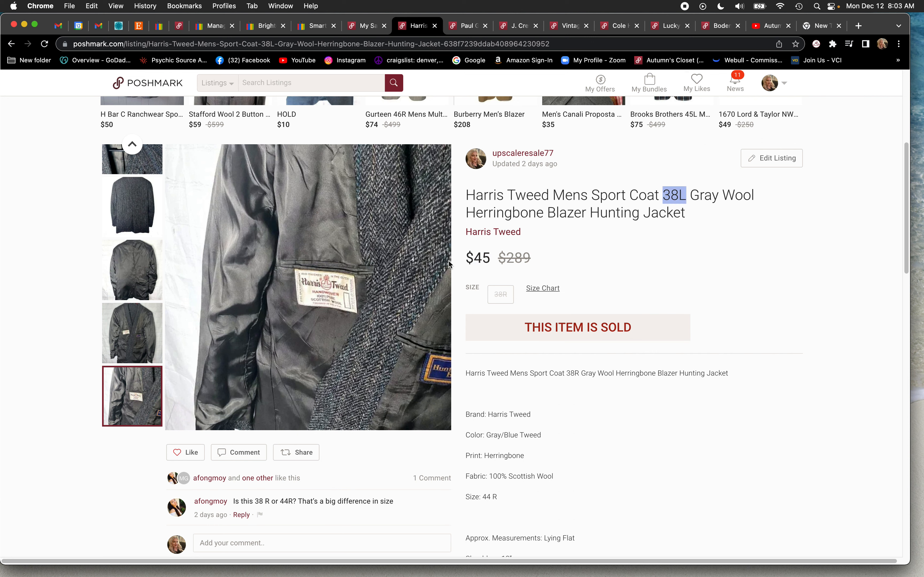
pyautogui.moveTo(480, 138)
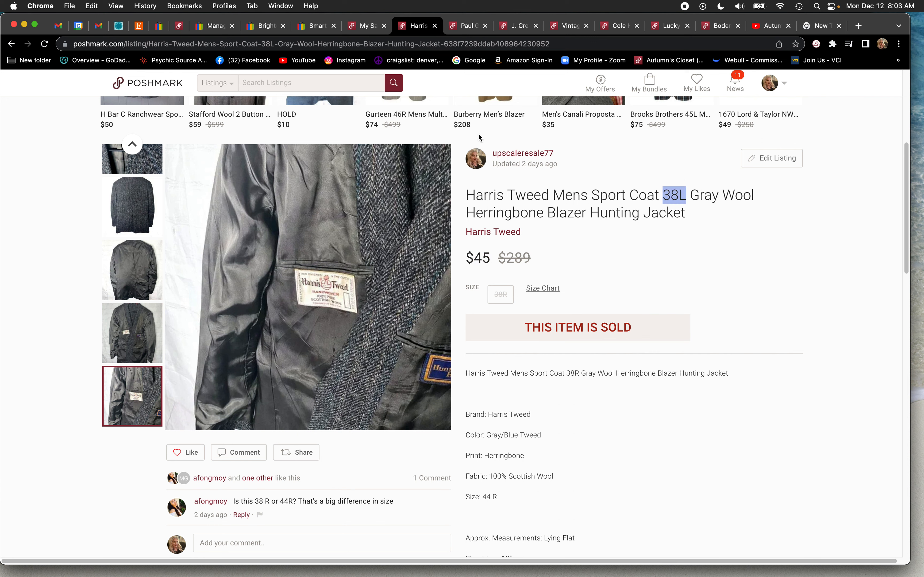
pyautogui.moveTo(179, 252)
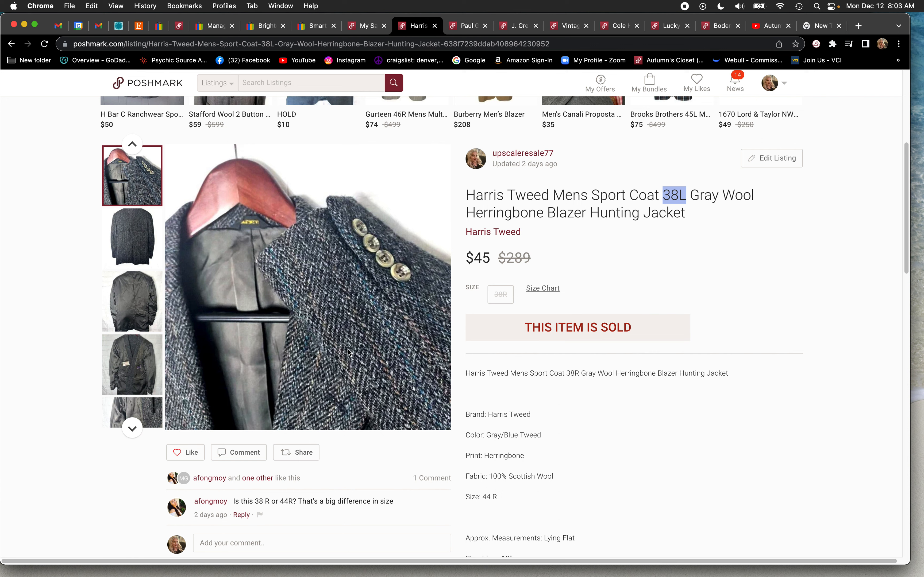
pyautogui.moveTo(495, 266)
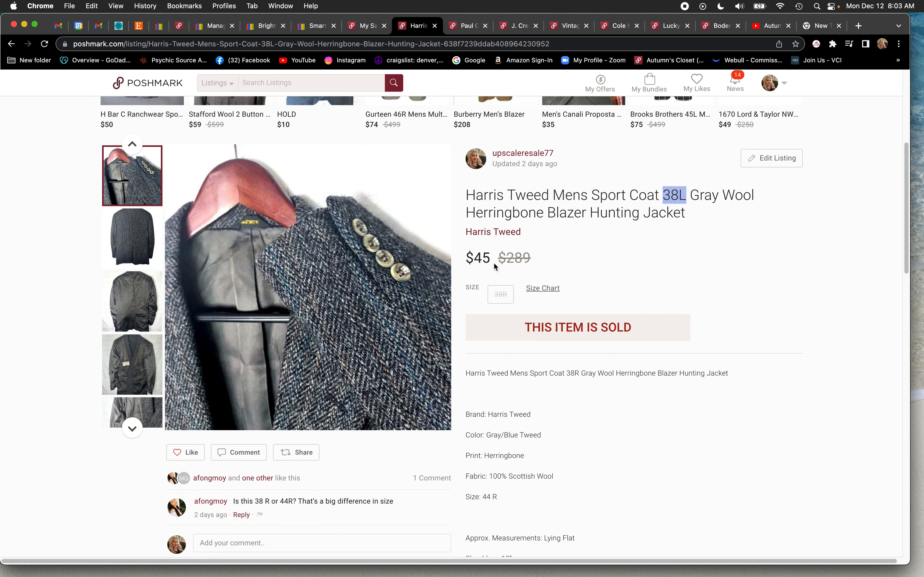
pyautogui.doubleClick(477, 258)
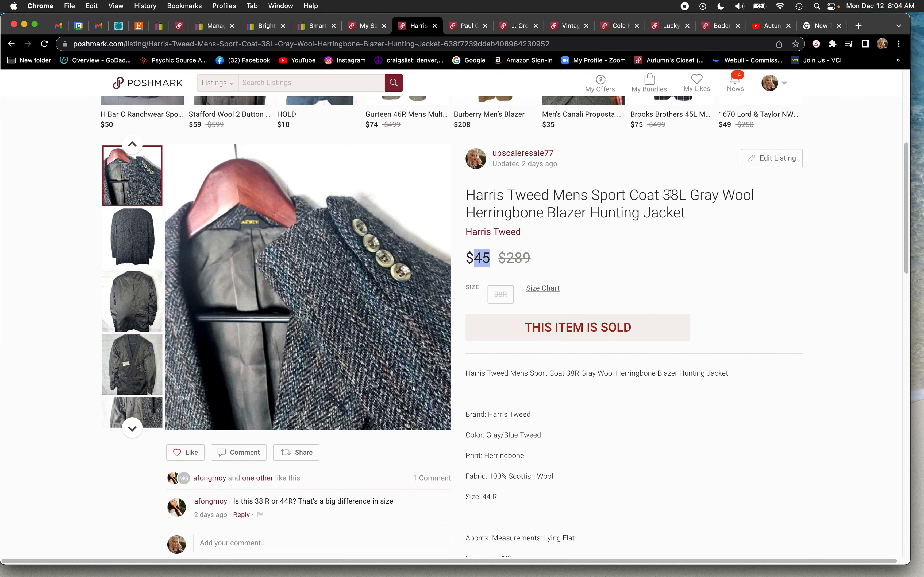
pyautogui.moveTo(668, 195)
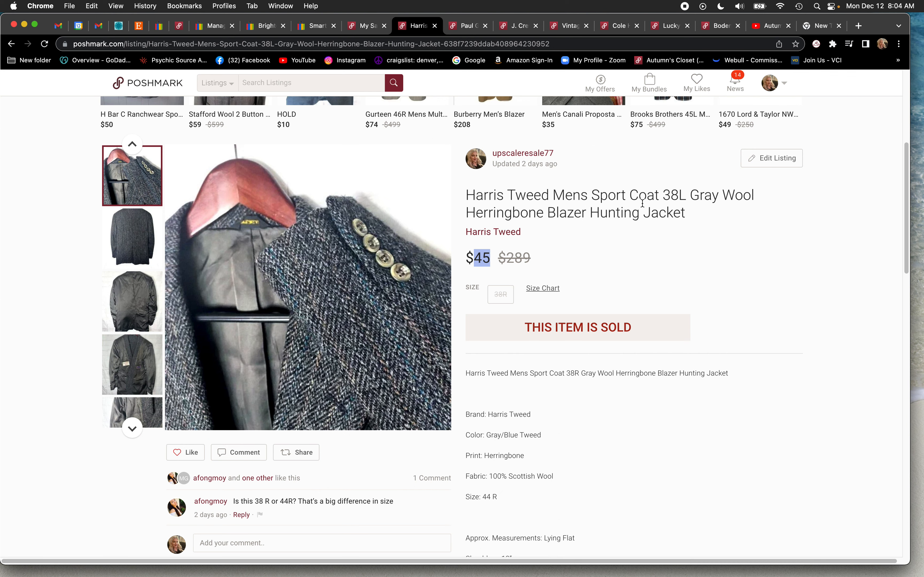
# Show the Paul Green purple suede loafers sold for $31, their top-down photo, and the size 7 in the title.
pyautogui.click(436, 25)
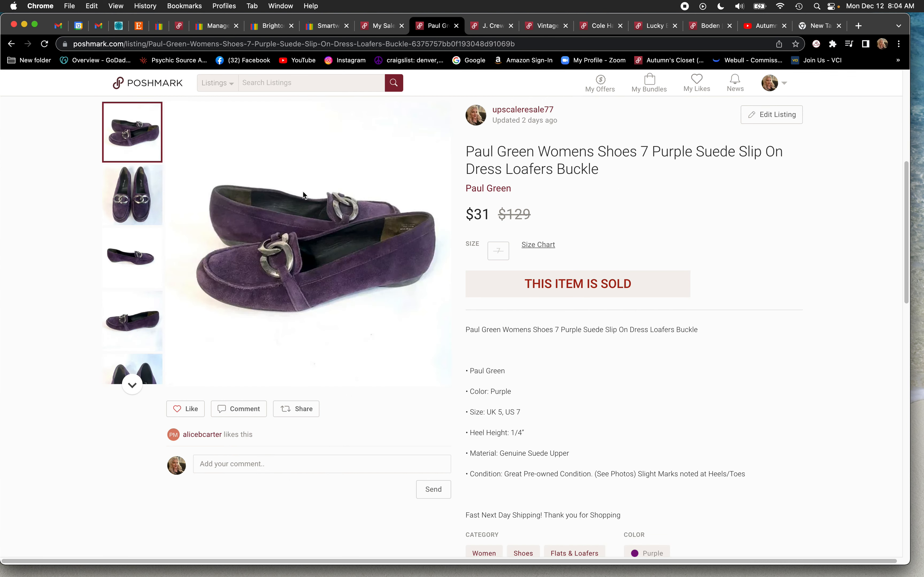
pyautogui.moveTo(140, 200)
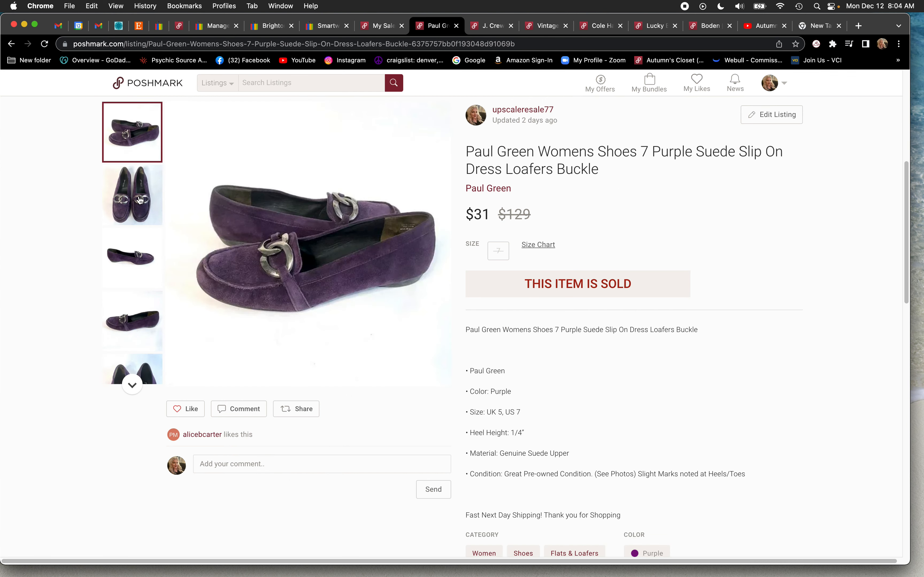
pyautogui.click(132, 195)
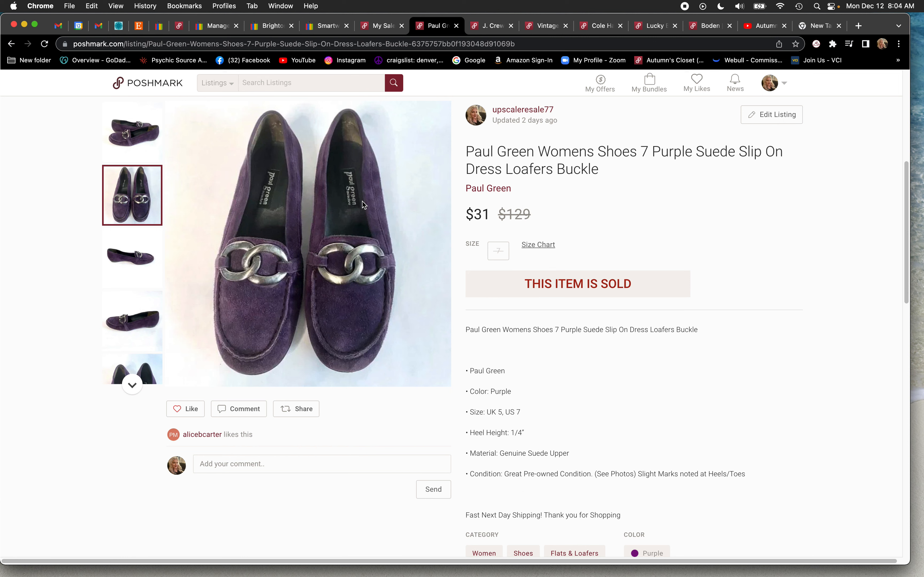
pyautogui.moveTo(287, 288)
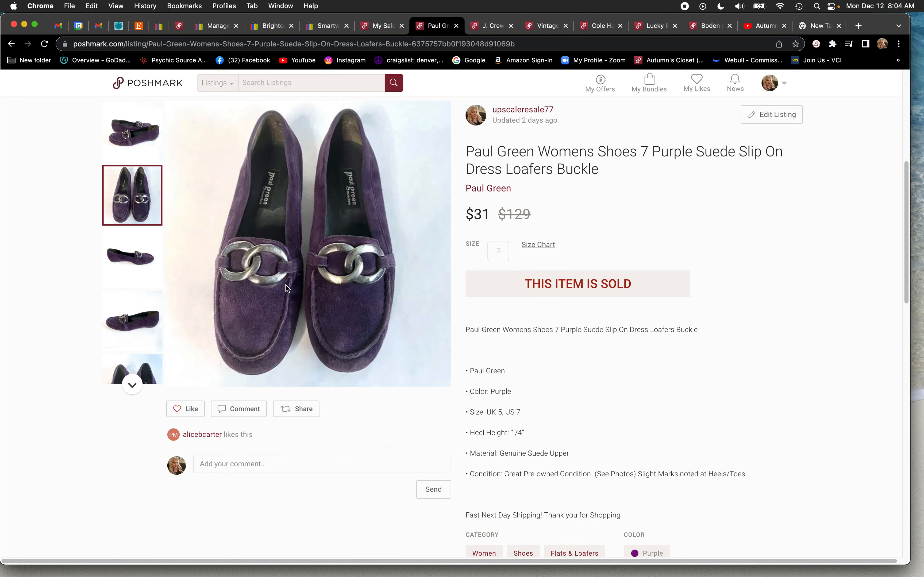
pyautogui.moveTo(390, 296)
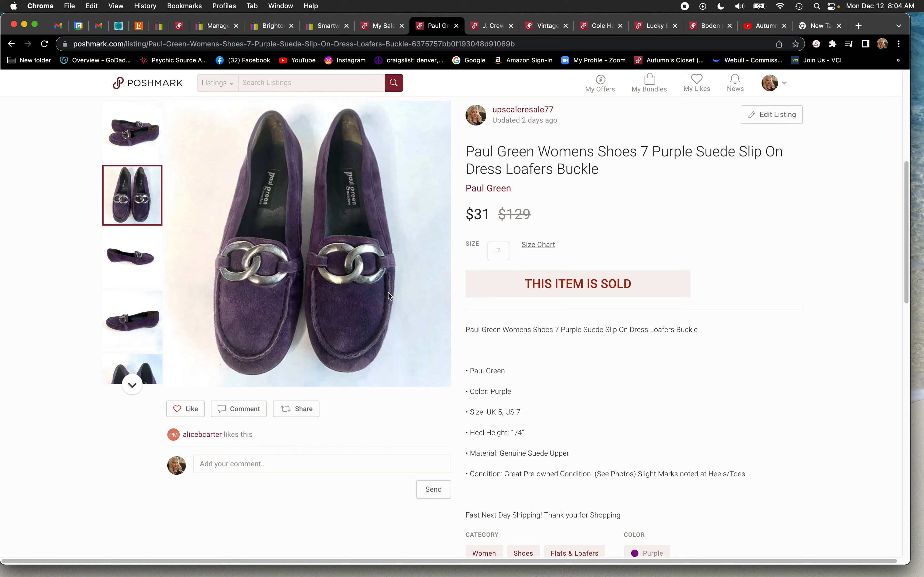
pyautogui.moveTo(323, 289)
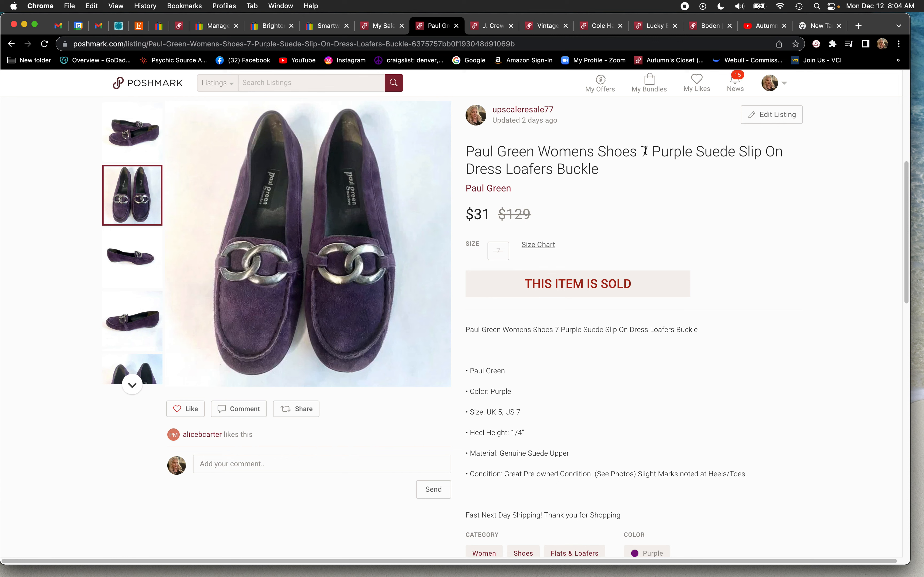
pyautogui.doubleClick(642, 151)
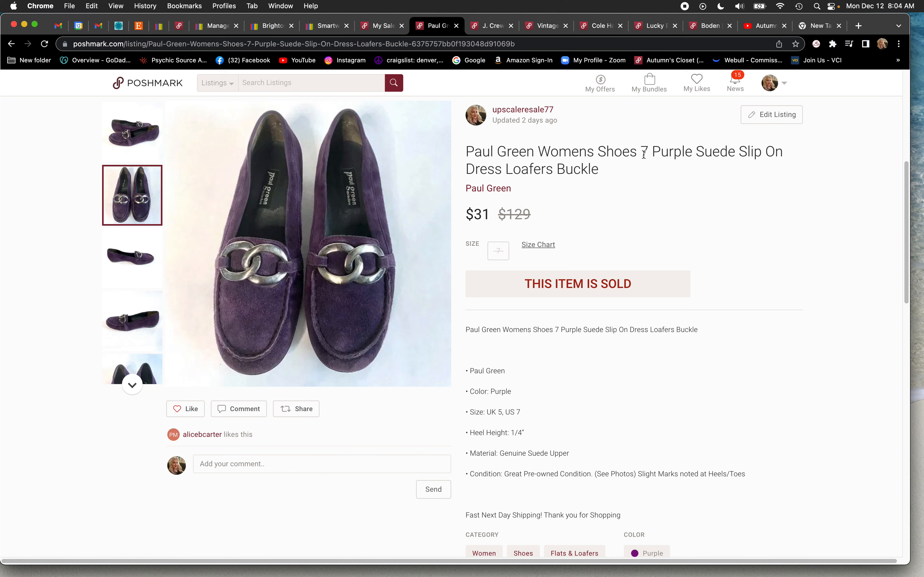
pyautogui.doubleClick(641, 152)
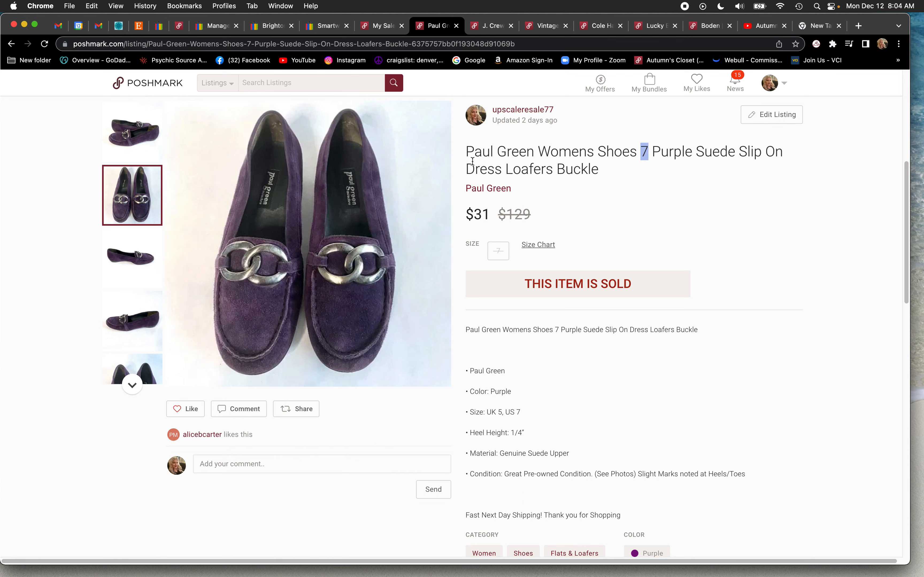
pyautogui.moveTo(694, 171)
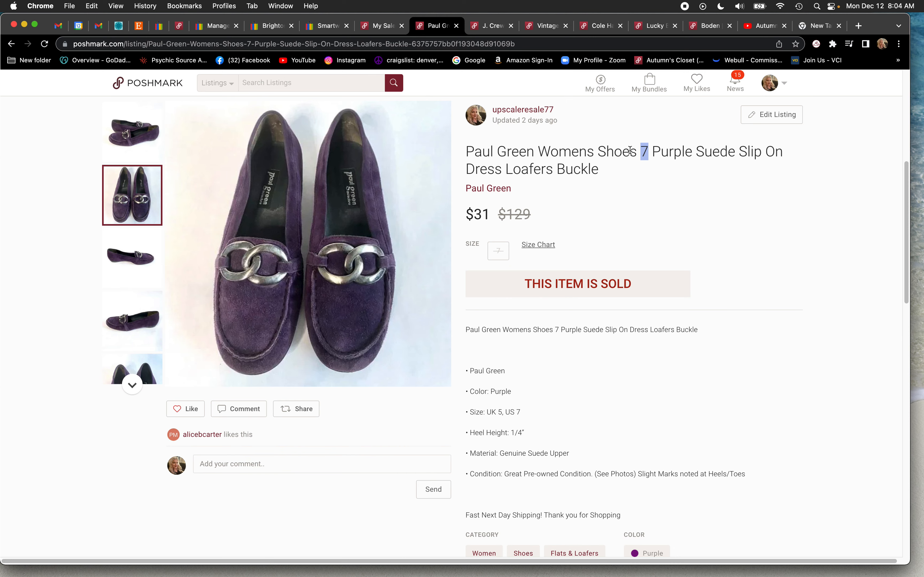
pyautogui.moveTo(654, 185)
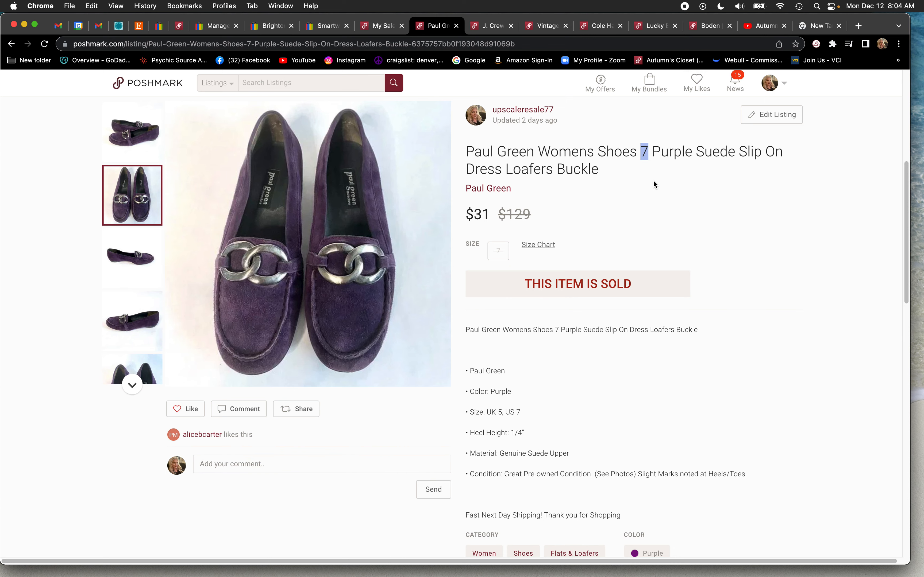
# View the J Crew black wool coat sold at $40: collar, hem, full-length and cover photos.
pyautogui.click(455, 25)
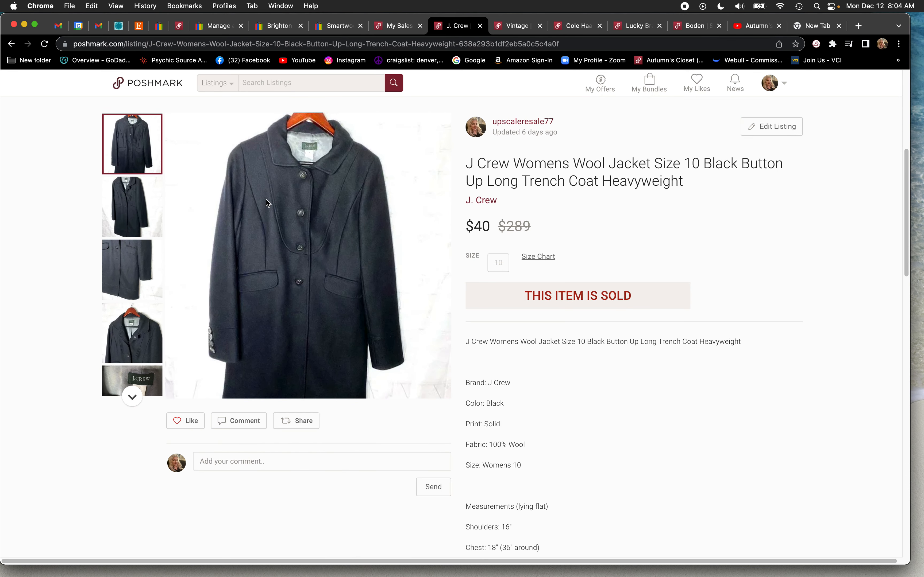
pyautogui.moveTo(611, 170)
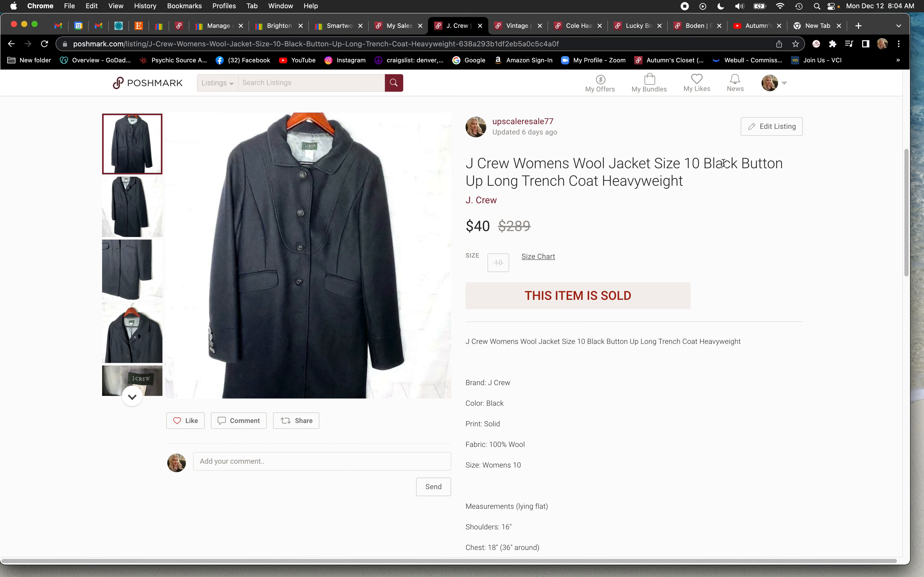
pyautogui.moveTo(129, 351)
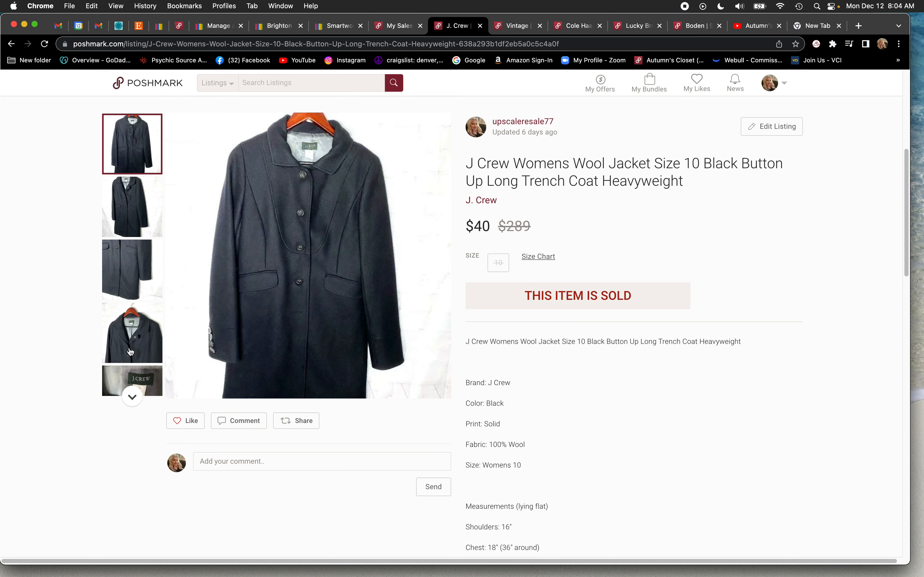
pyautogui.click(132, 334)
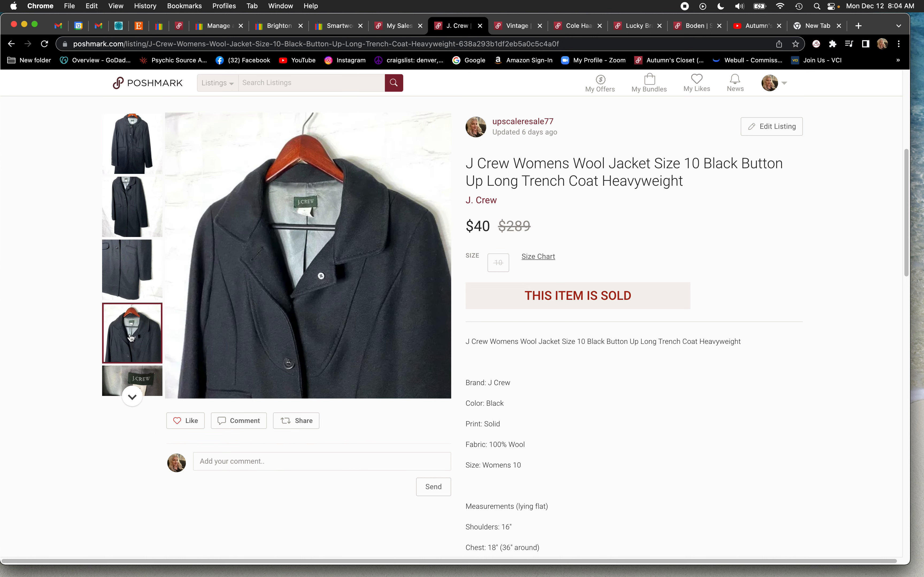
pyautogui.click(132, 270)
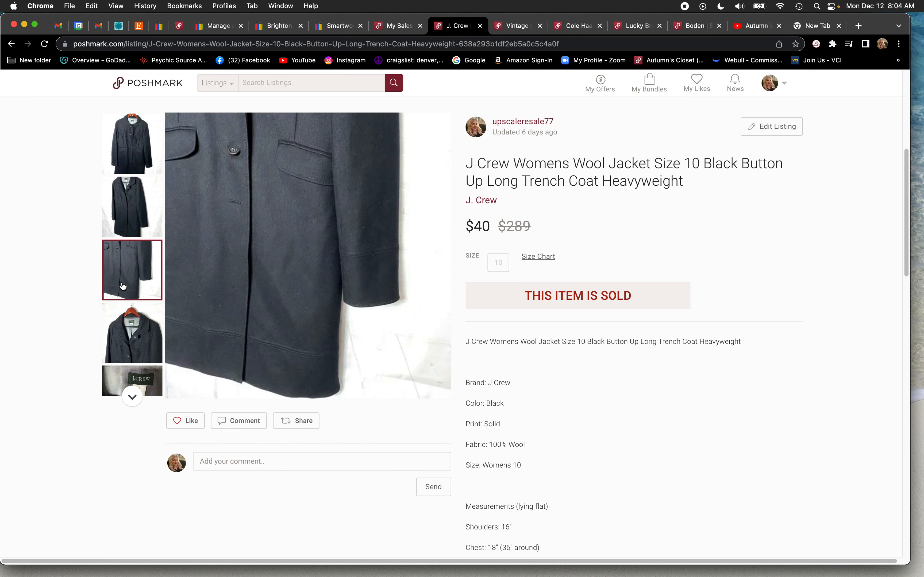
pyautogui.click(131, 207)
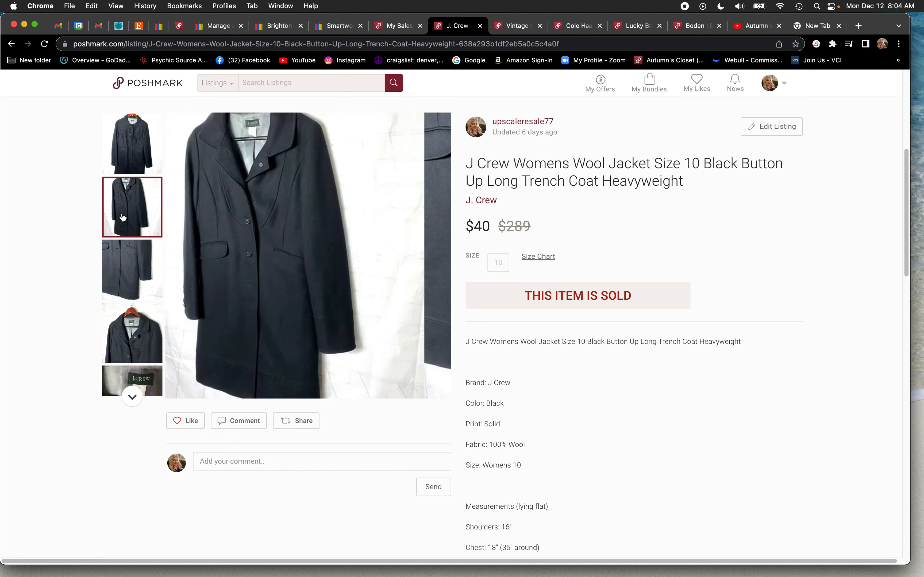
pyautogui.click(132, 208)
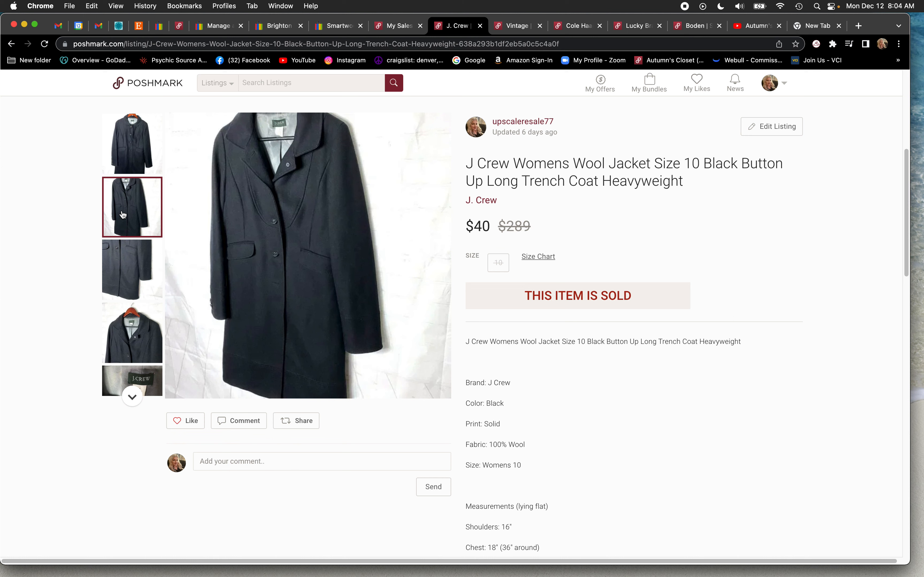
pyautogui.click(132, 144)
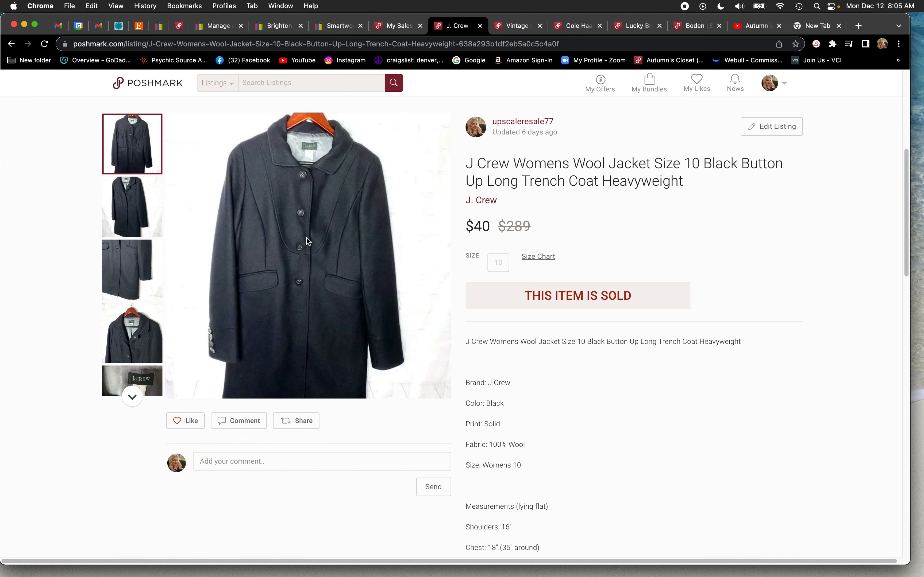
pyautogui.moveTo(289, 304)
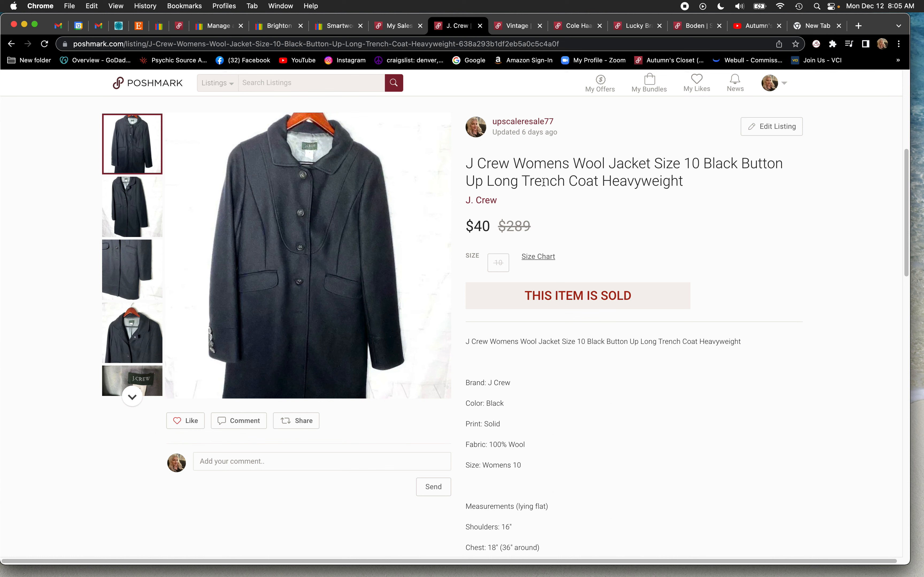
pyautogui.moveTo(628, 222)
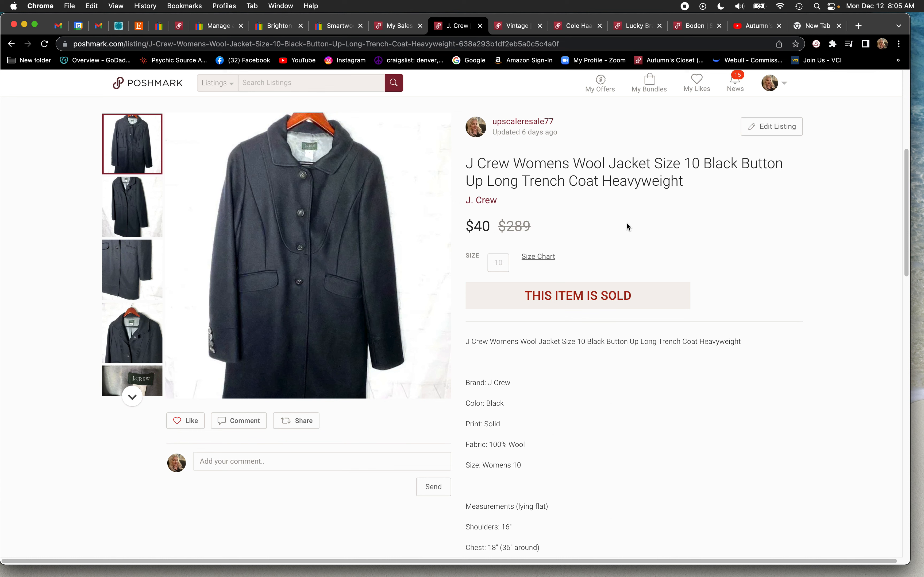
pyautogui.moveTo(578, 195)
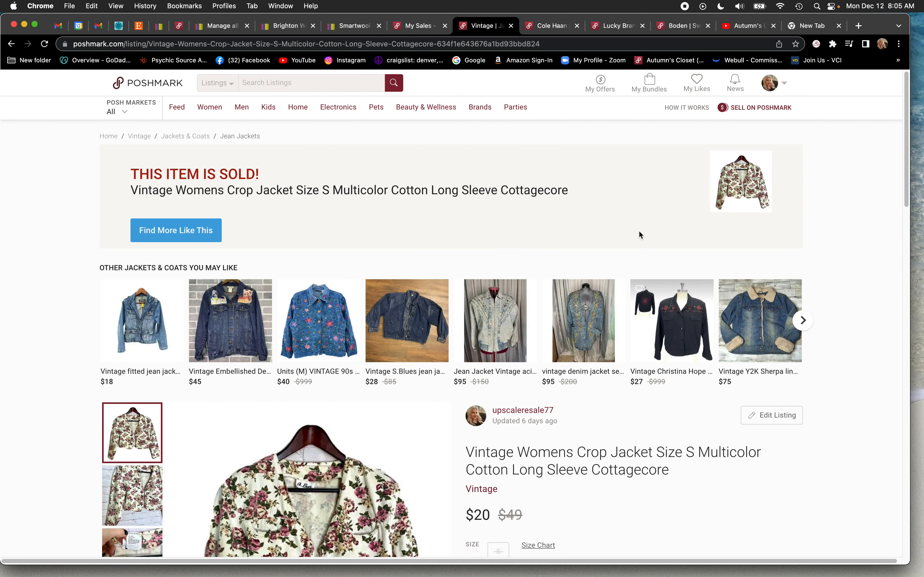
pyautogui.scroll(-3)
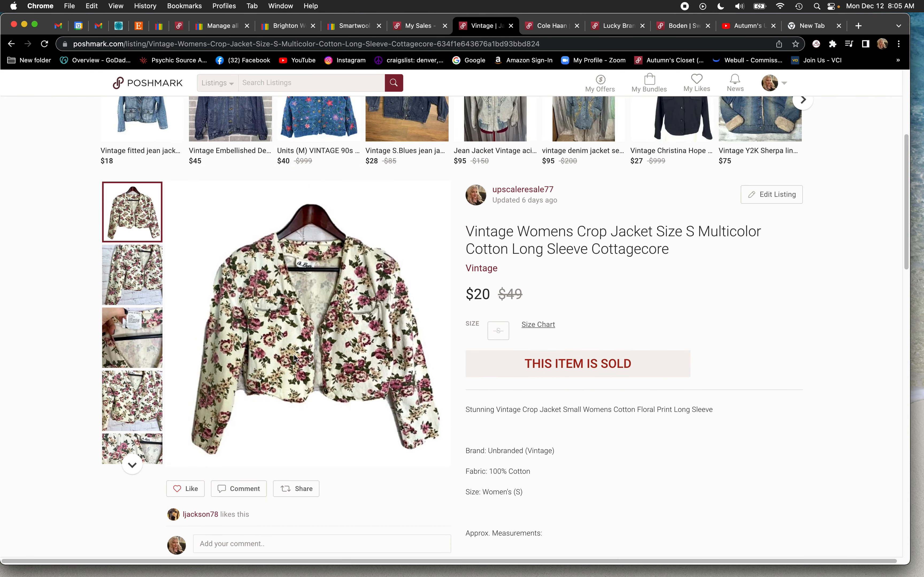
pyautogui.moveTo(134, 333)
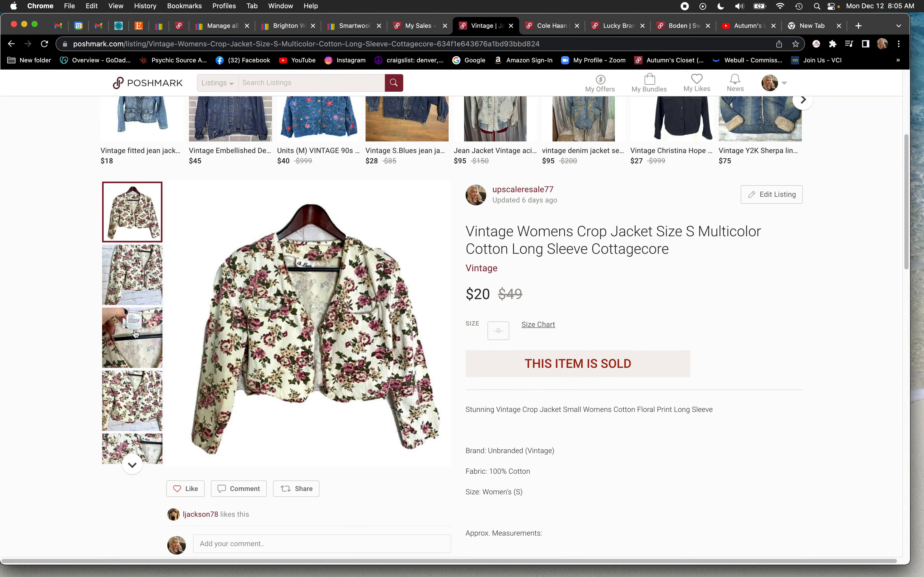
pyautogui.click(132, 275)
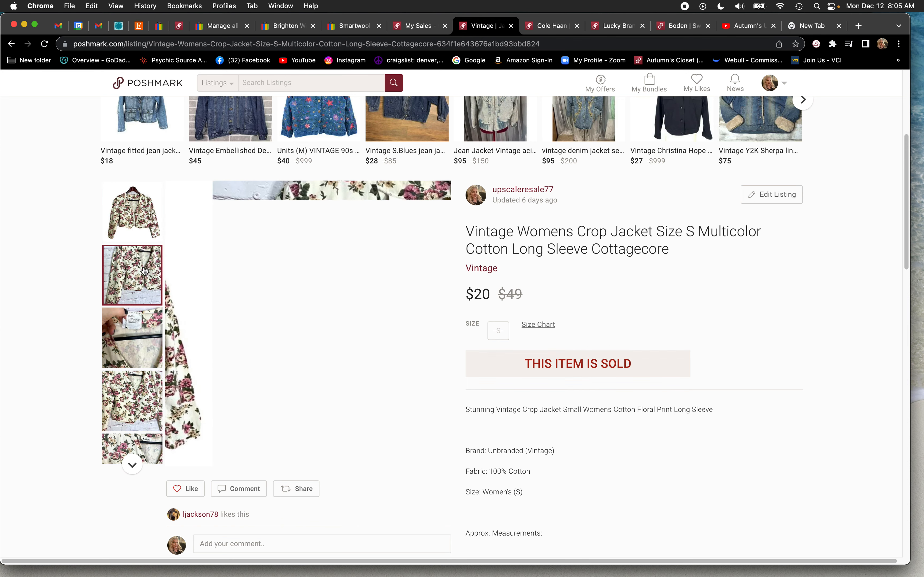
pyautogui.click(133, 338)
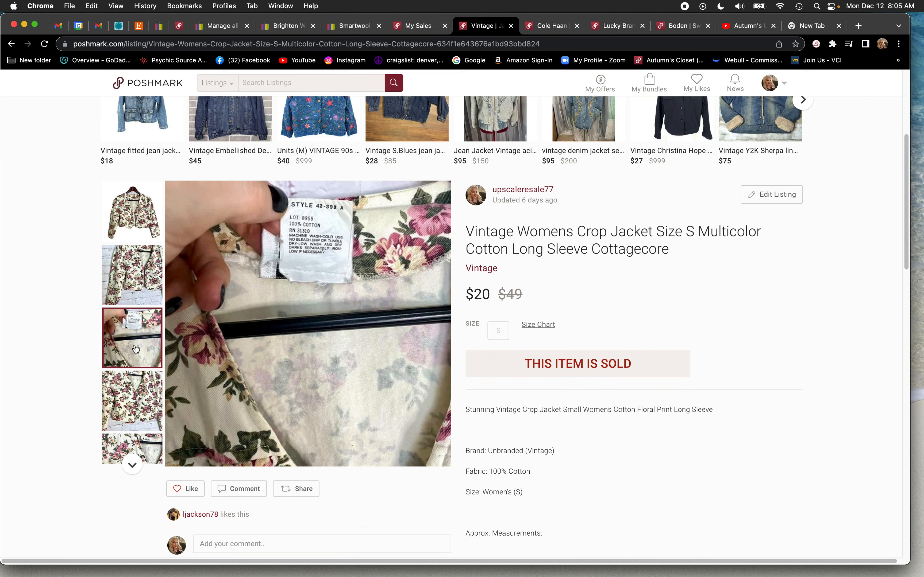
pyautogui.click(132, 401)
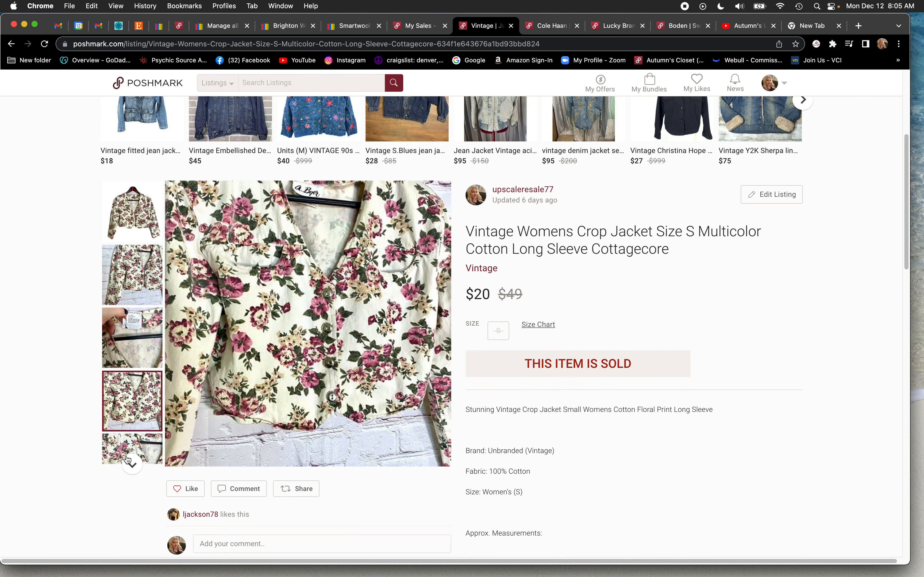
pyautogui.click(132, 276)
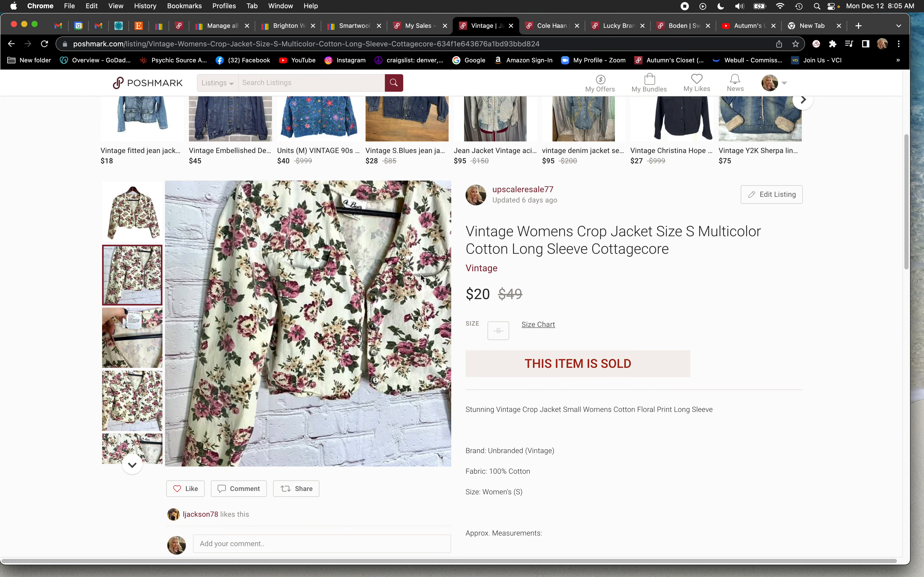
pyautogui.moveTo(68, 375)
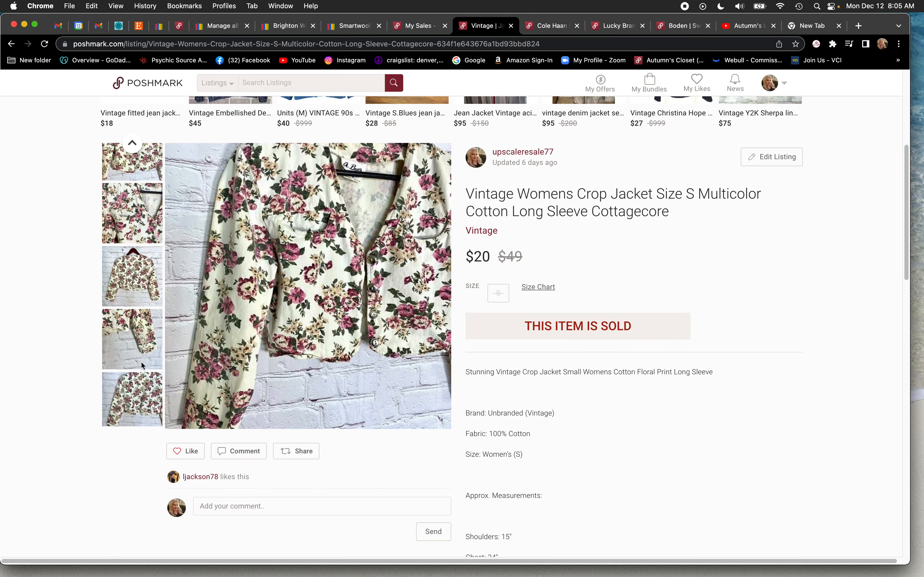
pyautogui.click(132, 395)
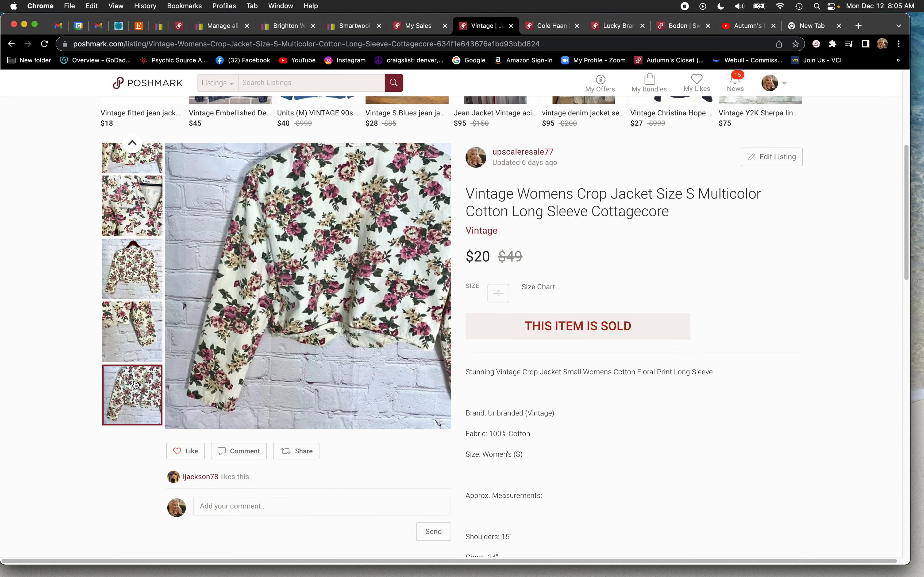
pyautogui.moveTo(196, 243)
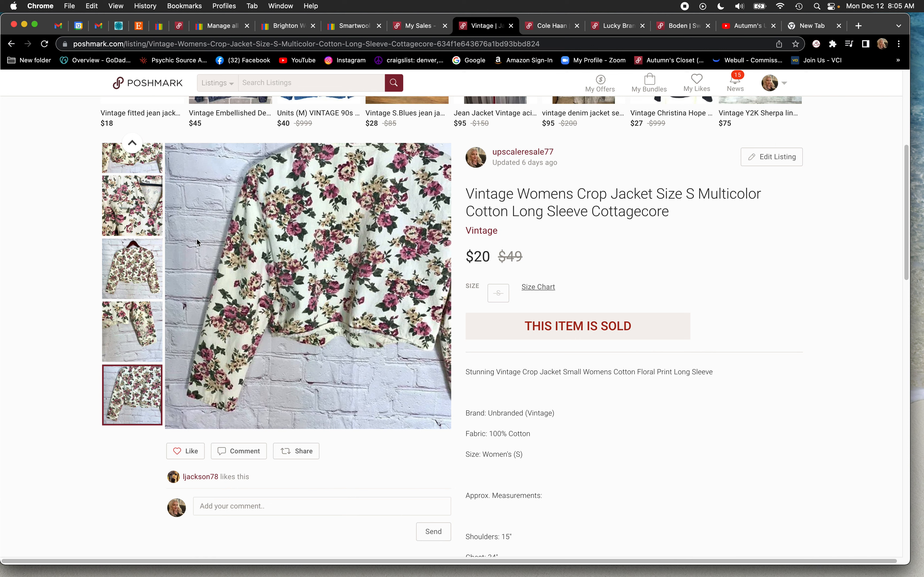
pyautogui.moveTo(312, 367)
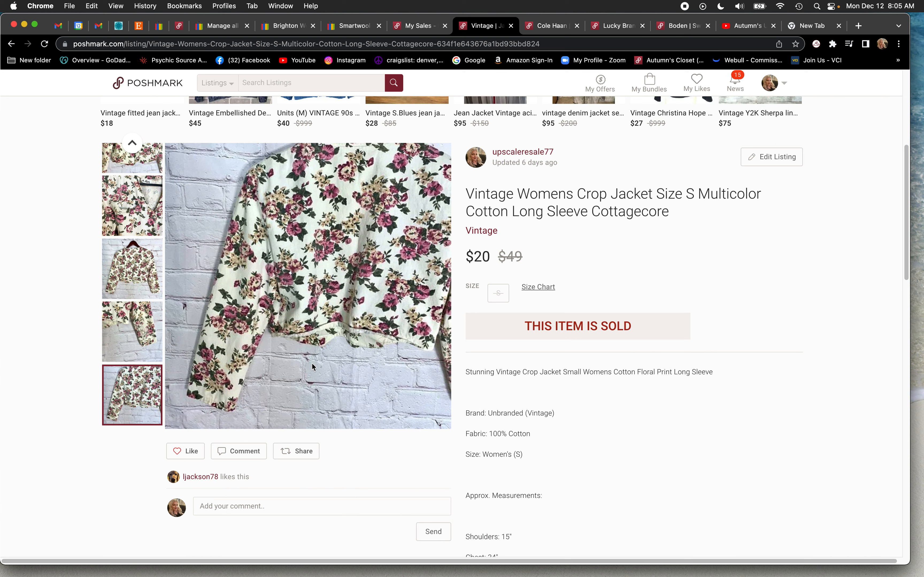
pyautogui.moveTo(395, 270)
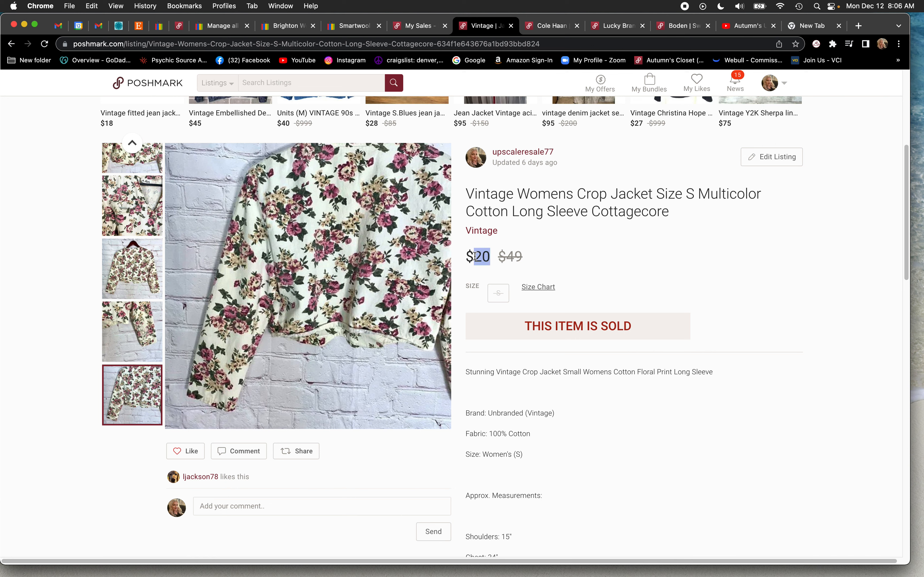
pyautogui.moveTo(87, 180)
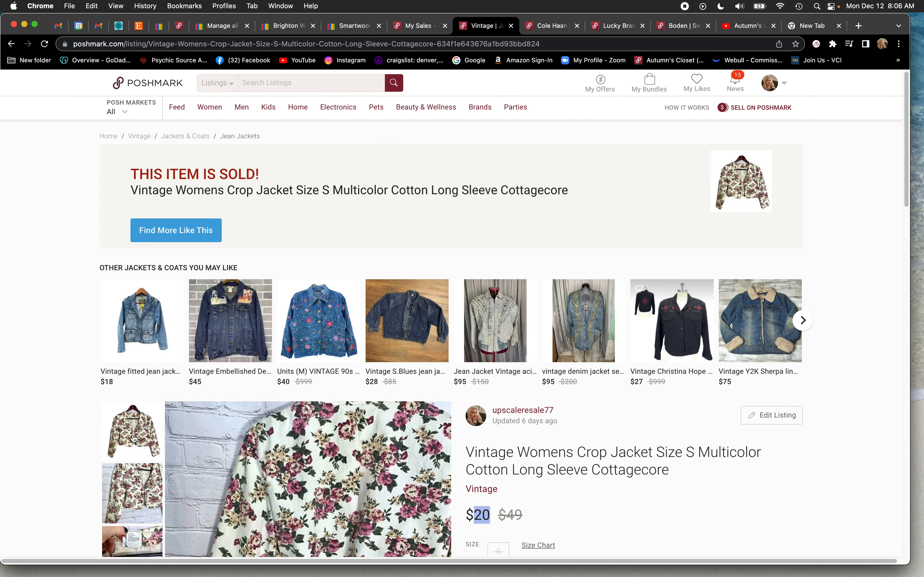
pyautogui.scroll(-3)
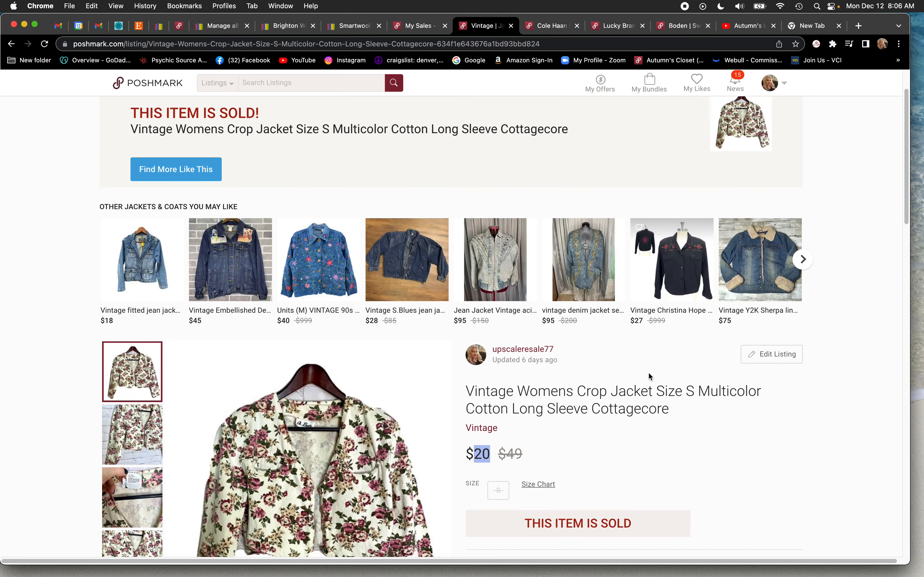
pyautogui.scroll(-3)
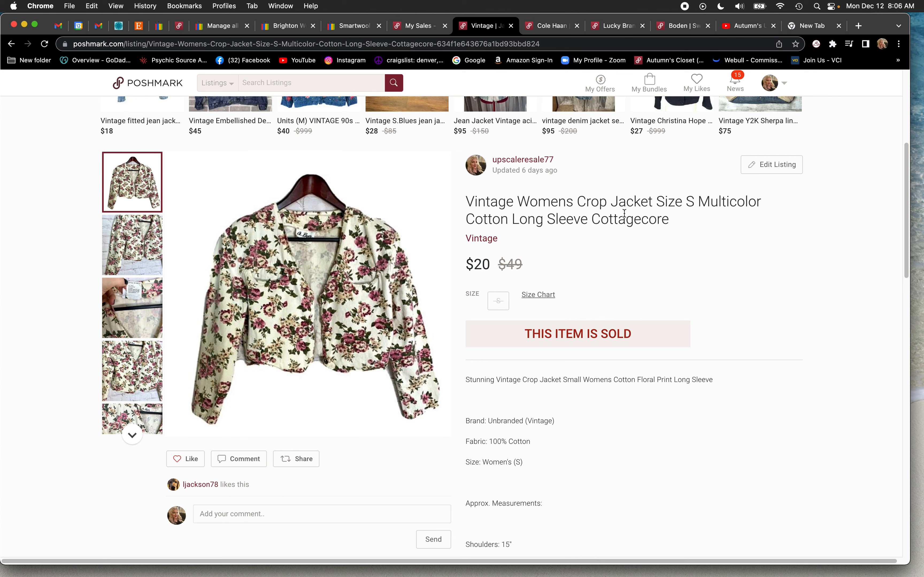
pyautogui.moveTo(205, 240)
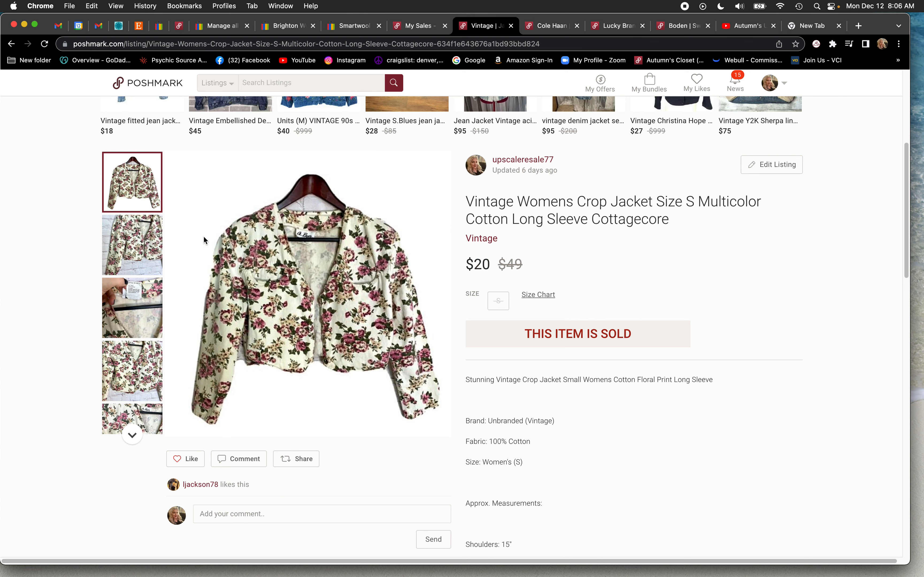
pyautogui.moveTo(599, 233)
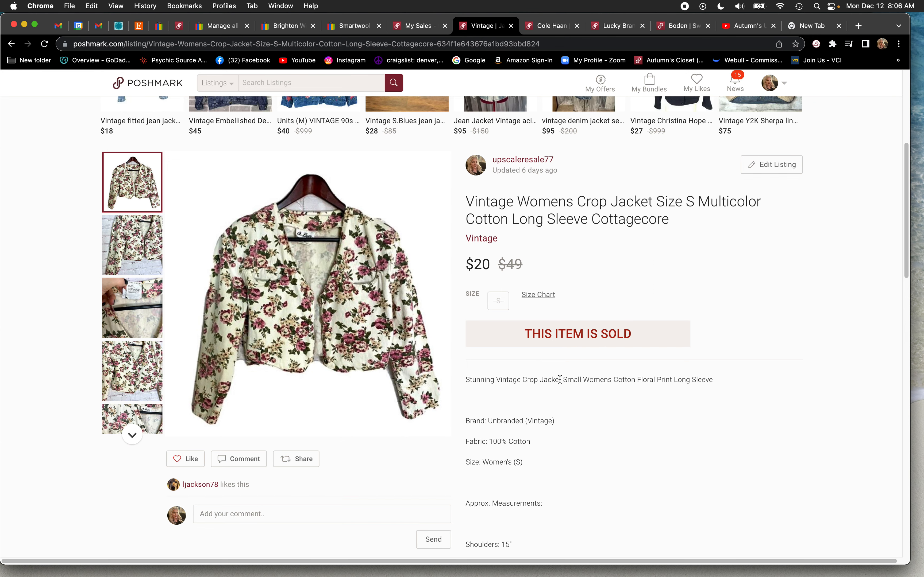
# View the Cole Haan brown suede loafers at $49 from $189, with the top-down photo and description.
pyautogui.click(518, 25)
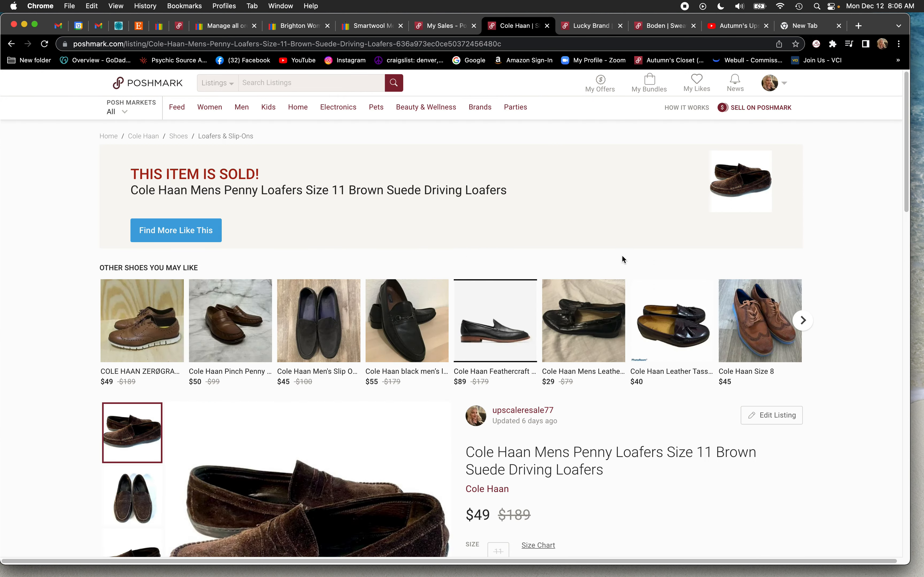
pyautogui.scroll(-3)
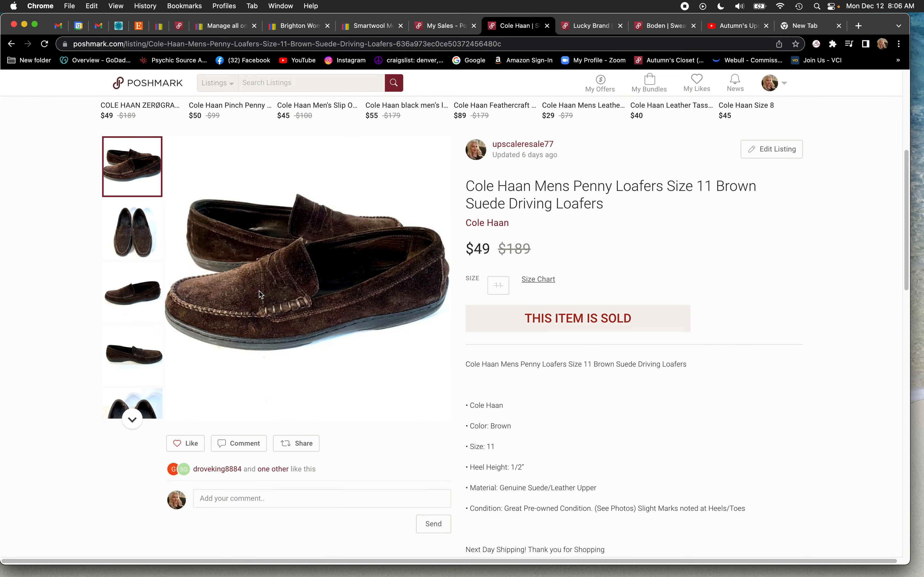
pyautogui.moveTo(312, 226)
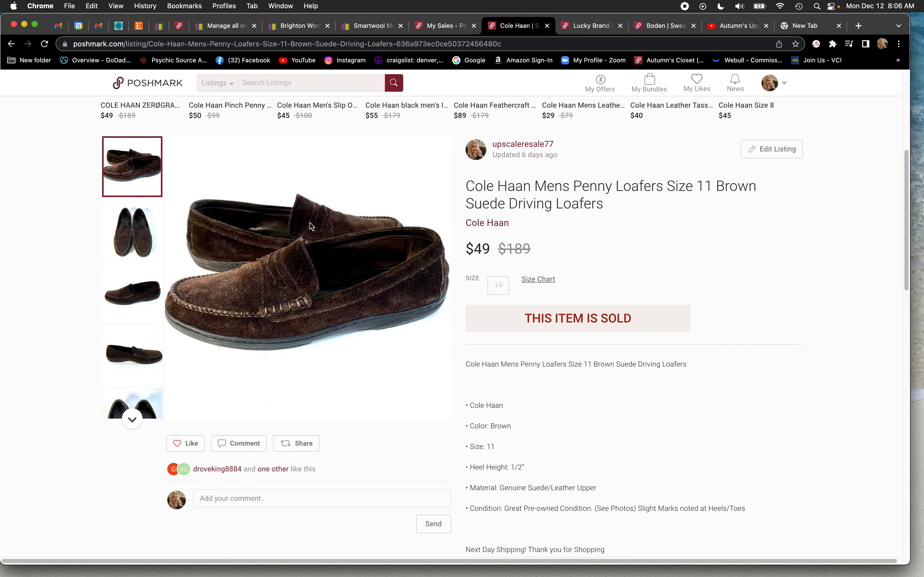
pyautogui.moveTo(152, 247)
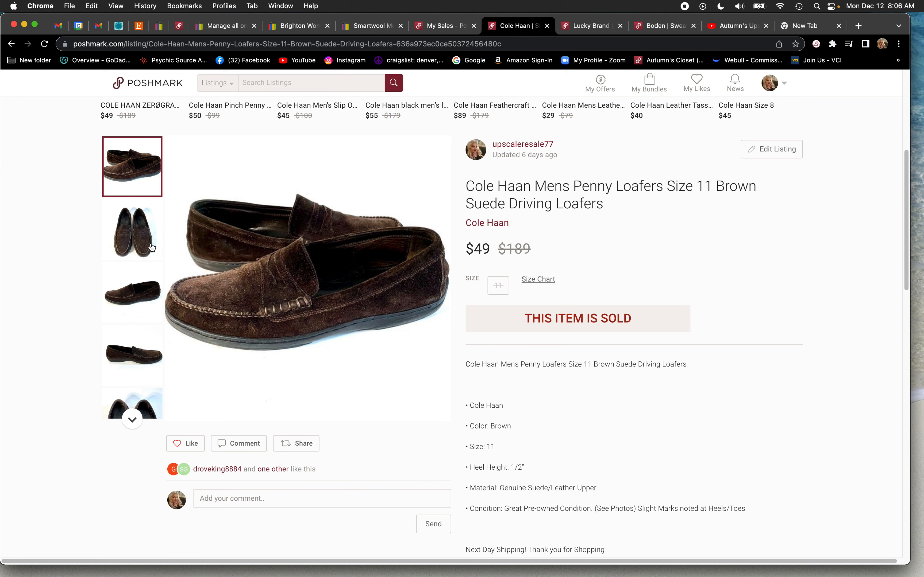
pyautogui.click(132, 230)
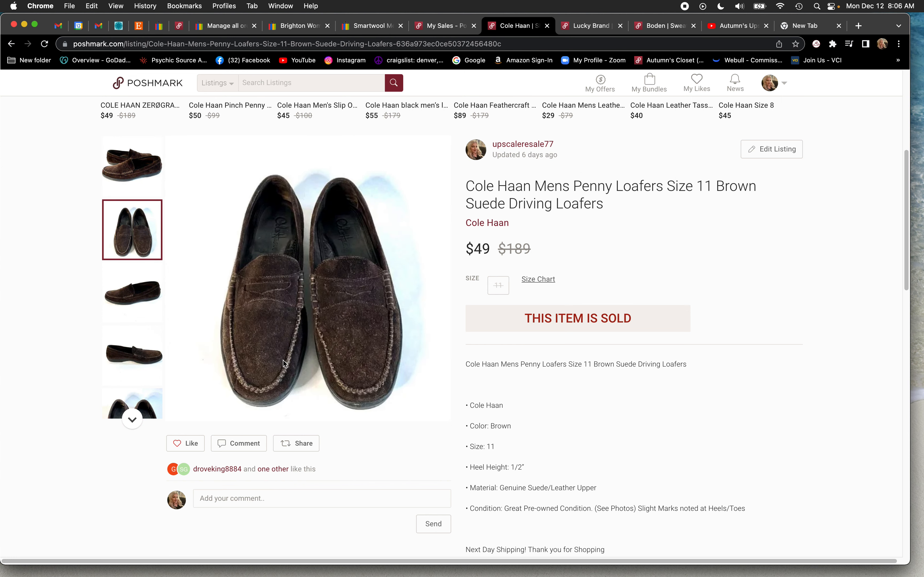
pyautogui.moveTo(352, 380)
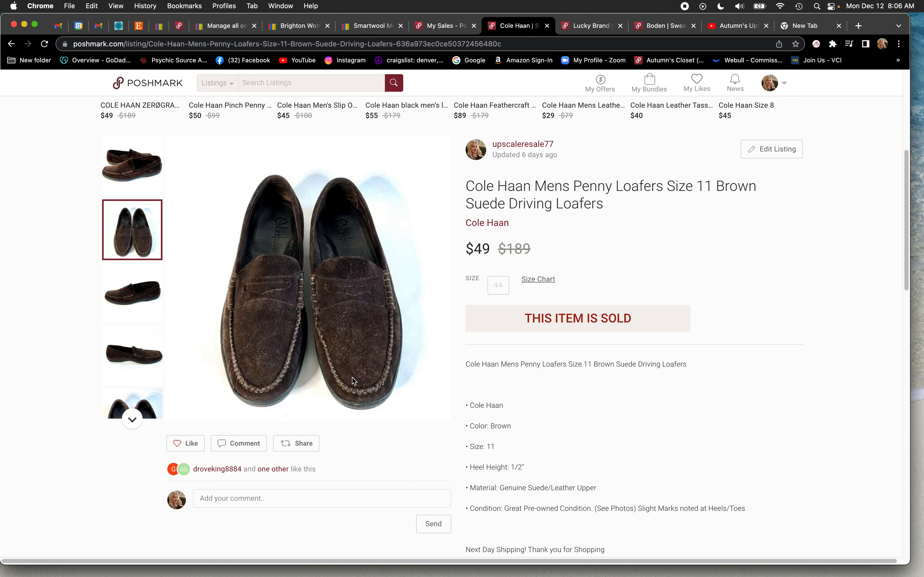
pyautogui.moveTo(371, 346)
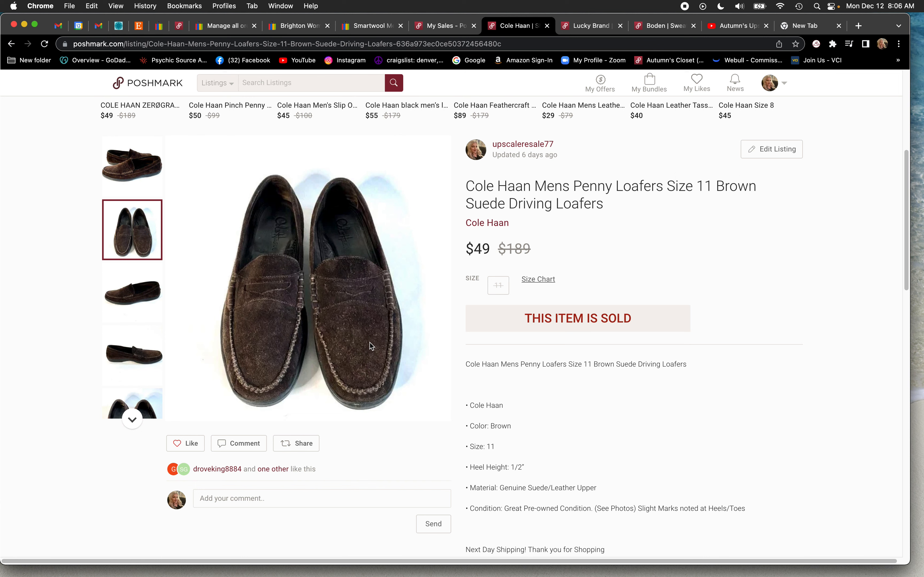
pyautogui.moveTo(184, 197)
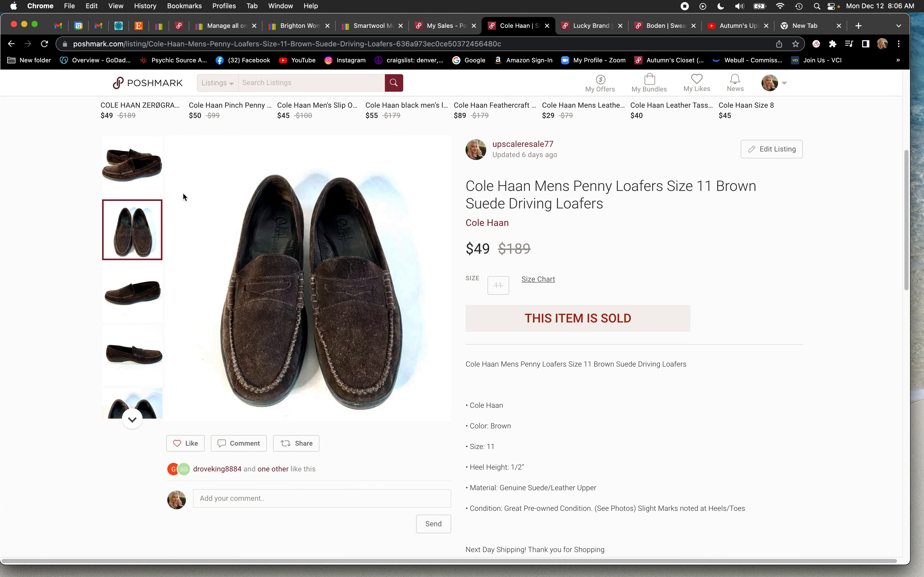
pyautogui.moveTo(377, 360)
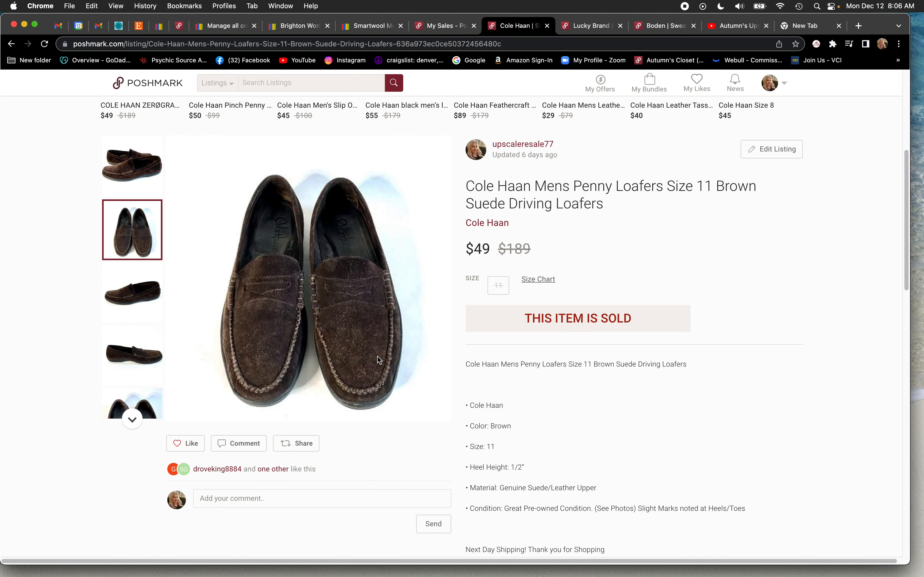
pyautogui.moveTo(362, 327)
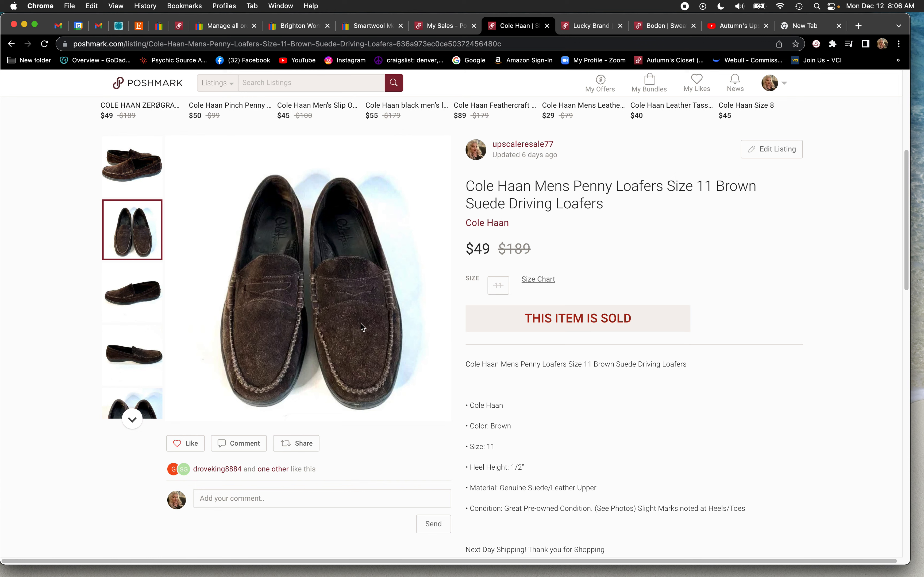
pyautogui.moveTo(446, 260)
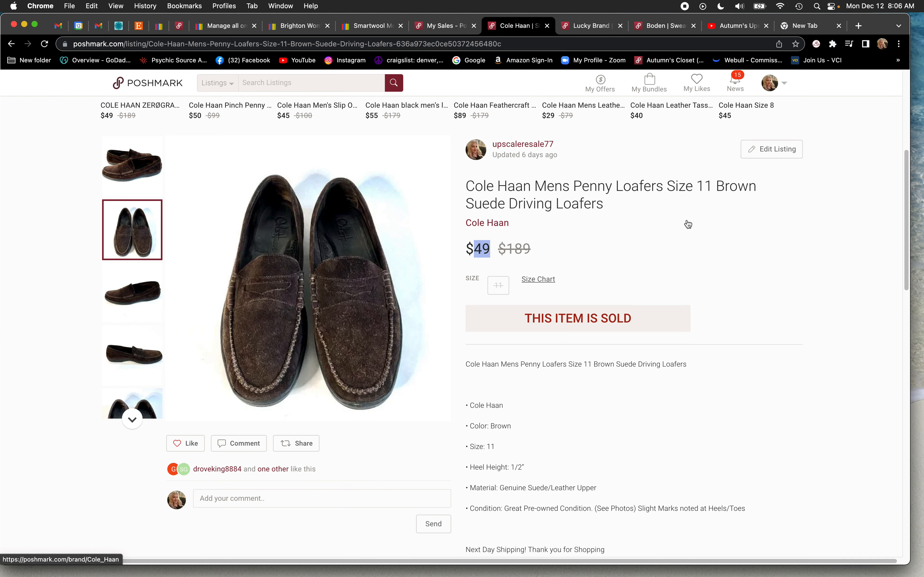
pyautogui.scroll(-3)
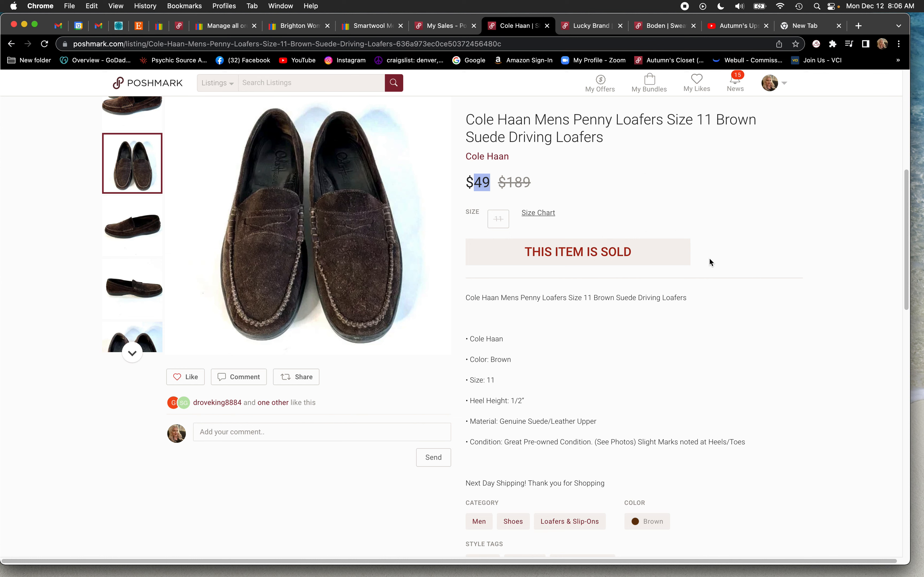
pyautogui.moveTo(350, 267)
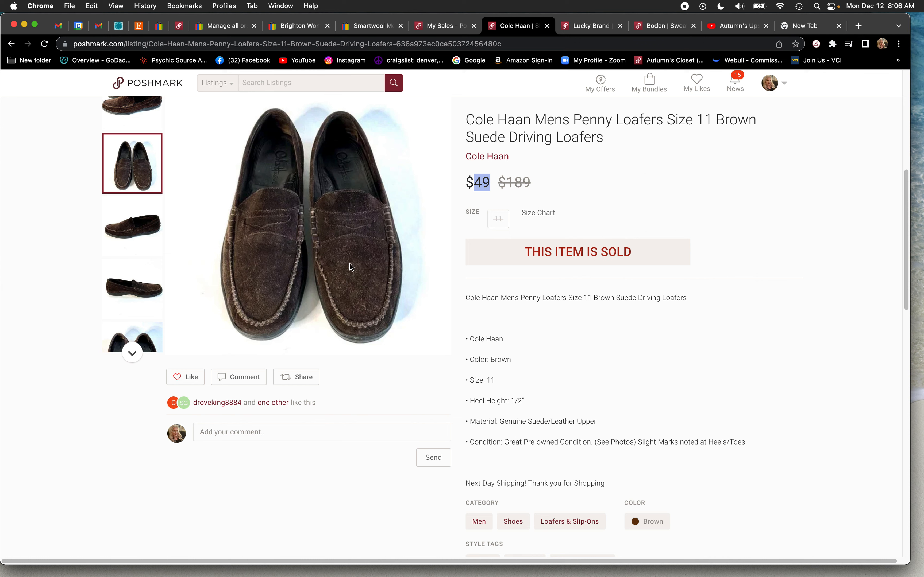
pyautogui.moveTo(350, 226)
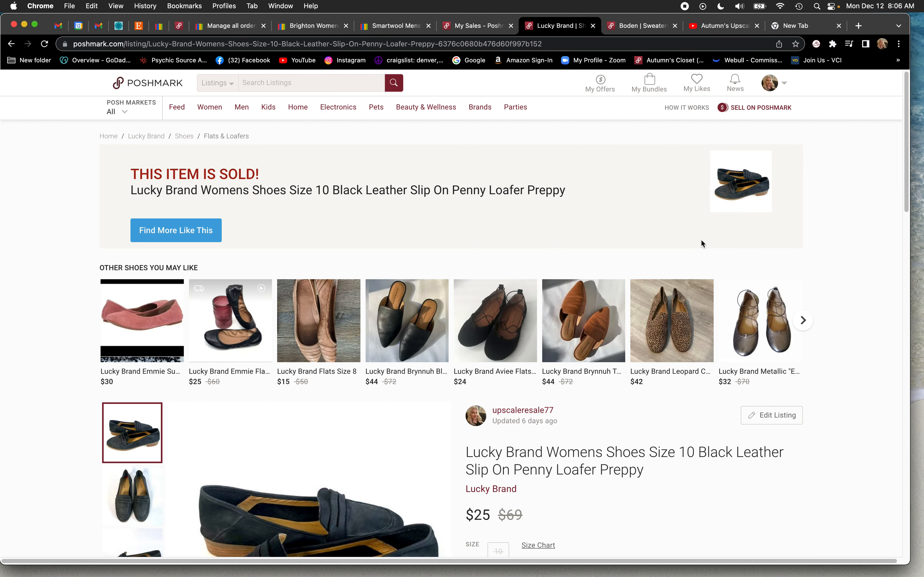
# View the Lucky Brand black leather loafers sold at $25, including the second and side-view photos.
pyautogui.scroll(-3)
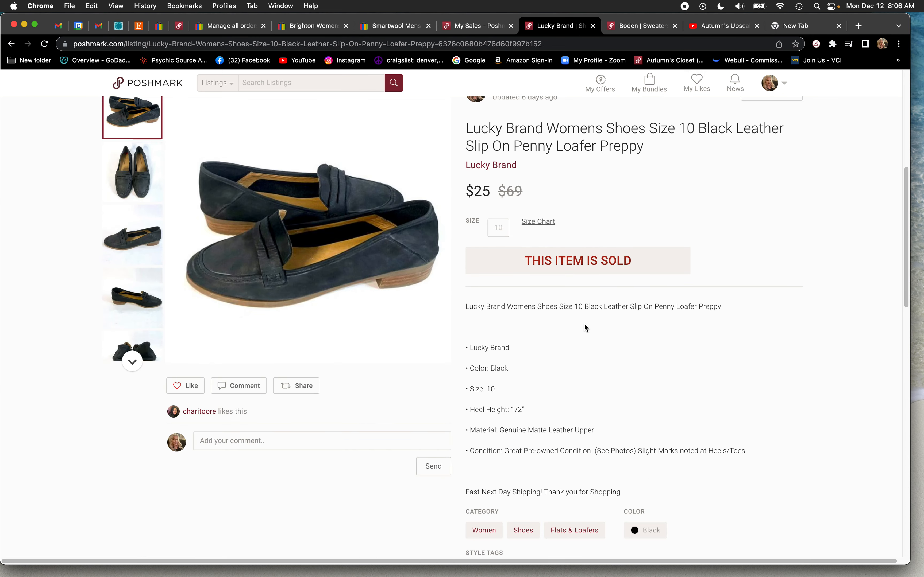
pyautogui.moveTo(304, 264)
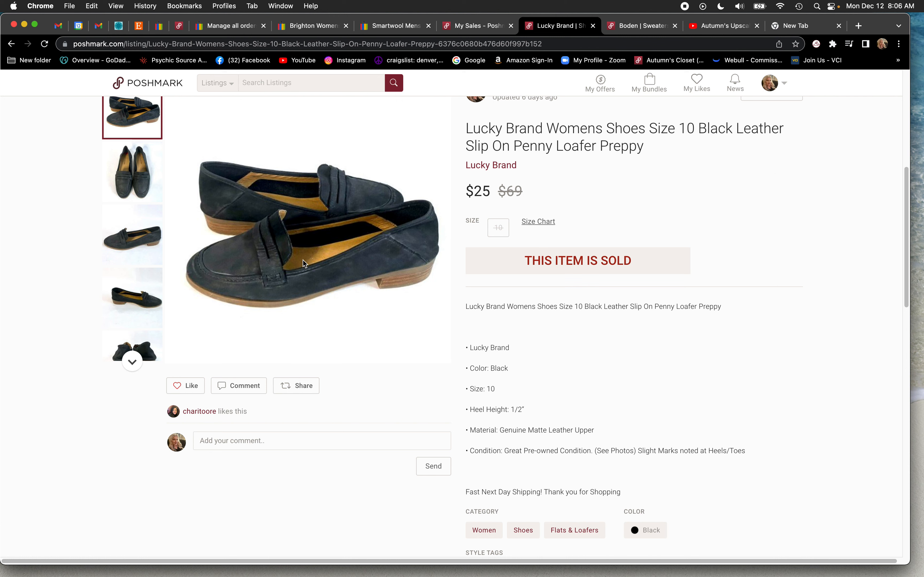
pyautogui.doubleClick(483, 128)
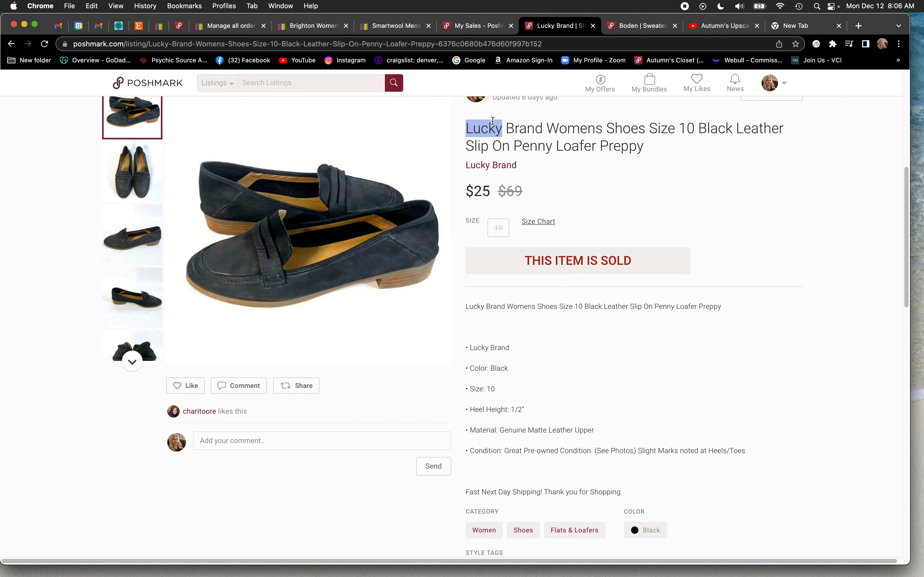
pyautogui.moveTo(139, 178)
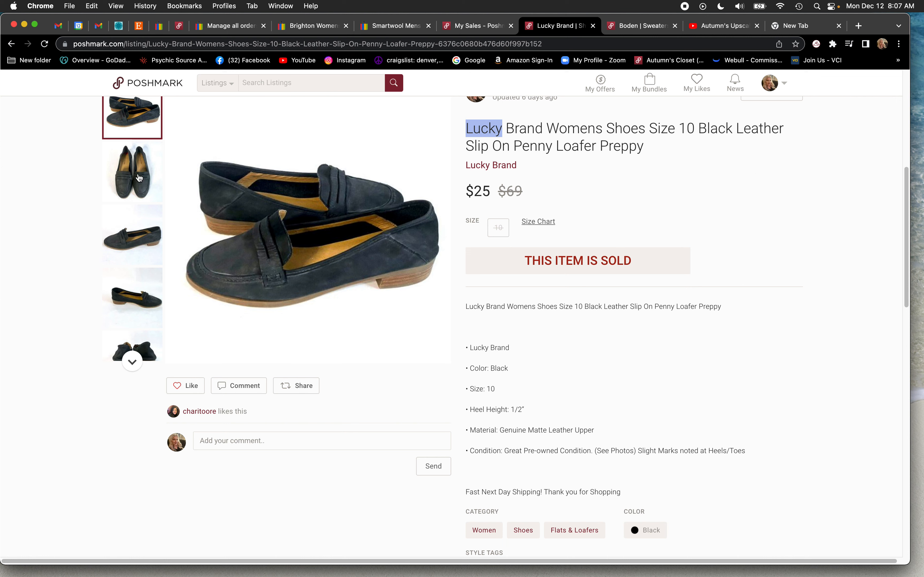
pyautogui.click(132, 172)
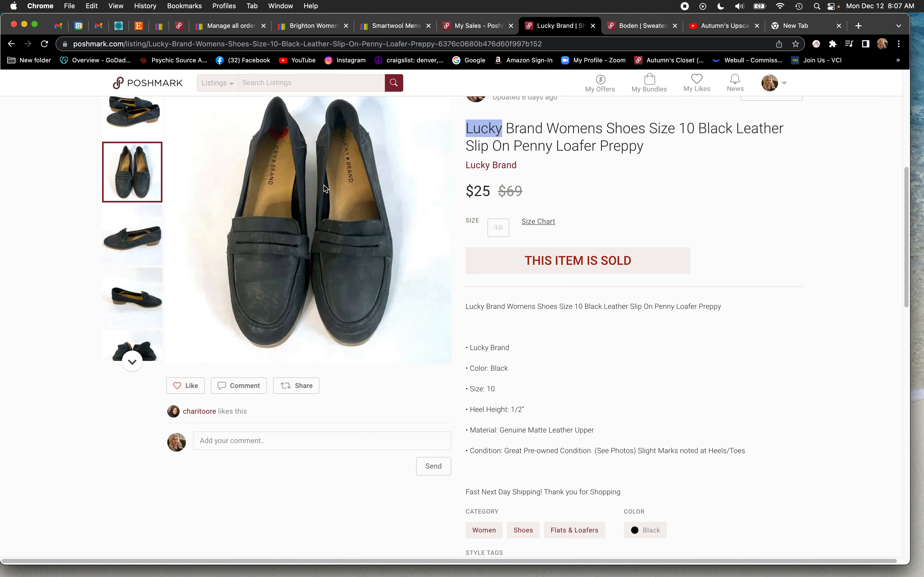
pyautogui.moveTo(346, 204)
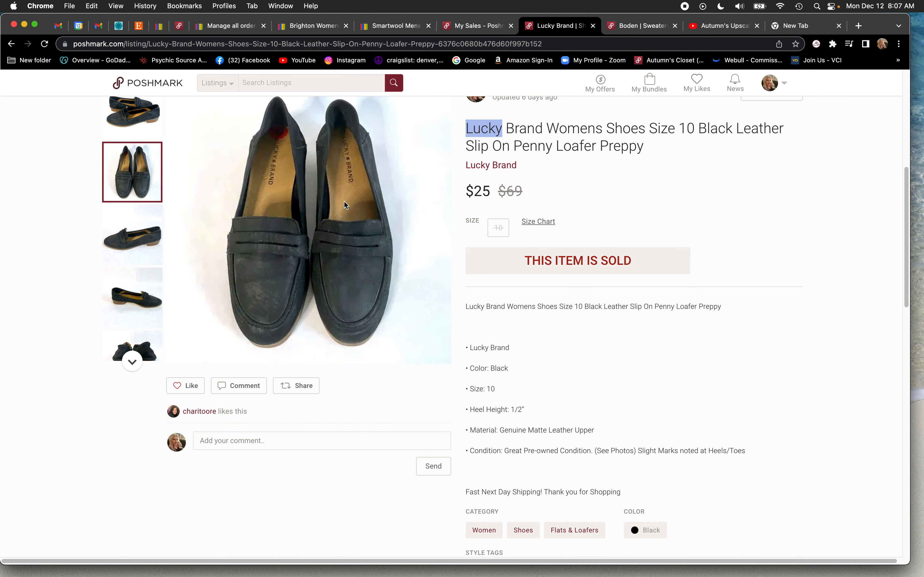
pyautogui.click(132, 235)
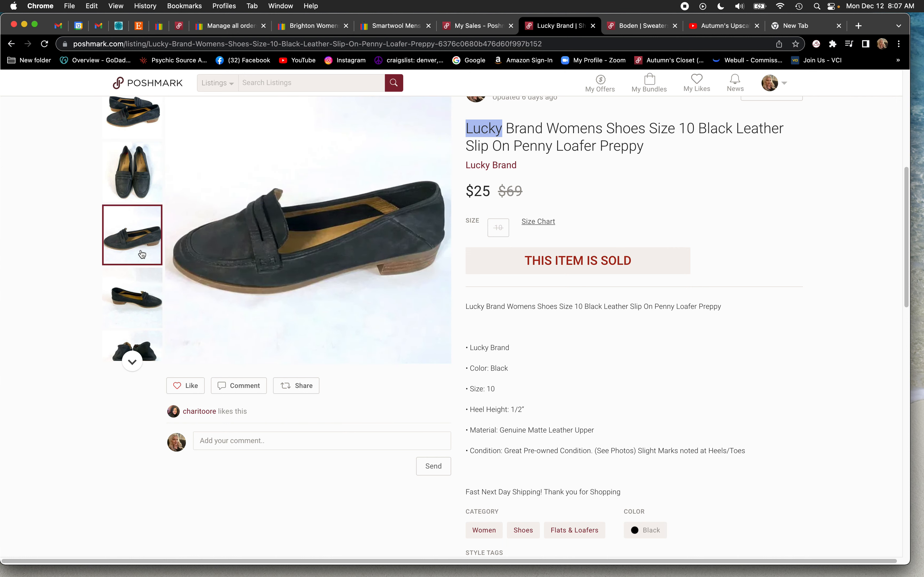
pyautogui.moveTo(271, 243)
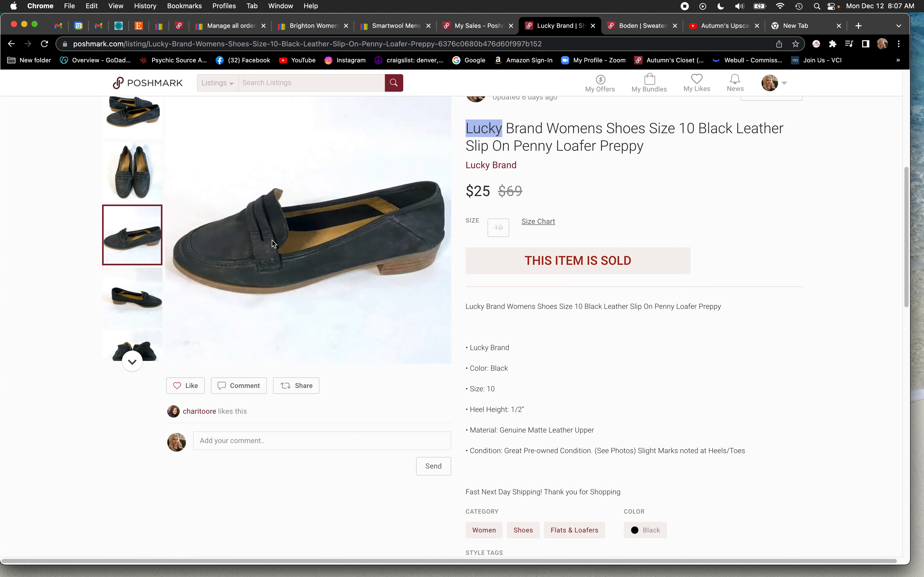
pyautogui.moveTo(438, 232)
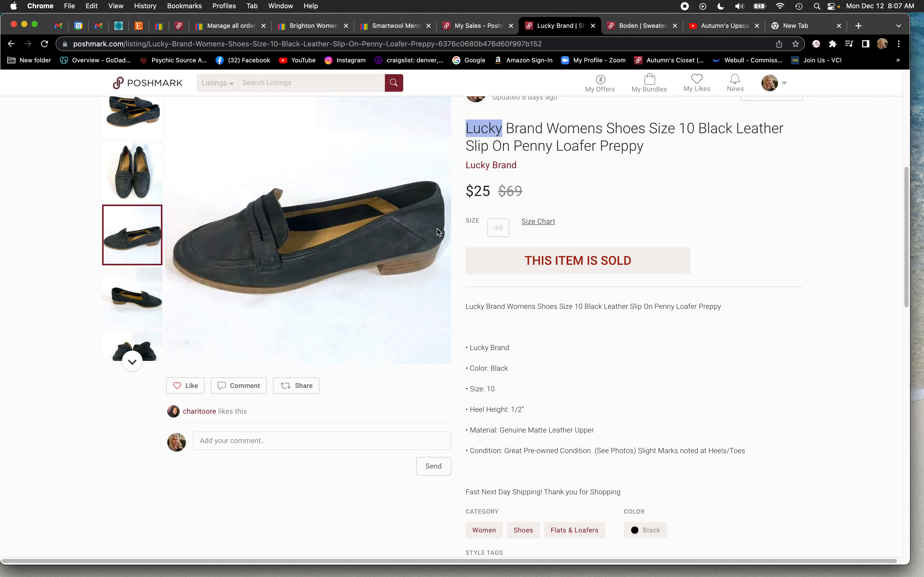
pyautogui.moveTo(420, 158)
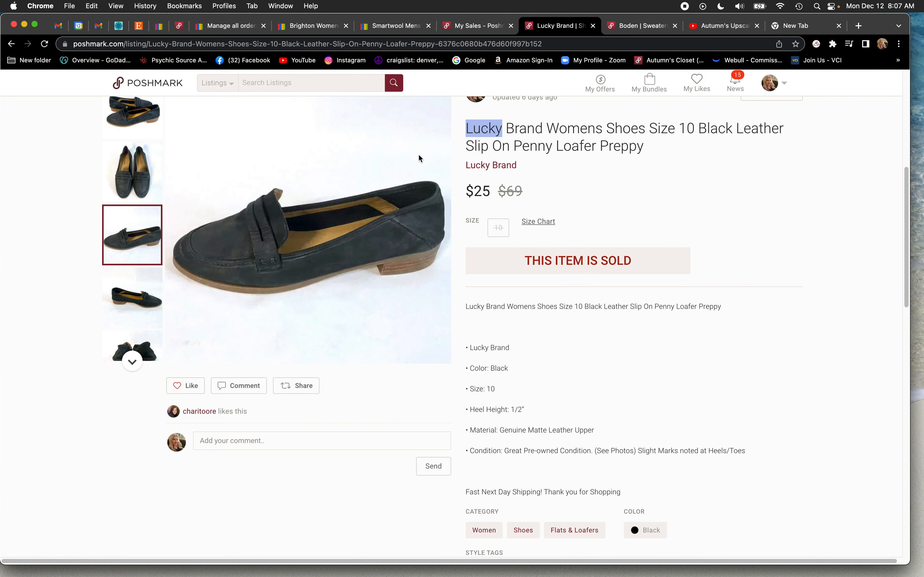
pyautogui.moveTo(368, 266)
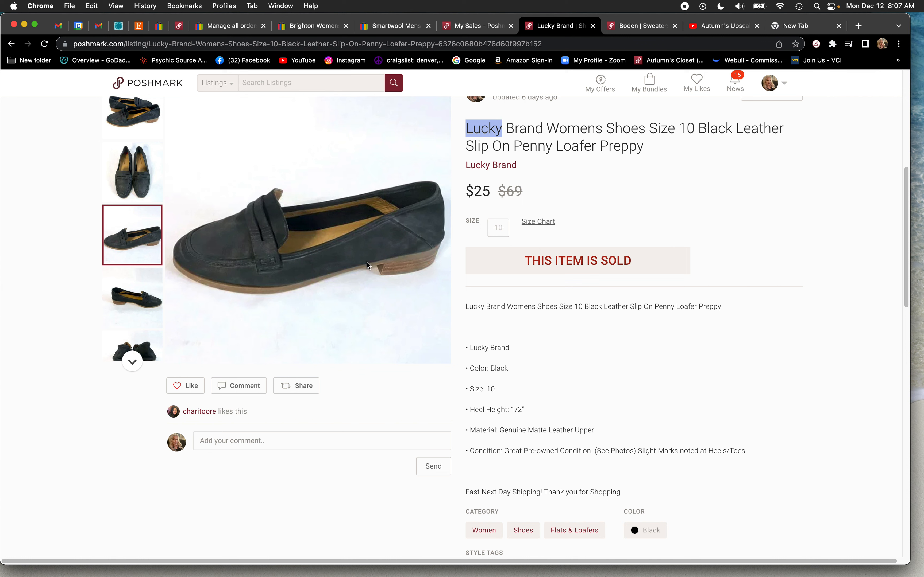
pyautogui.moveTo(567, 180)
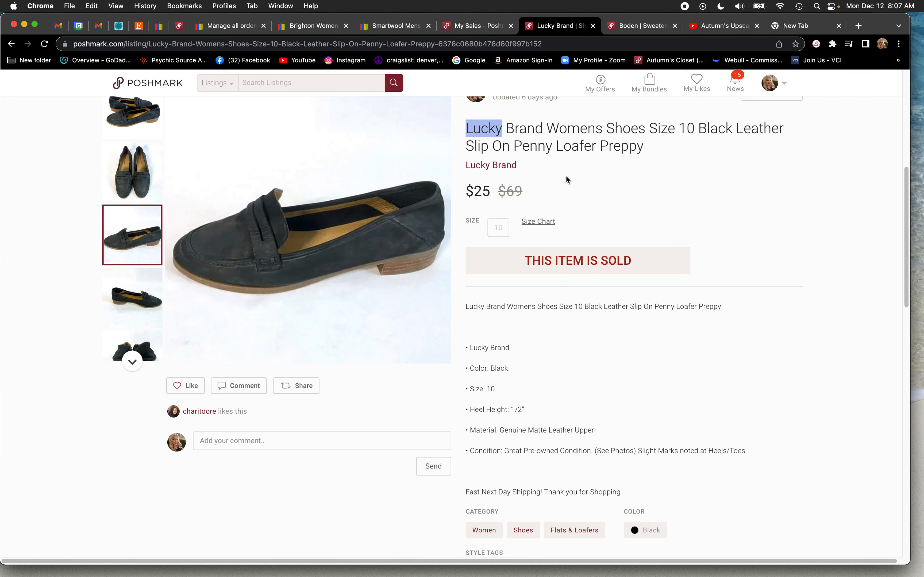
pyautogui.moveTo(405, 229)
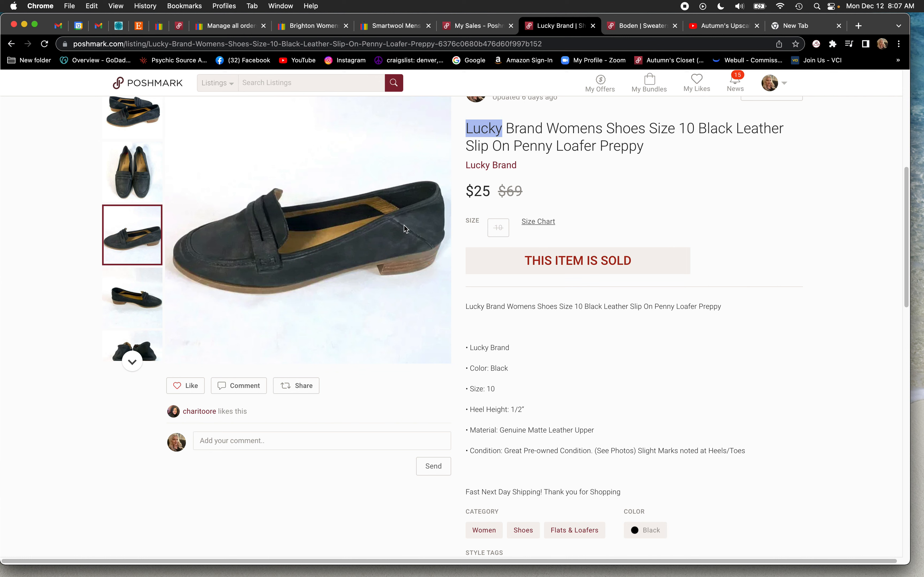
pyautogui.moveTo(526, 151)
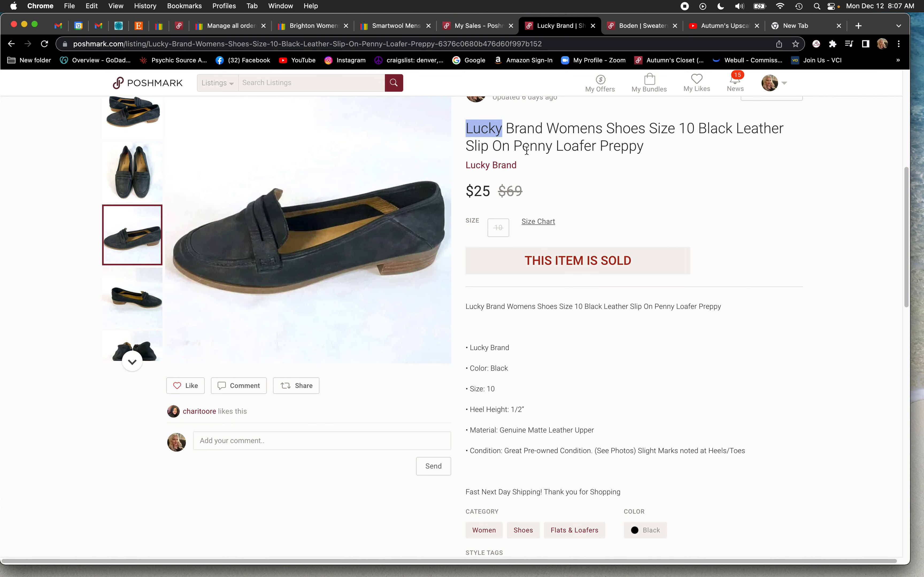
pyautogui.moveTo(418, 204)
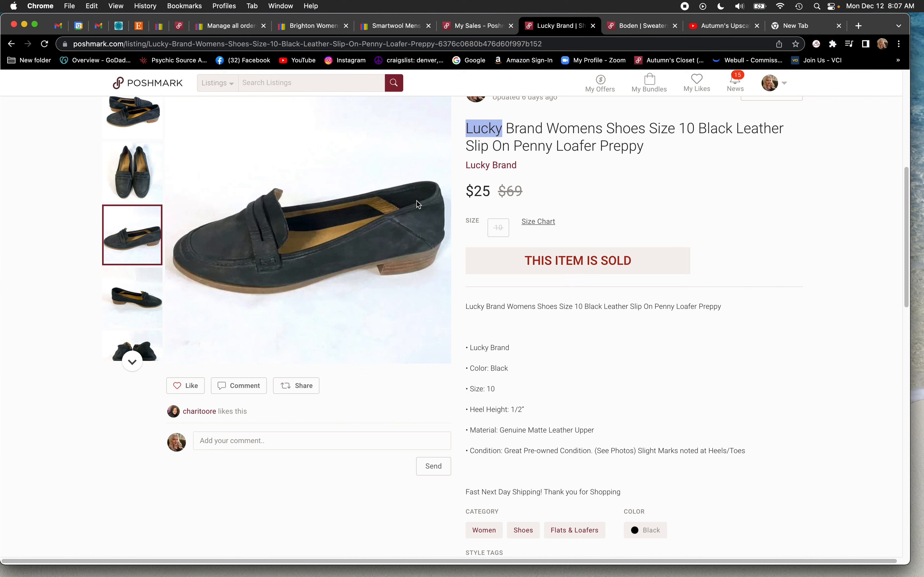
pyautogui.moveTo(408, 244)
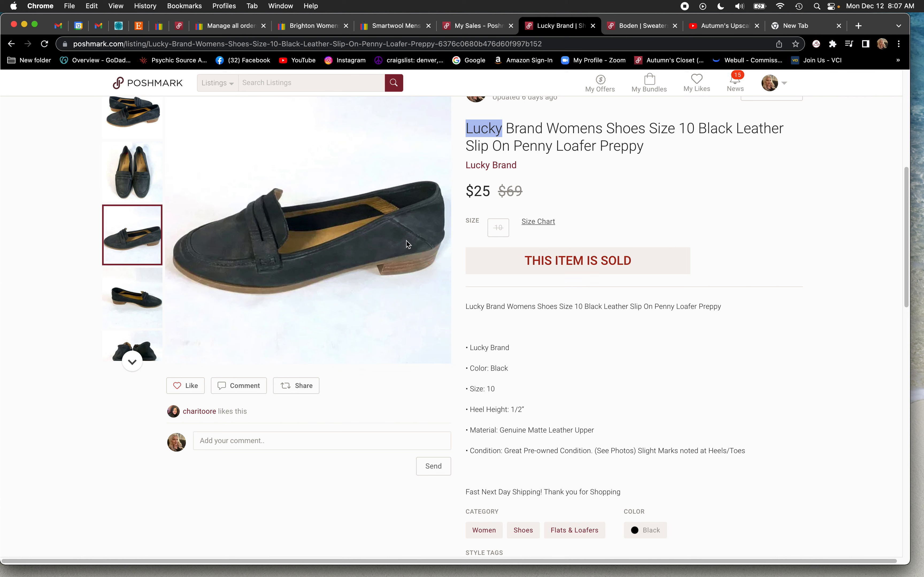
pyautogui.moveTo(433, 239)
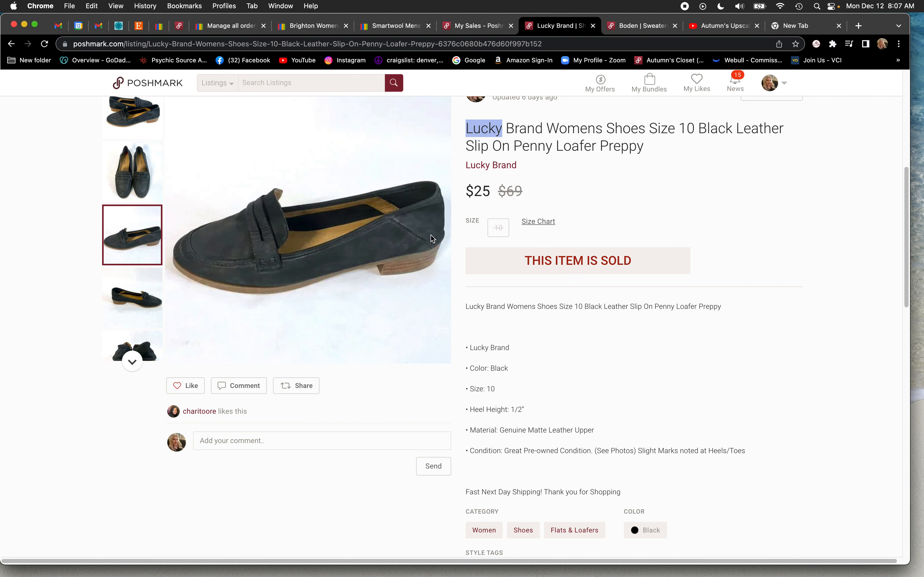
pyautogui.moveTo(674, 214)
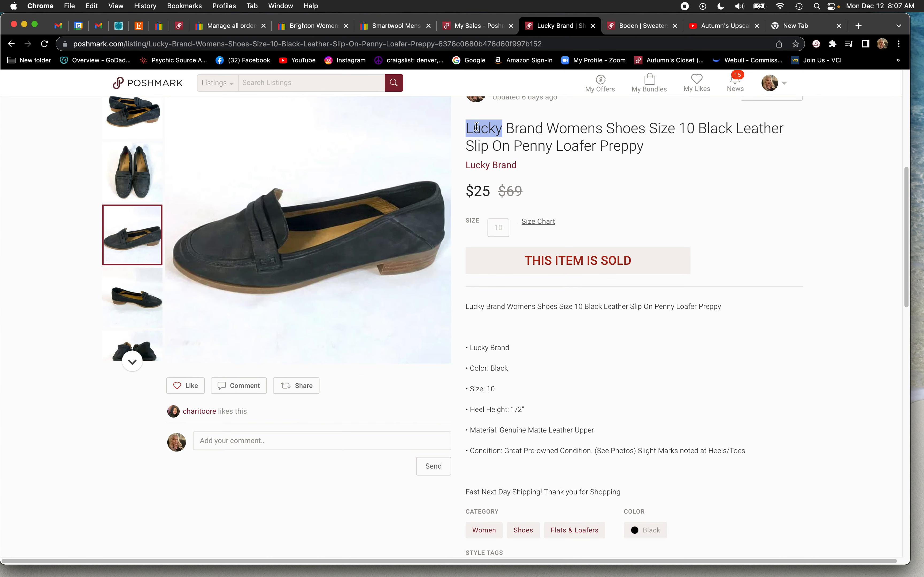
# Show the Boden navy cape sweater sold at $31, marked down from $129.
pyautogui.click(611, 25)
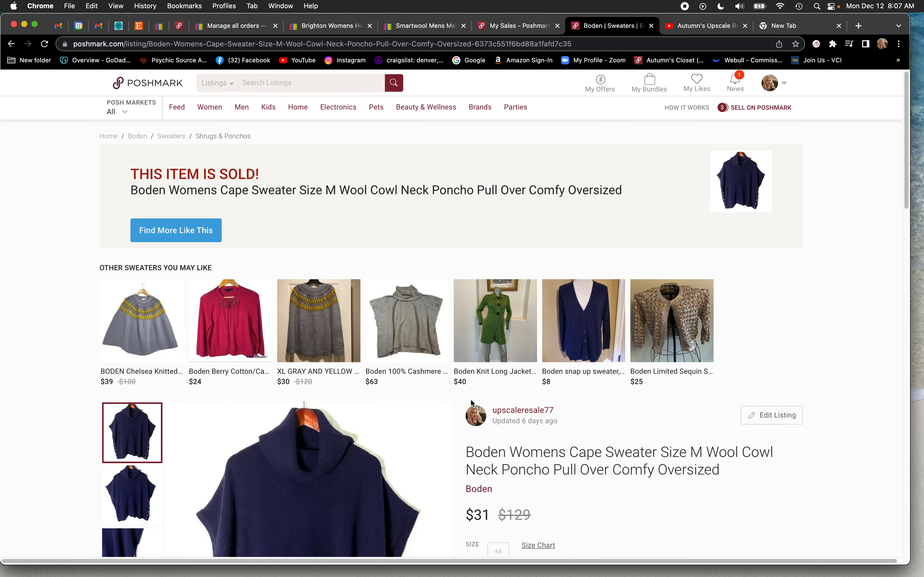
pyautogui.scroll(-3)
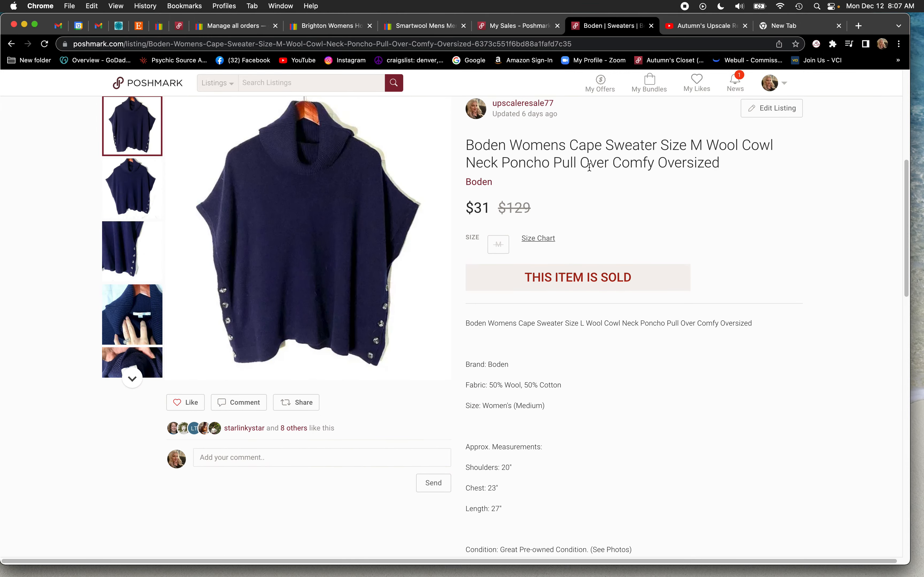
pyautogui.moveTo(477, 165)
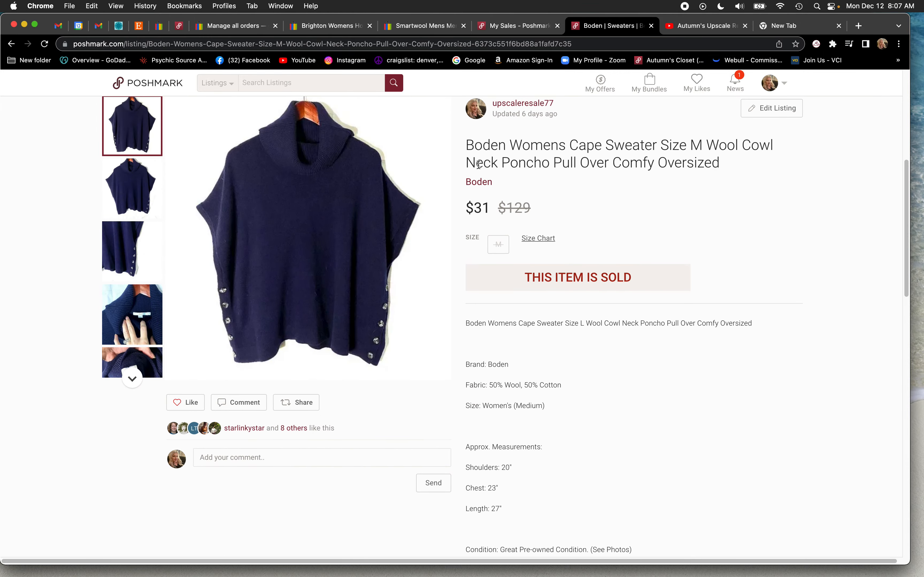
pyautogui.moveTo(317, 361)
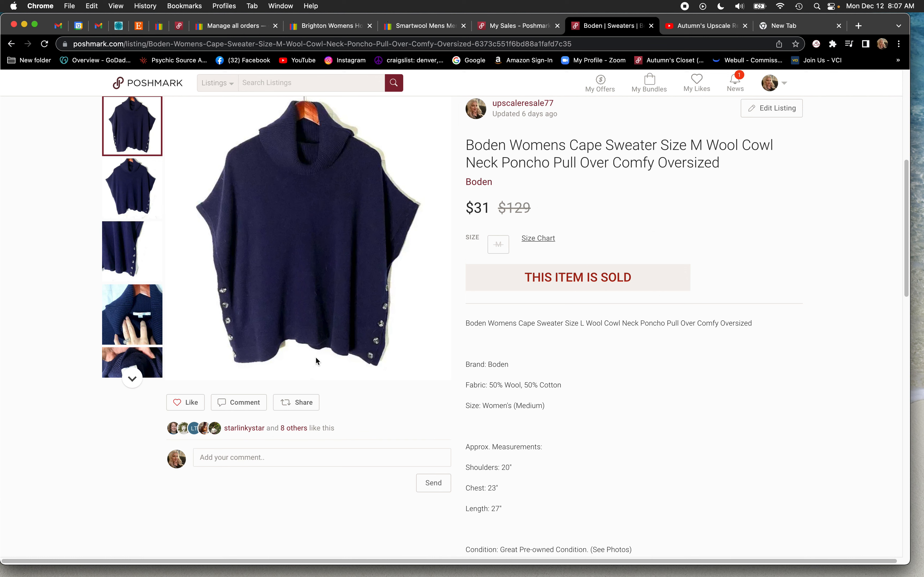
pyautogui.moveTo(412, 370)
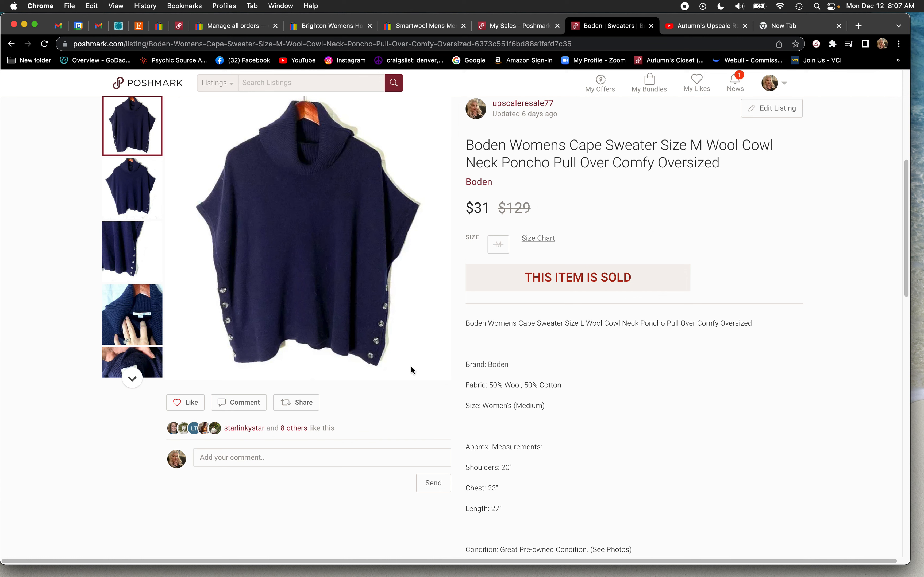
pyautogui.moveTo(434, 390)
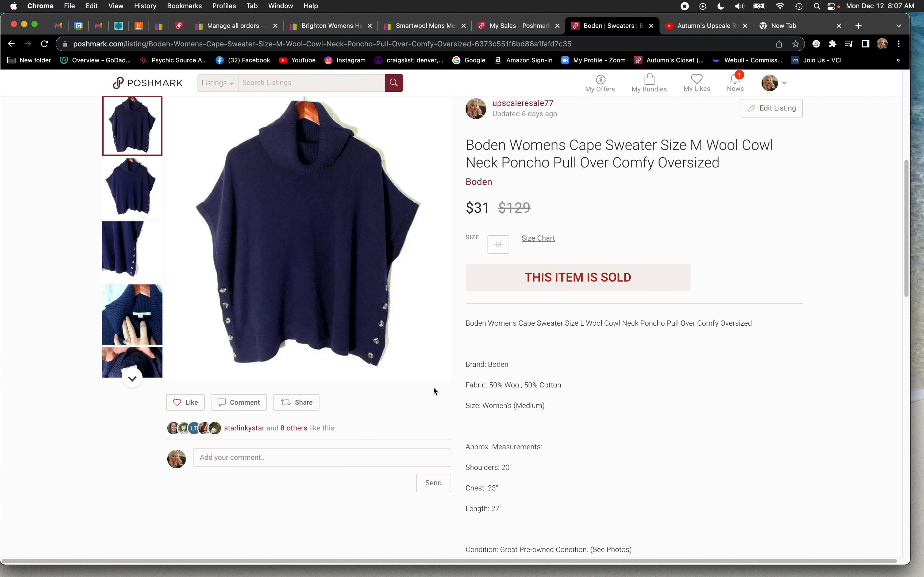
pyautogui.moveTo(692, 212)
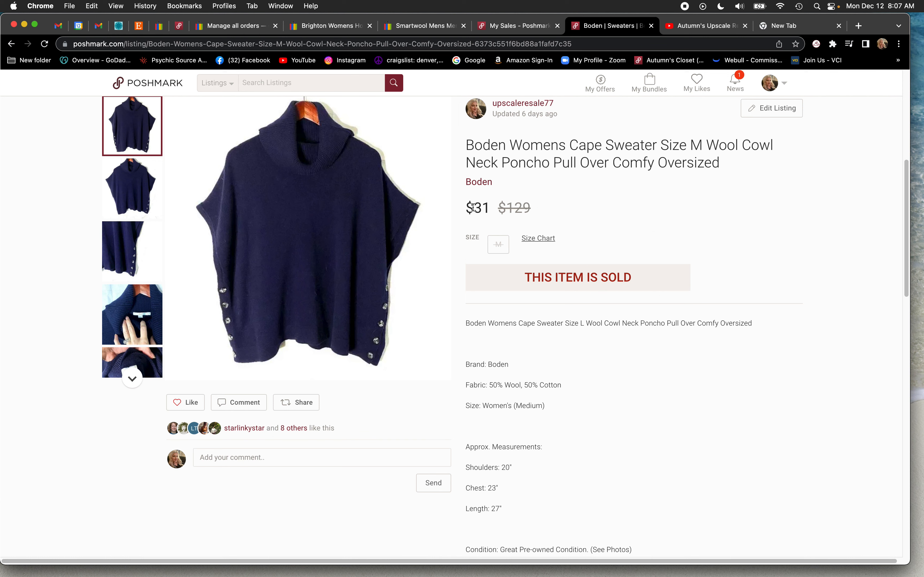
pyautogui.doubleClick(478, 208)
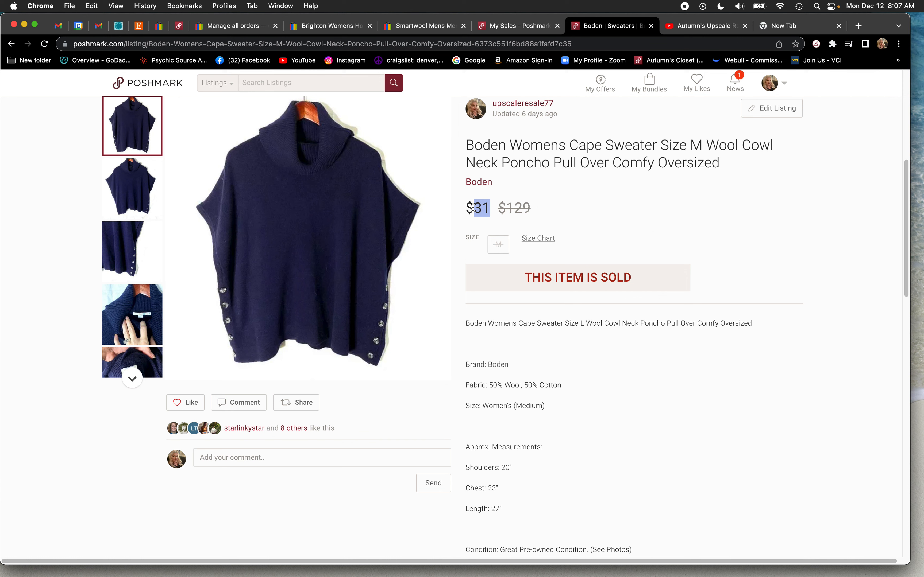
pyautogui.moveTo(627, 250)
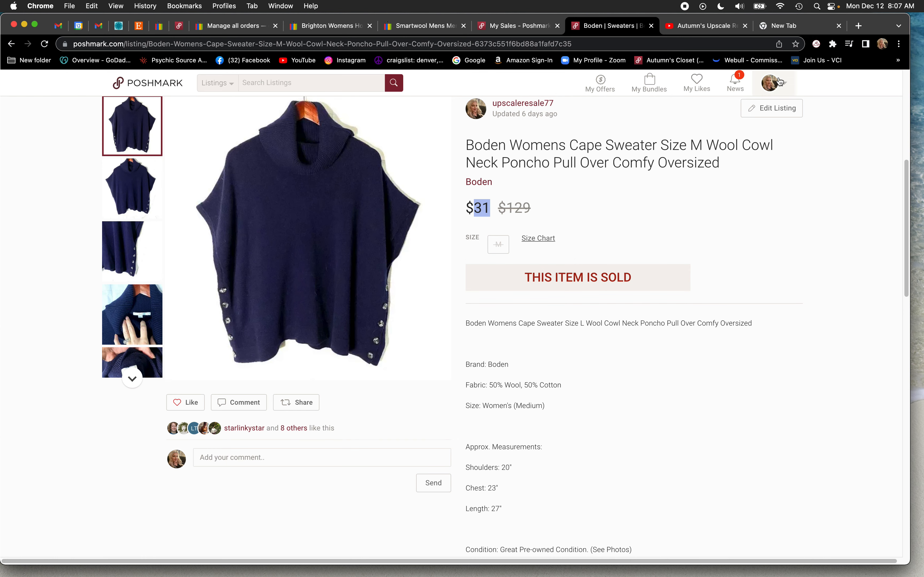
# From my closet, show the sharing assistant's stats with today's 209 shares, follows and offers.
pyautogui.click(522, 103)
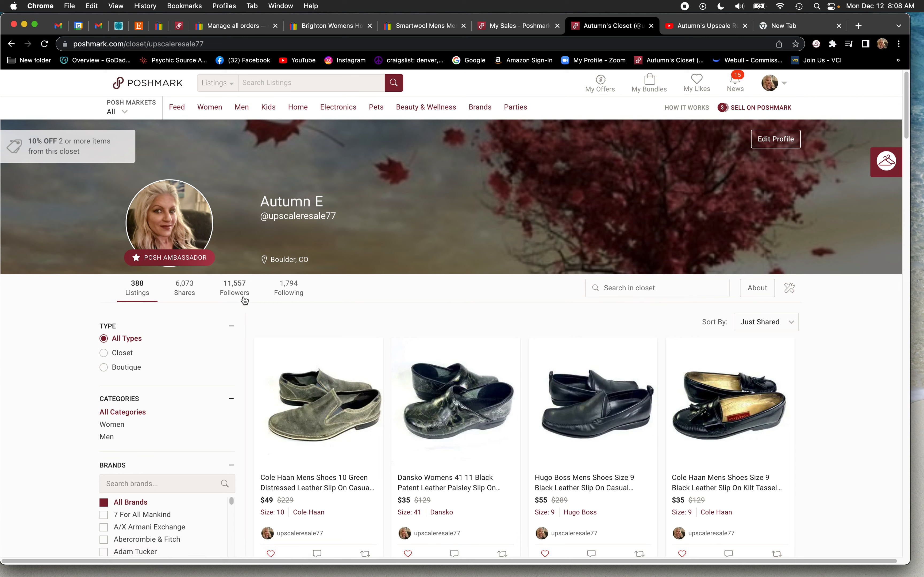
pyautogui.moveTo(232, 299)
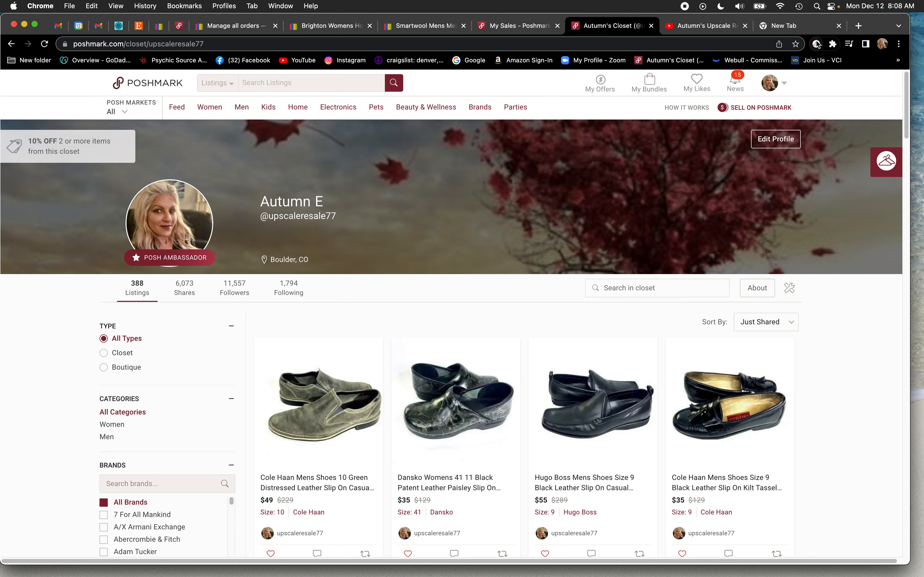
pyautogui.click(818, 44)
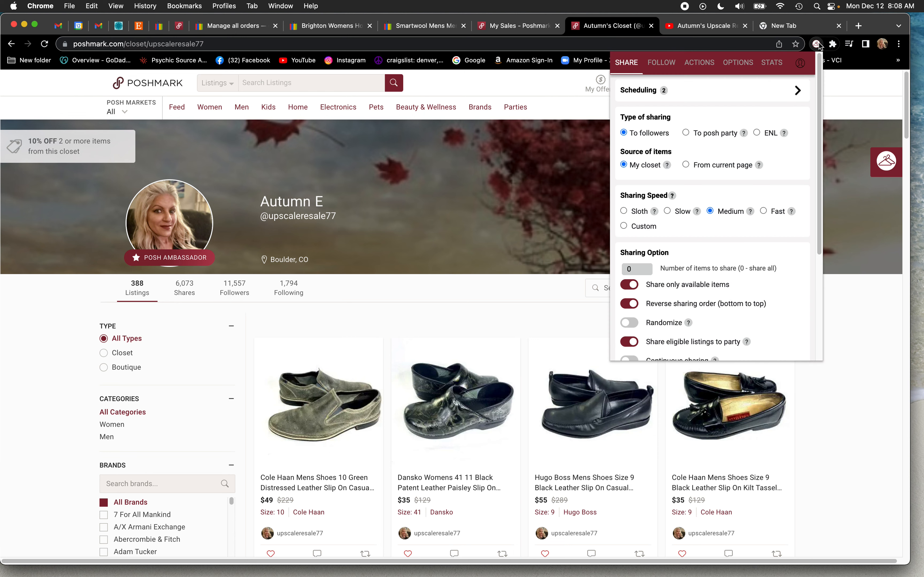
pyautogui.click(772, 63)
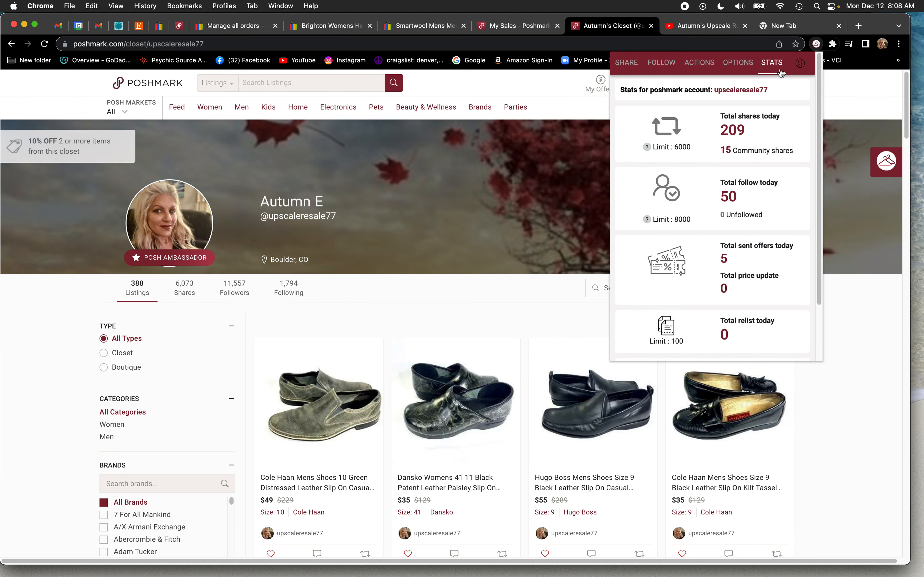
pyautogui.moveTo(750, 127)
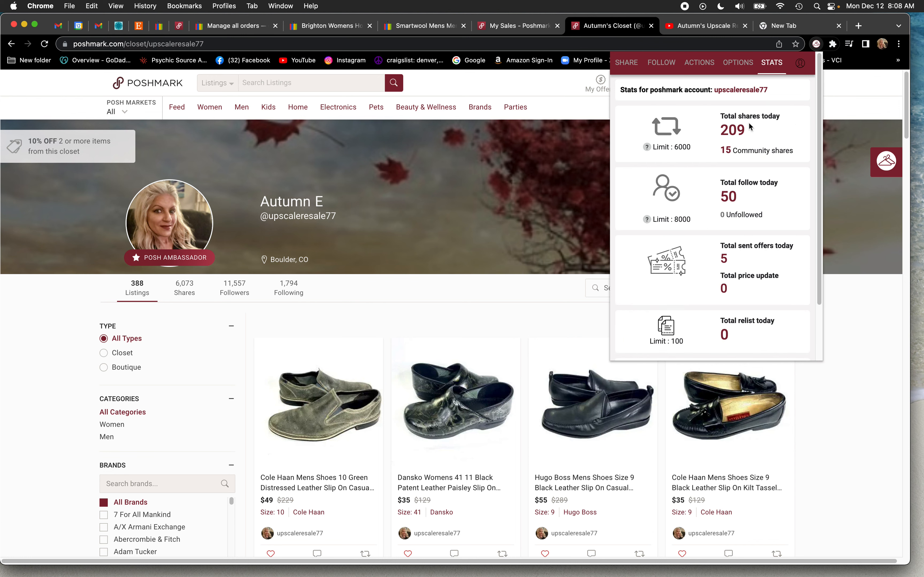
pyautogui.moveTo(763, 128)
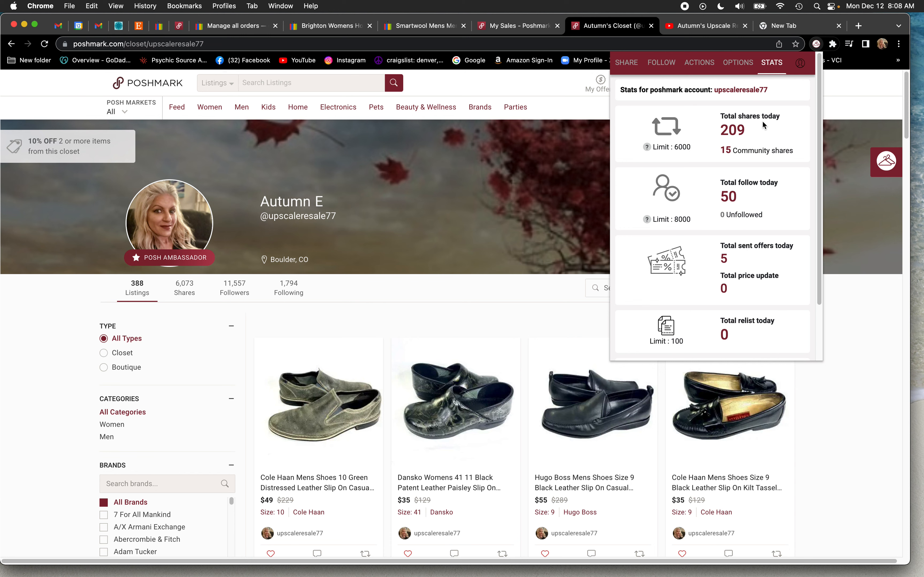
pyautogui.moveTo(728, 149)
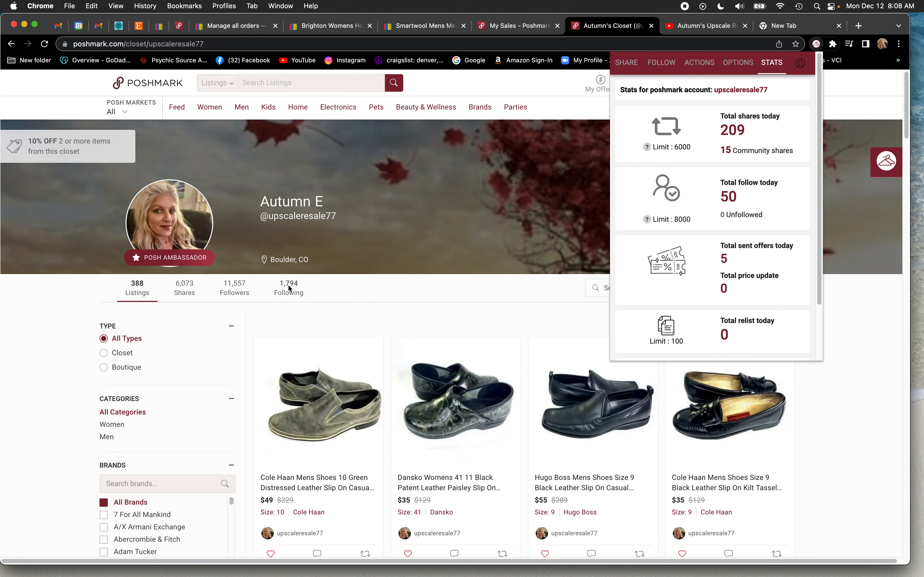
pyautogui.moveTo(739, 269)
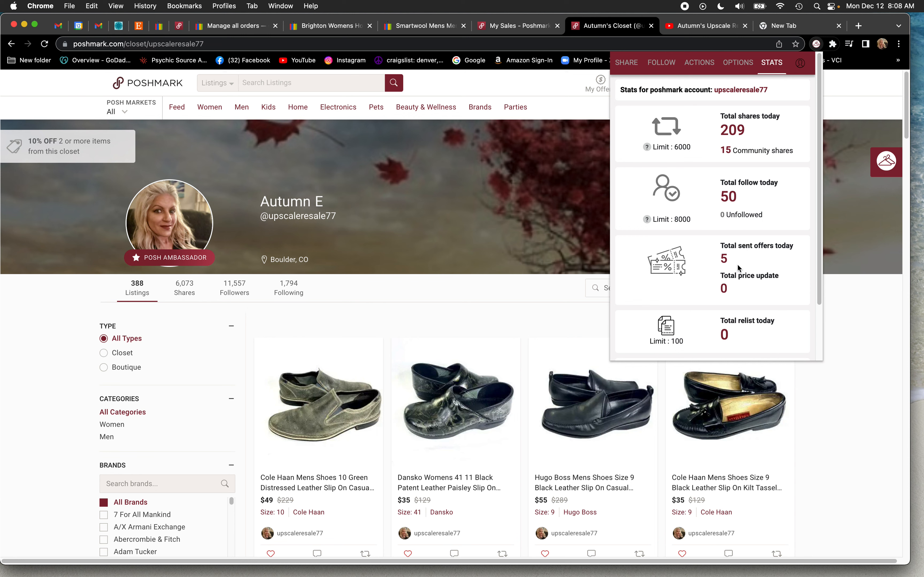
pyautogui.moveTo(721, 262)
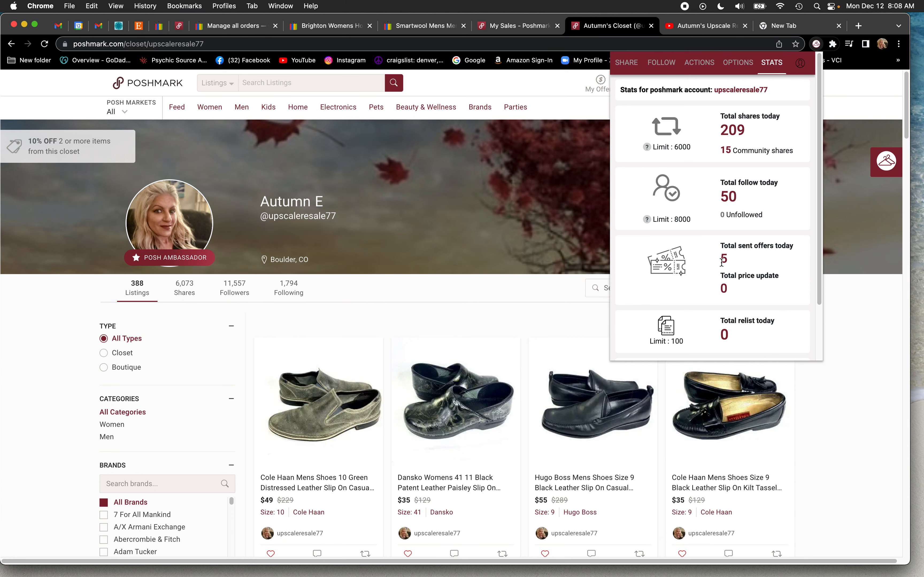
# Review the automatic offer-watcher settings, then the sharing options and activity log.
pyautogui.click(699, 62)
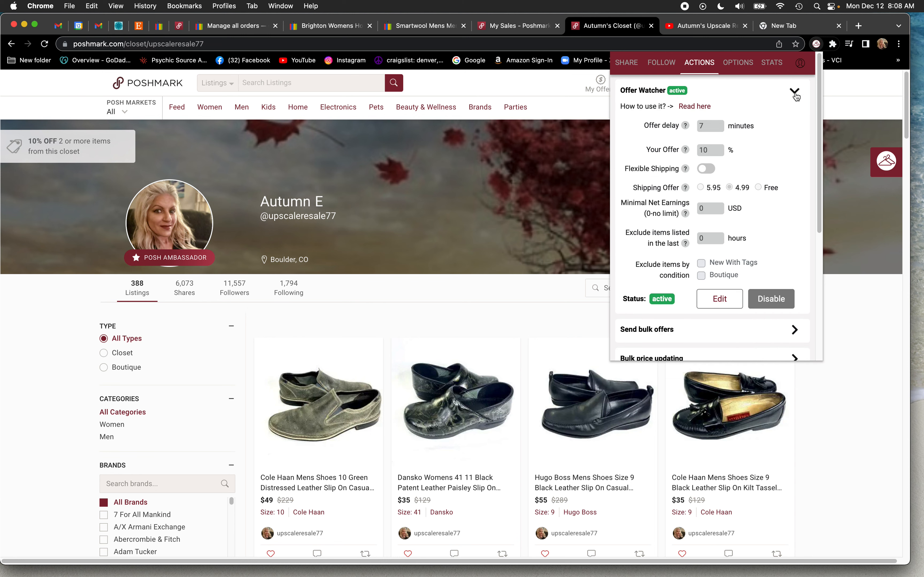
pyautogui.moveTo(732, 129)
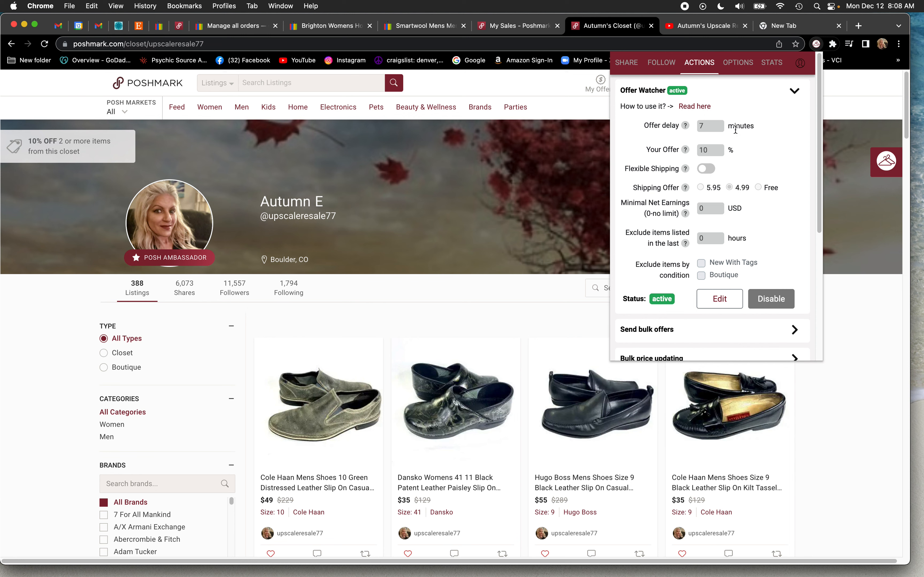
pyautogui.moveTo(740, 192)
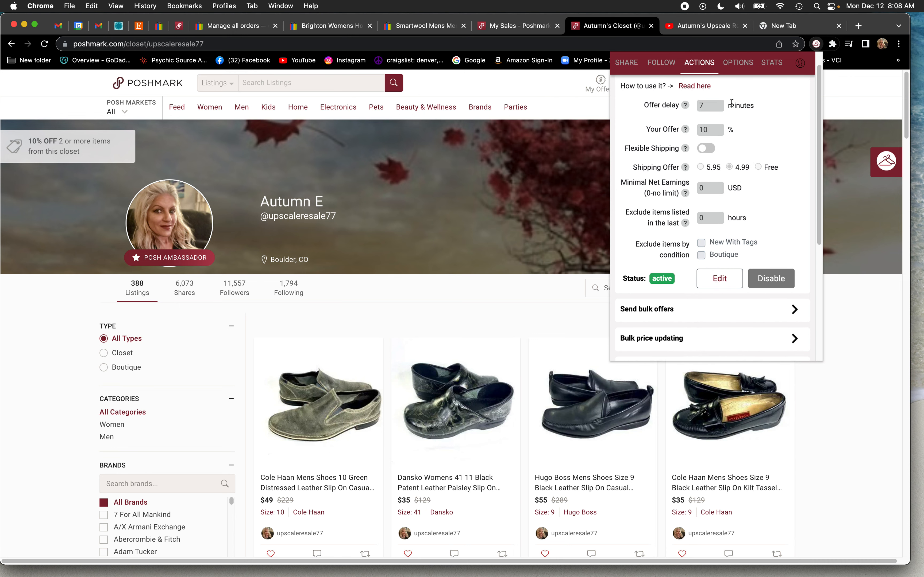
pyautogui.click(626, 62)
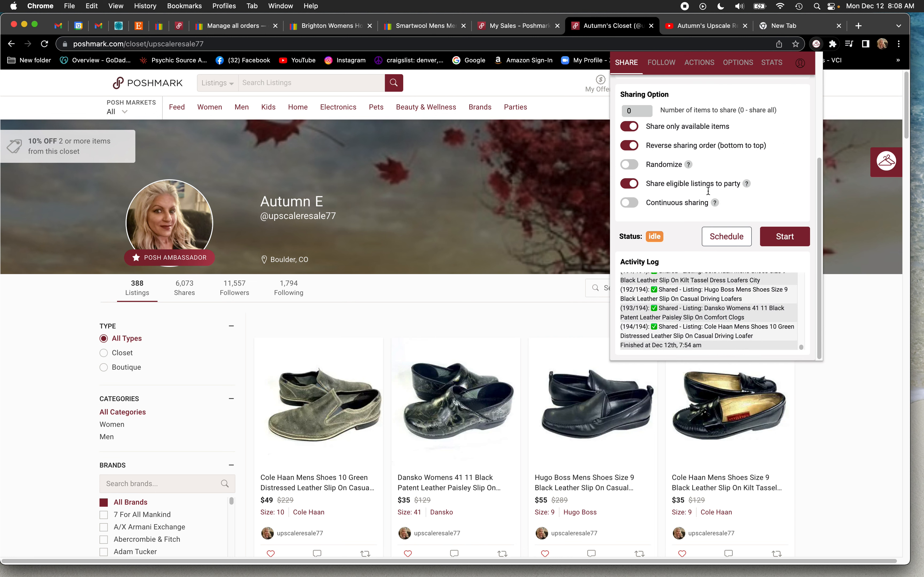
pyautogui.moveTo(691, 355)
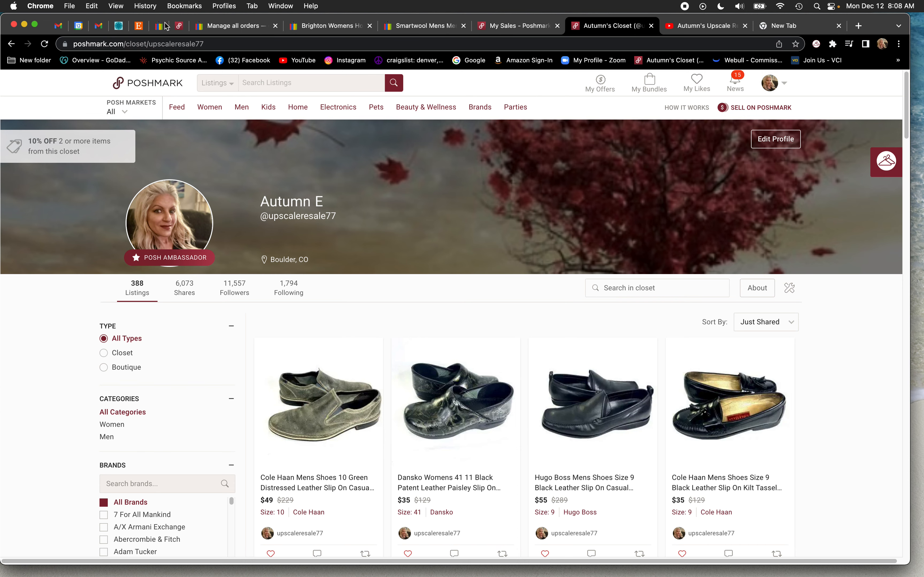
# Show the Seller Hub overview's 31-day sales of $1,309.55 and the open orders panel.
pyautogui.click(518, 25)
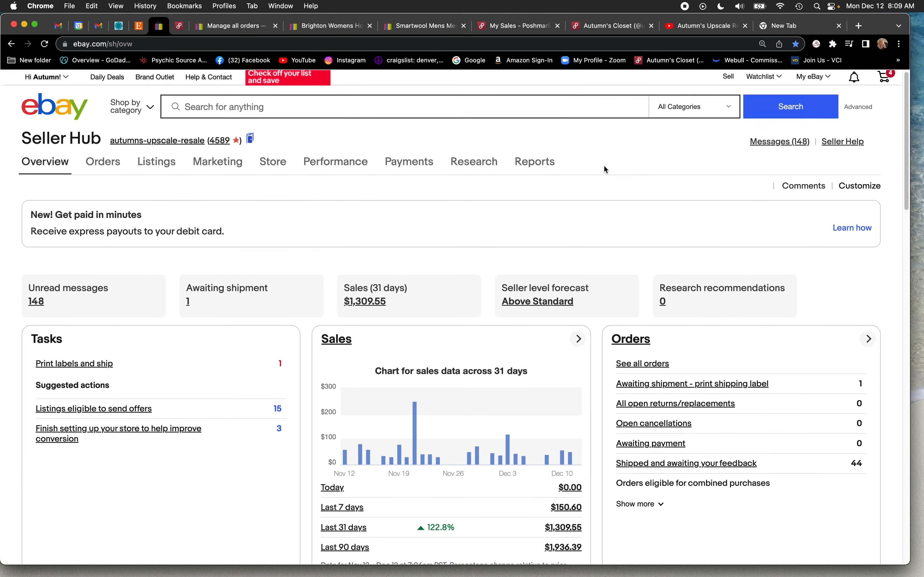
pyautogui.scroll(-3)
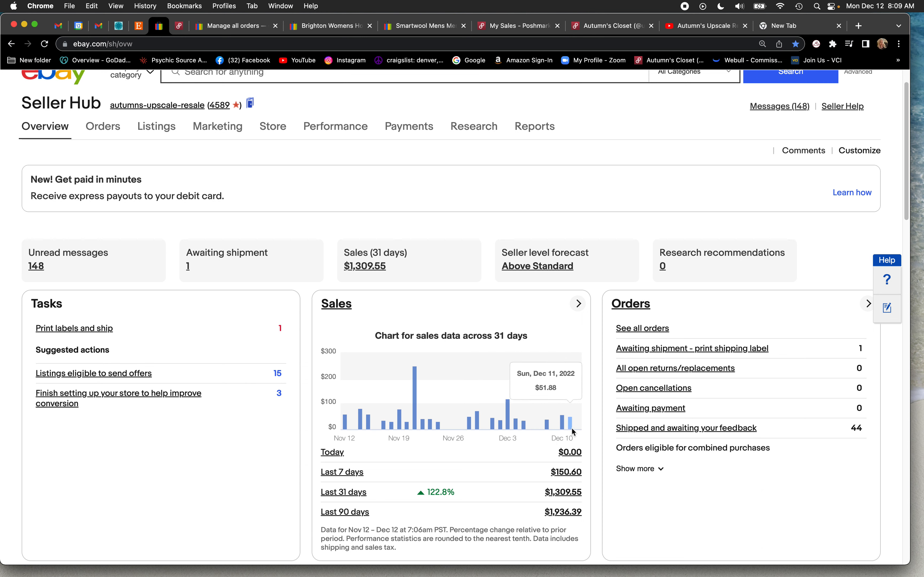
pyautogui.moveTo(576, 429)
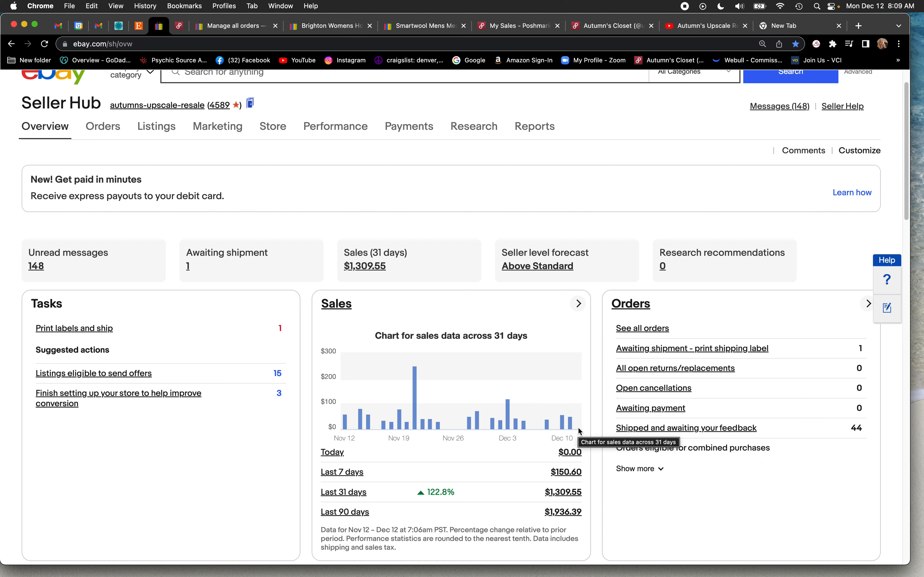
pyautogui.moveTo(524, 423)
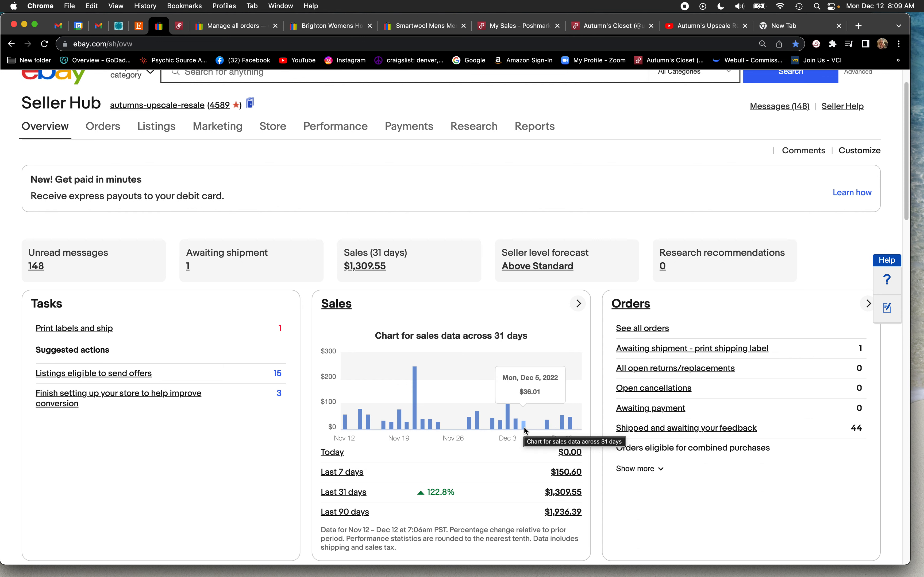
pyautogui.moveTo(554, 431)
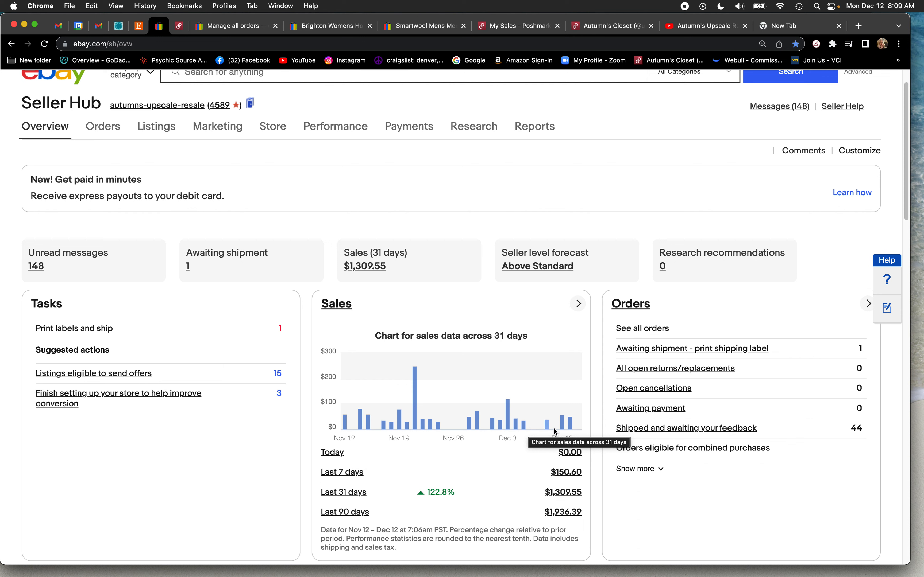
pyautogui.moveTo(548, 424)
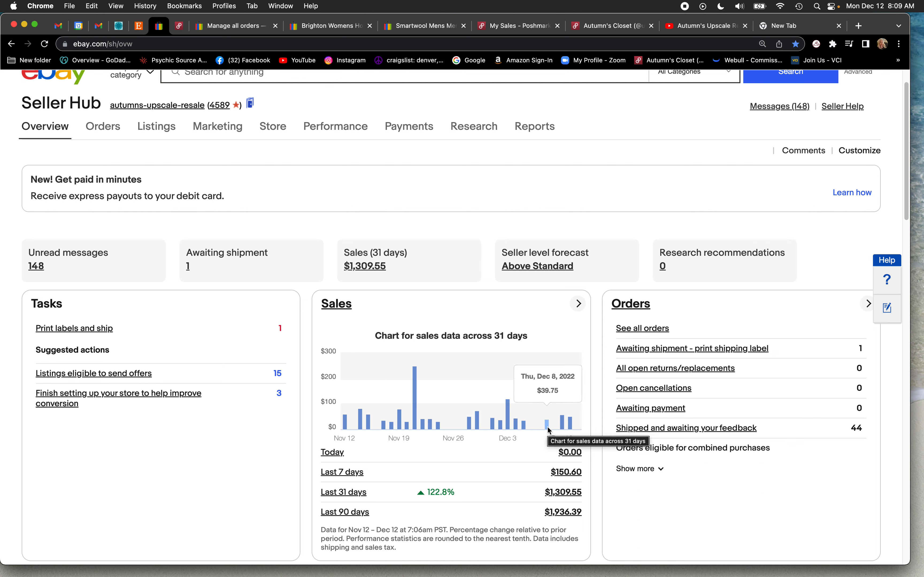
pyautogui.moveTo(583, 411)
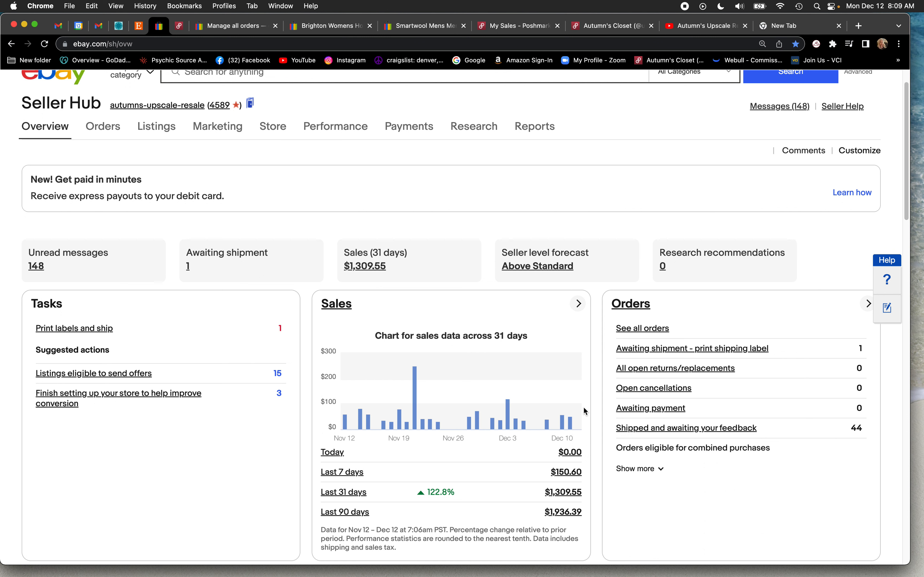
pyautogui.moveTo(611, 512)
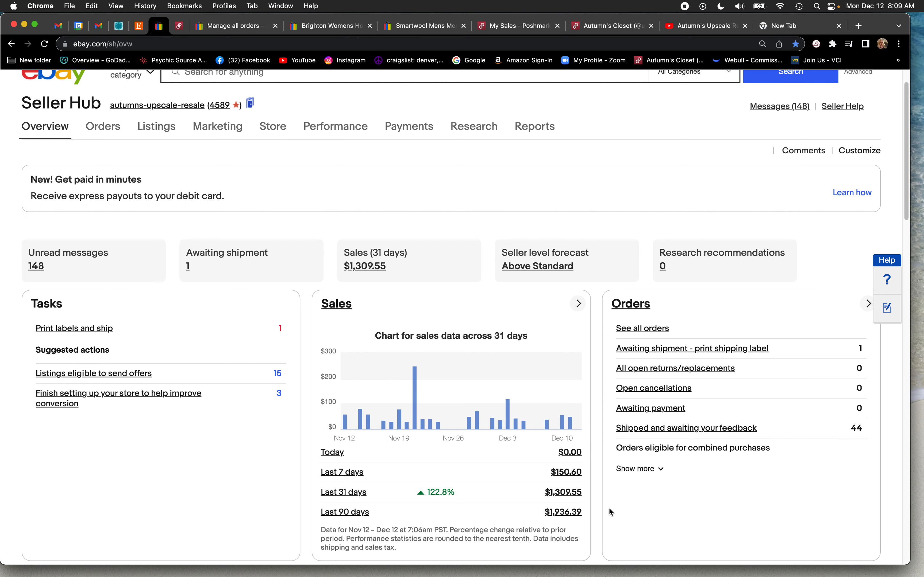
pyautogui.moveTo(532, 485)
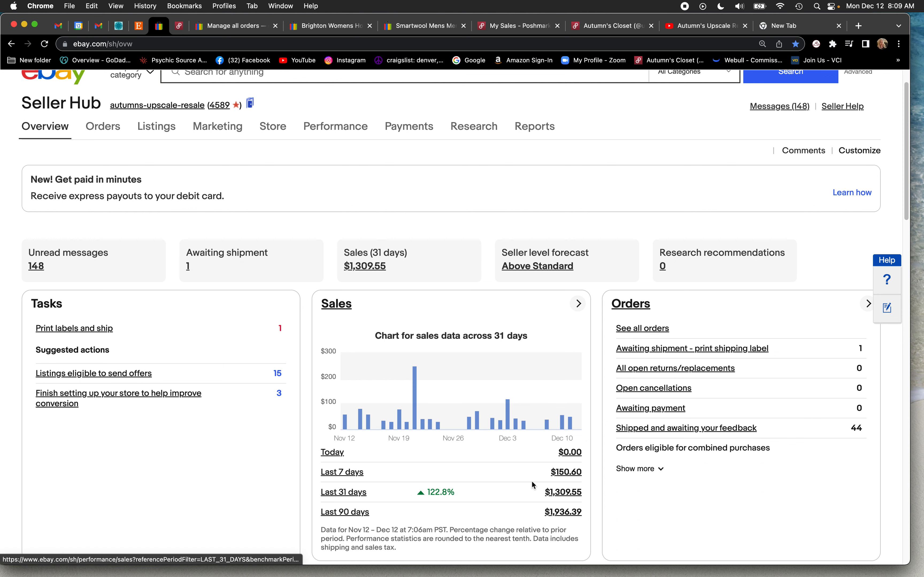
pyautogui.moveTo(600, 372)
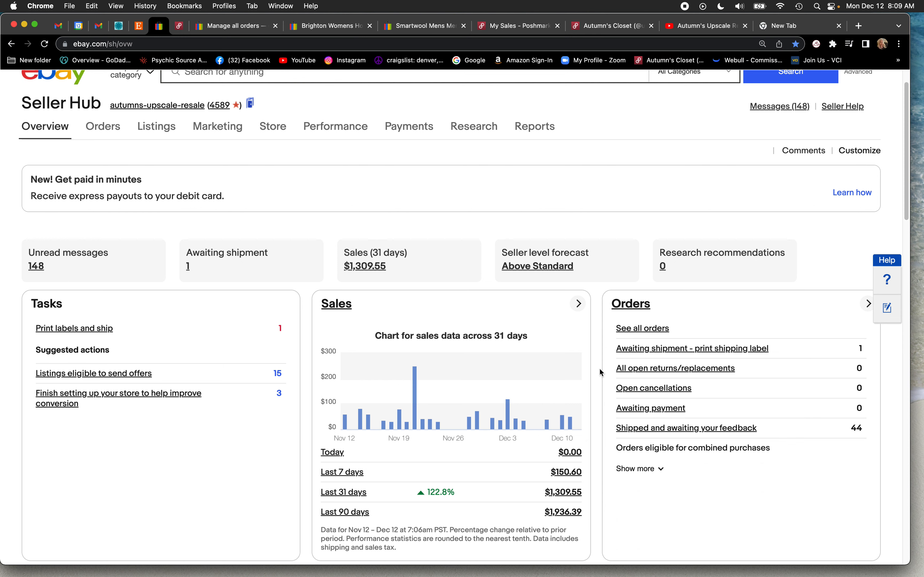
pyautogui.moveTo(601, 372)
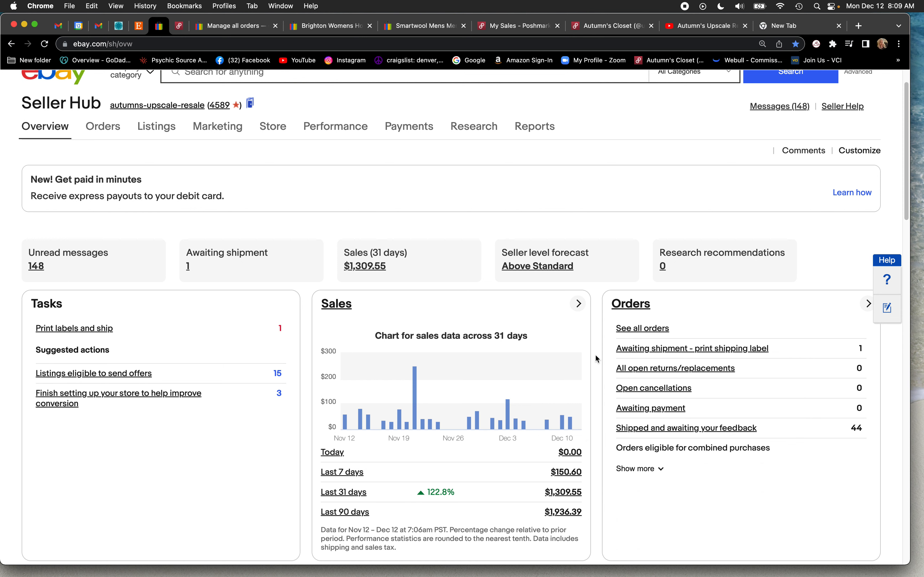